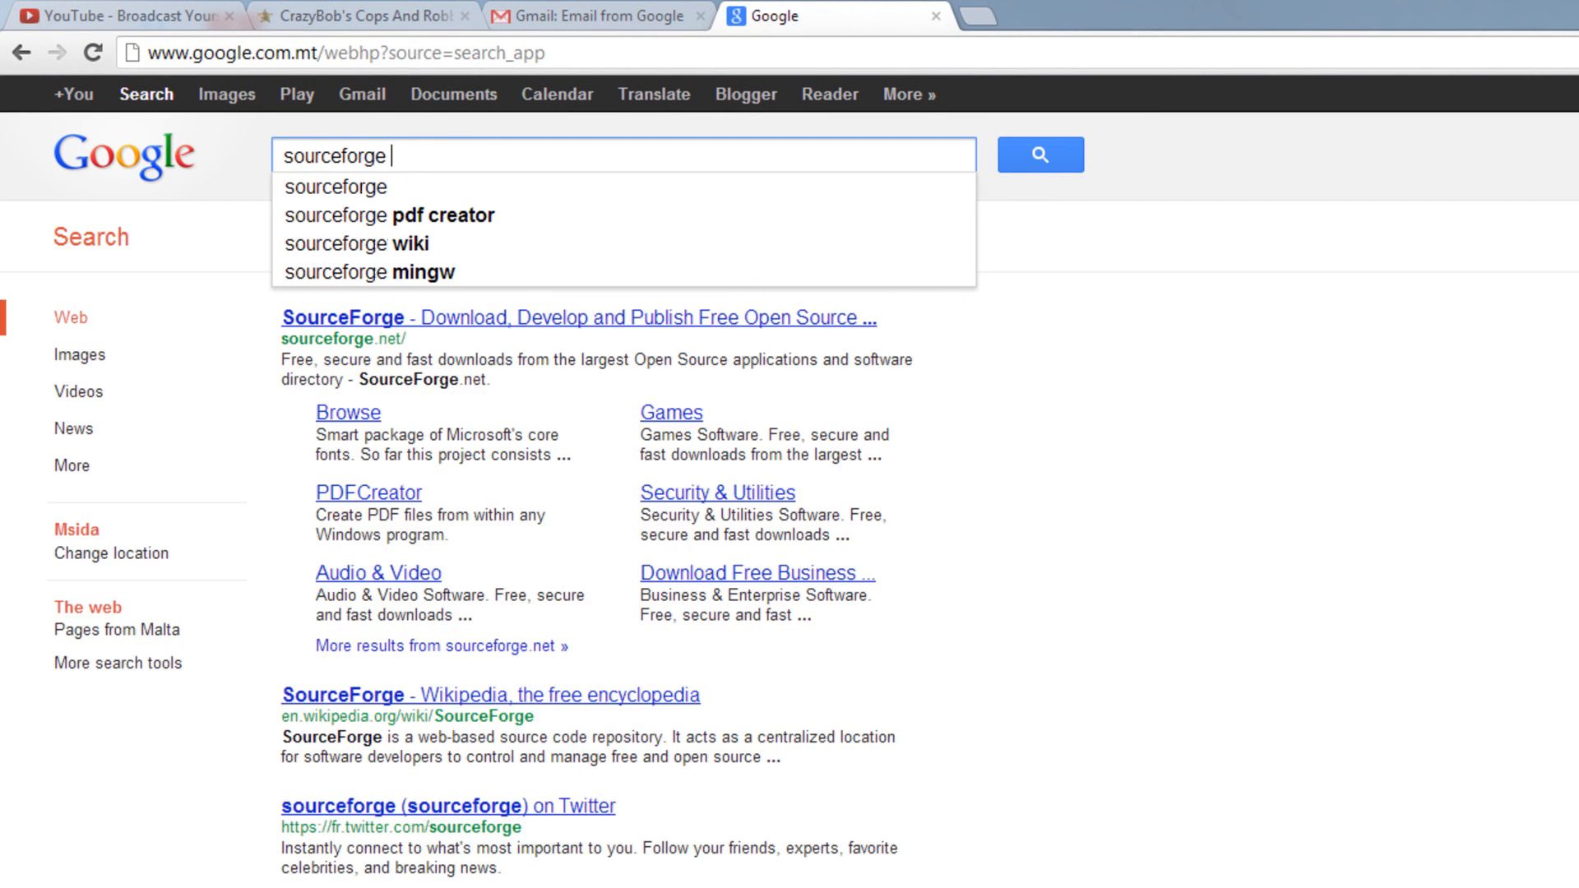
- Search Google for 'sourceforge fishlog' to find Fishlog on SourceForge
type("fishlog")
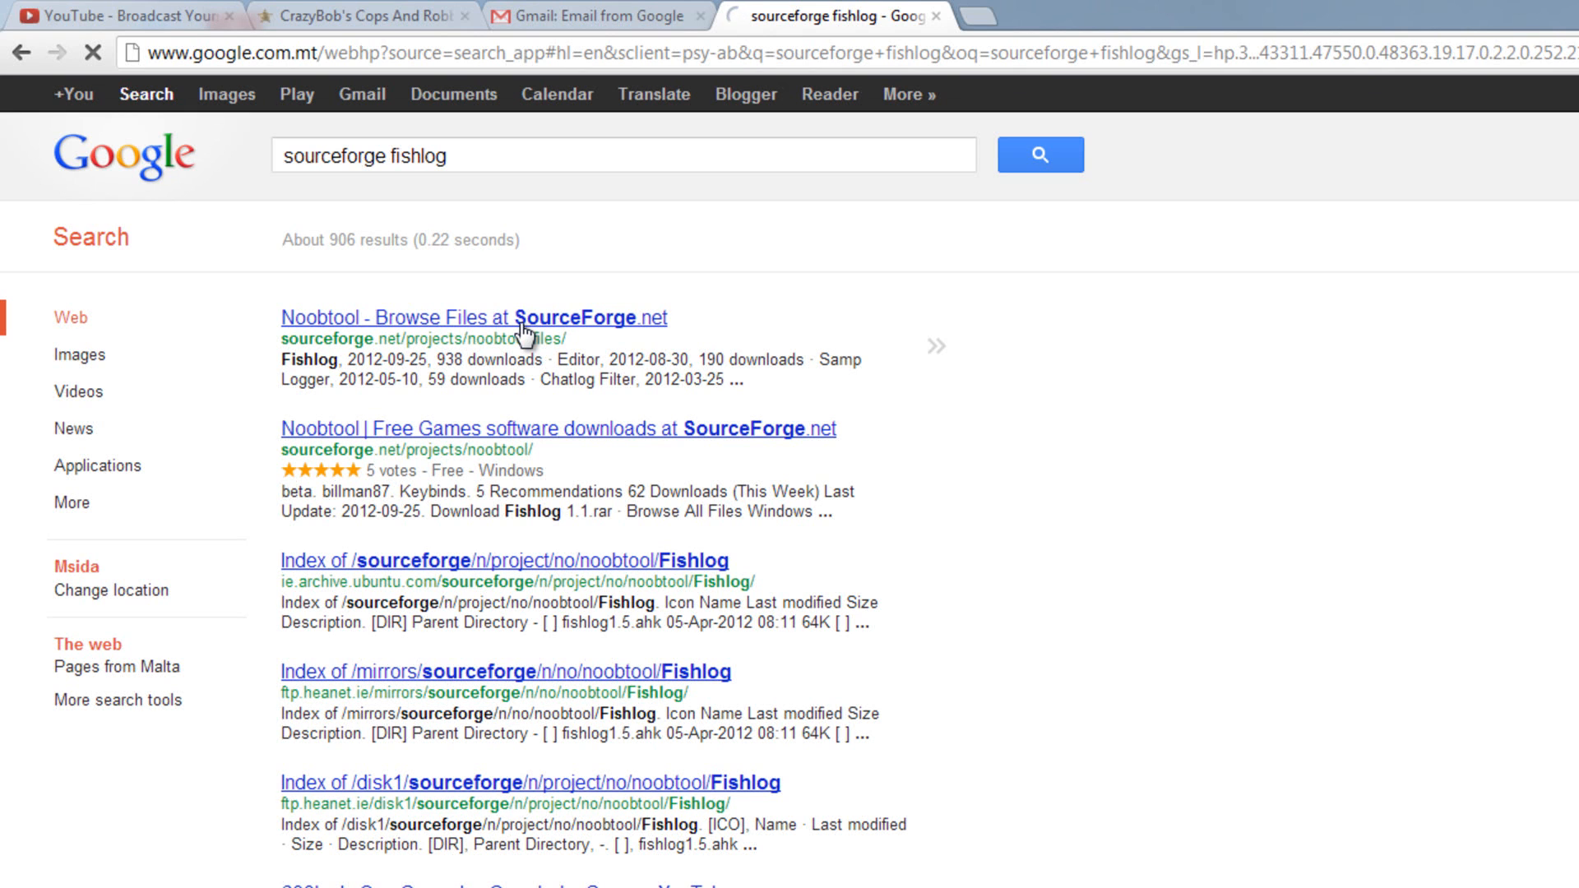
- Download fishlog1.99.exe from the Noobtool project's Fishlog folder on SourceForge
left_click(472, 317)
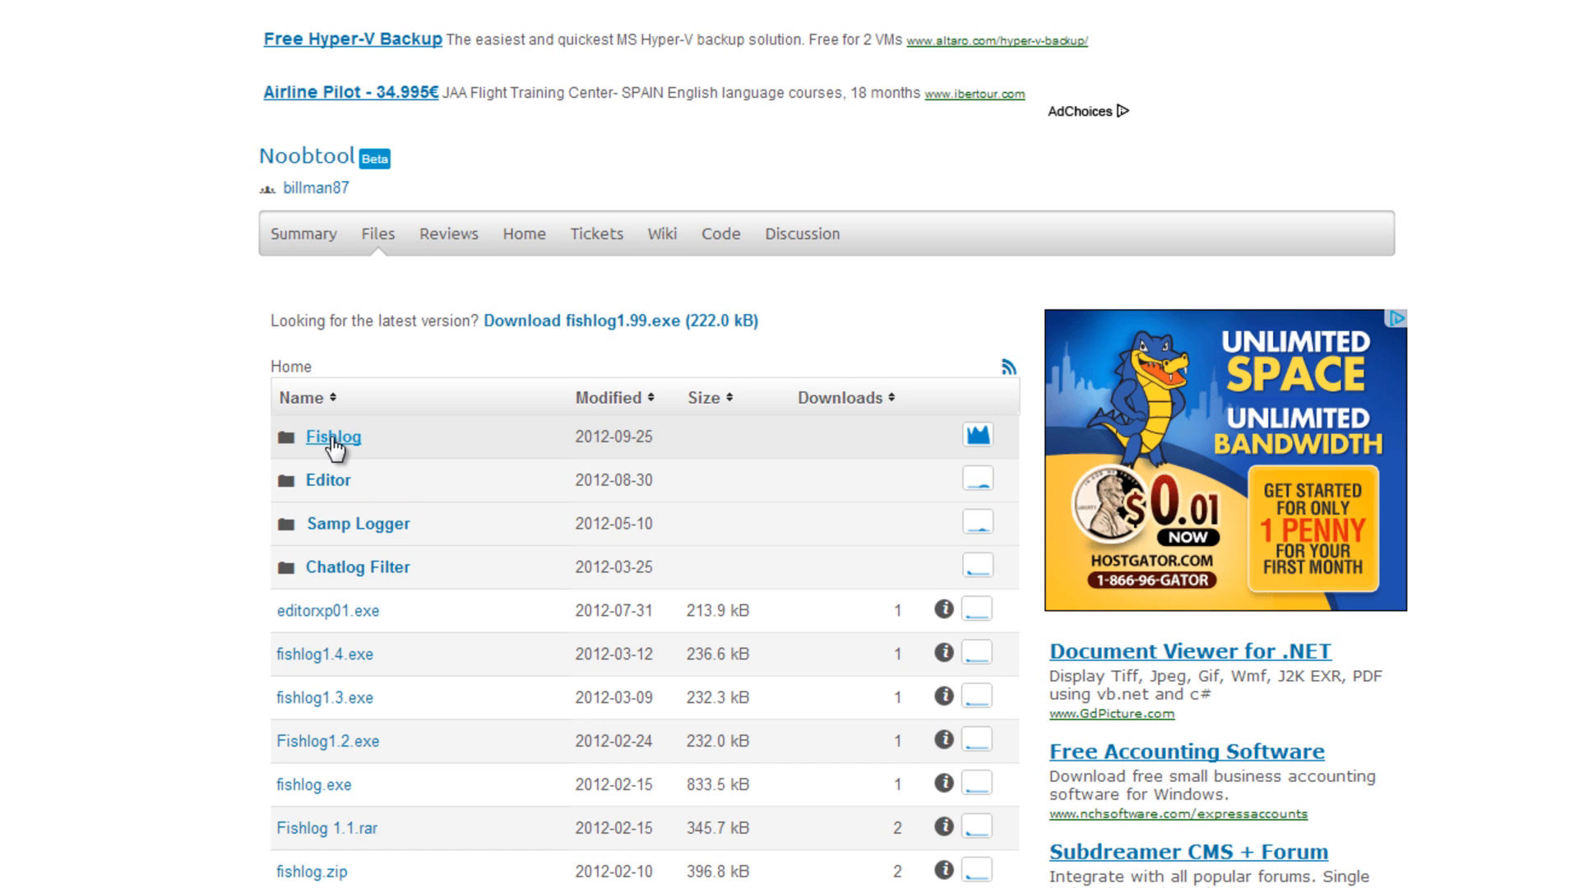
left_click(333, 437)
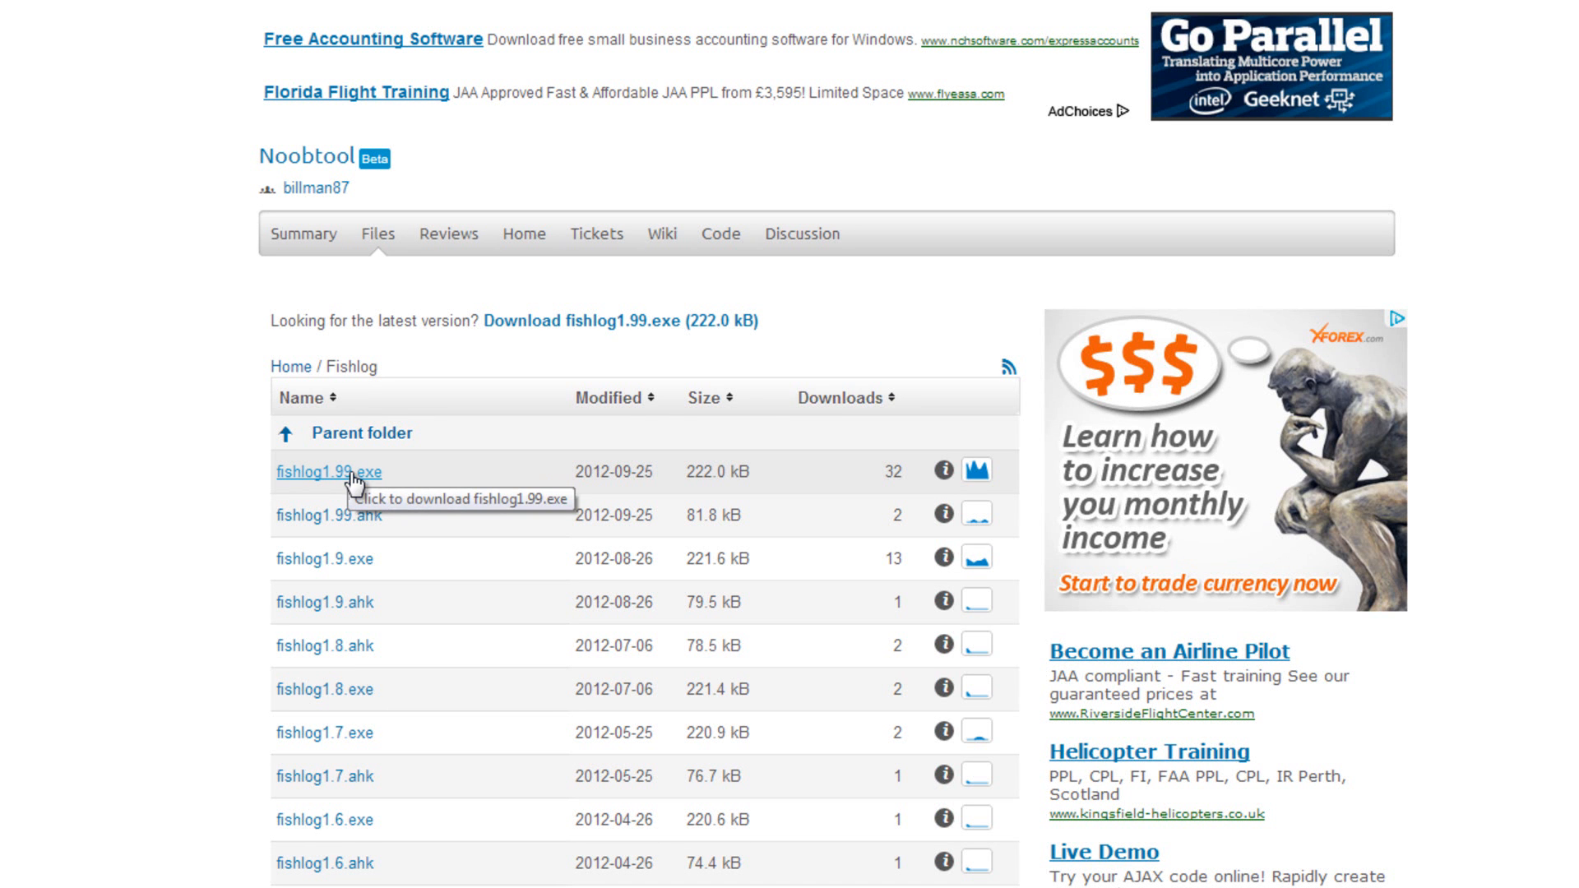
left_click(328, 472)
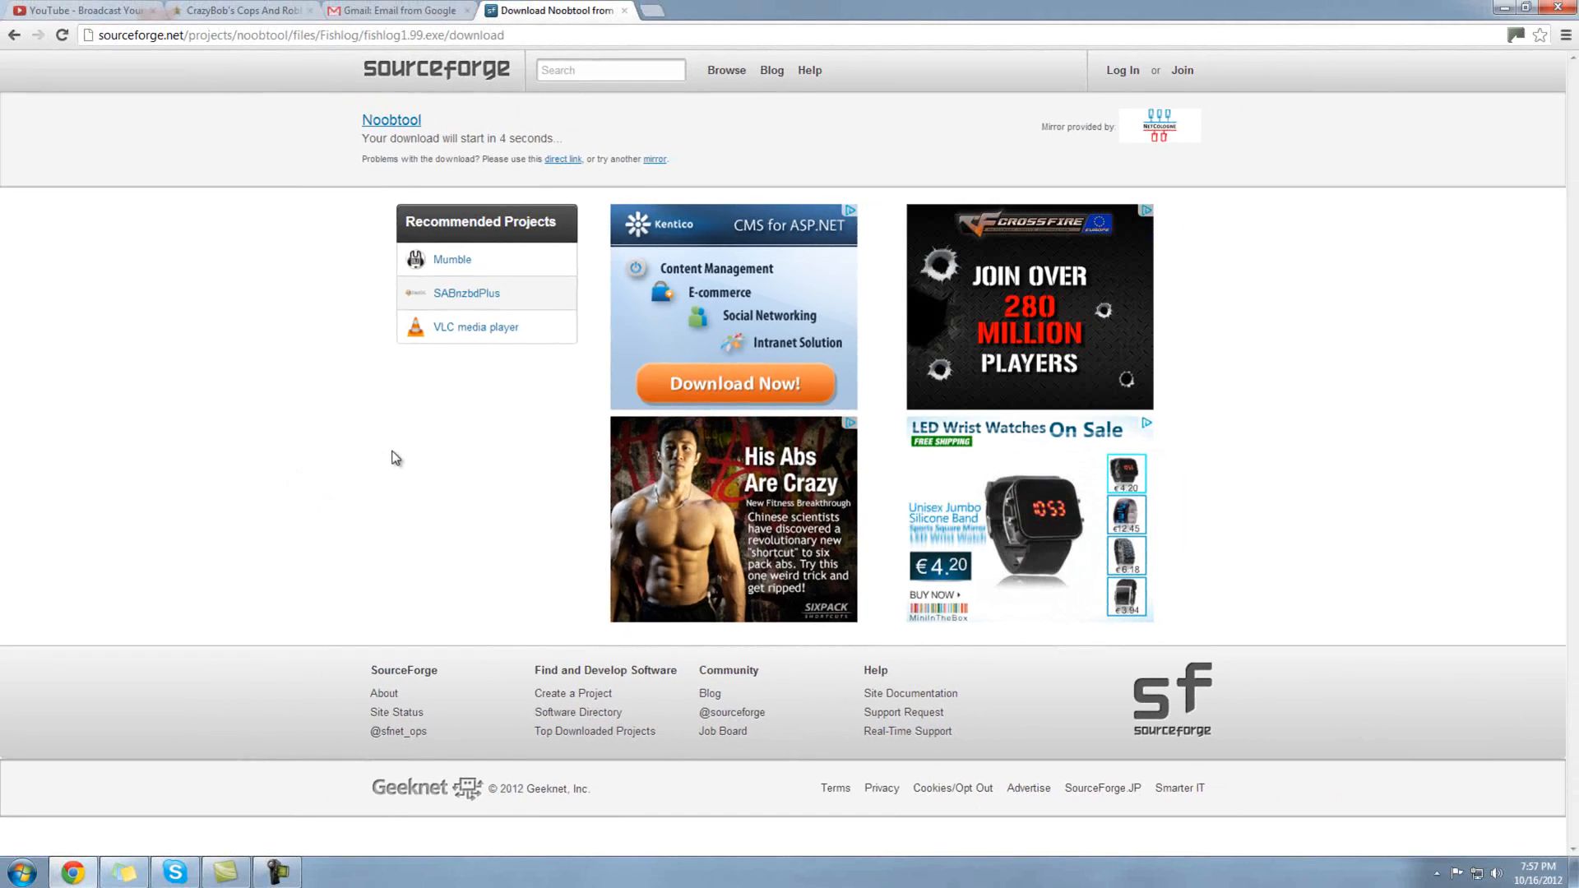
mouse_move(112, 381)
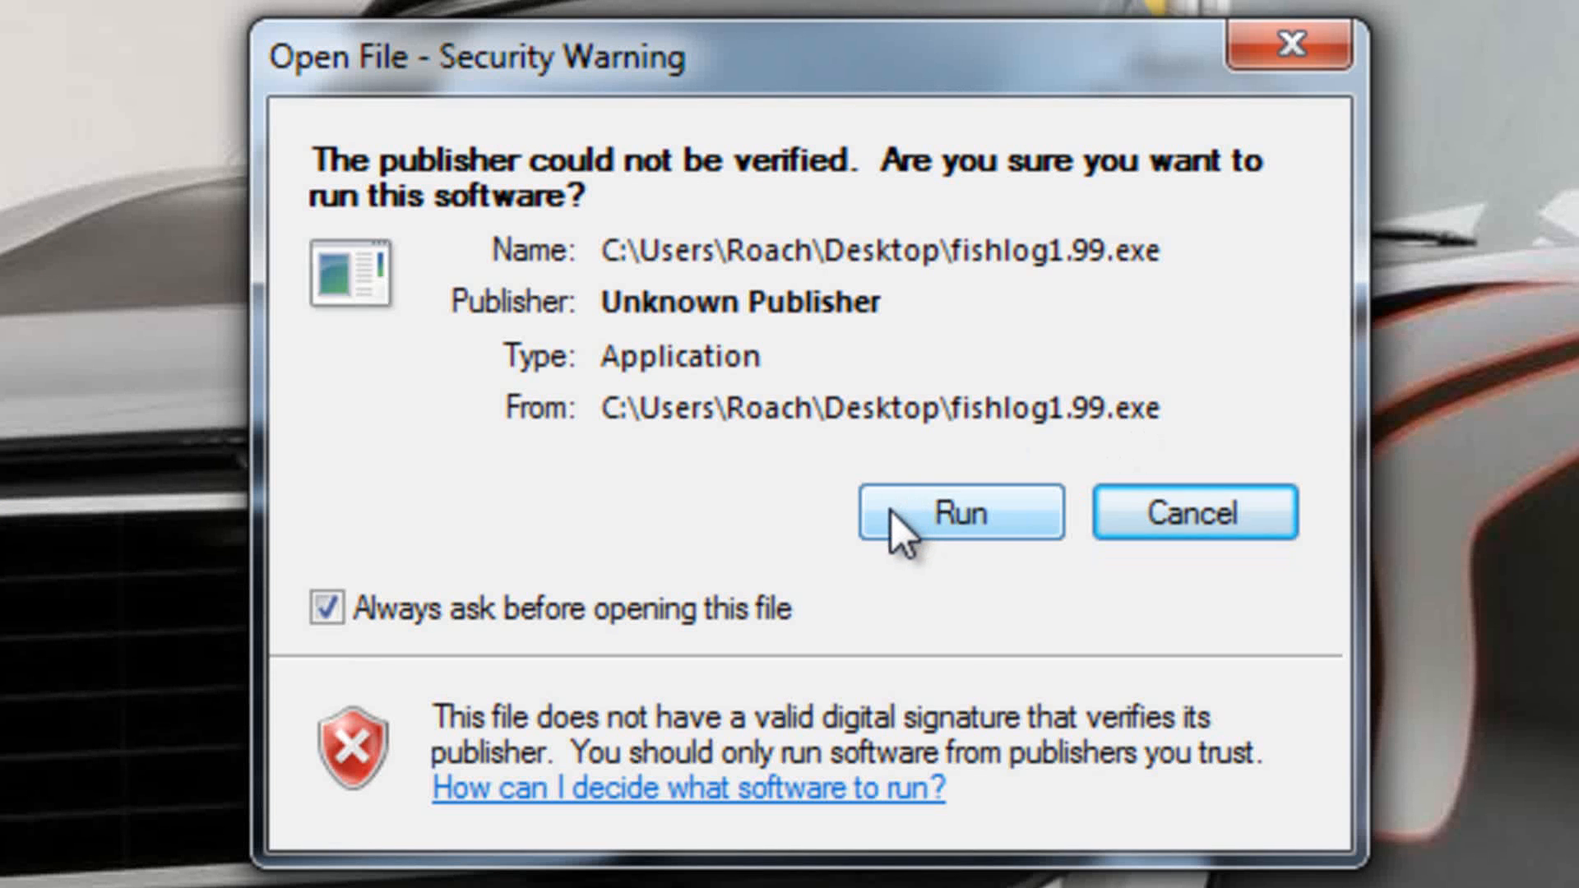
- Run fishlog1.99 and link it to the chatlog file in the SAMP folder
left_click(960, 513)
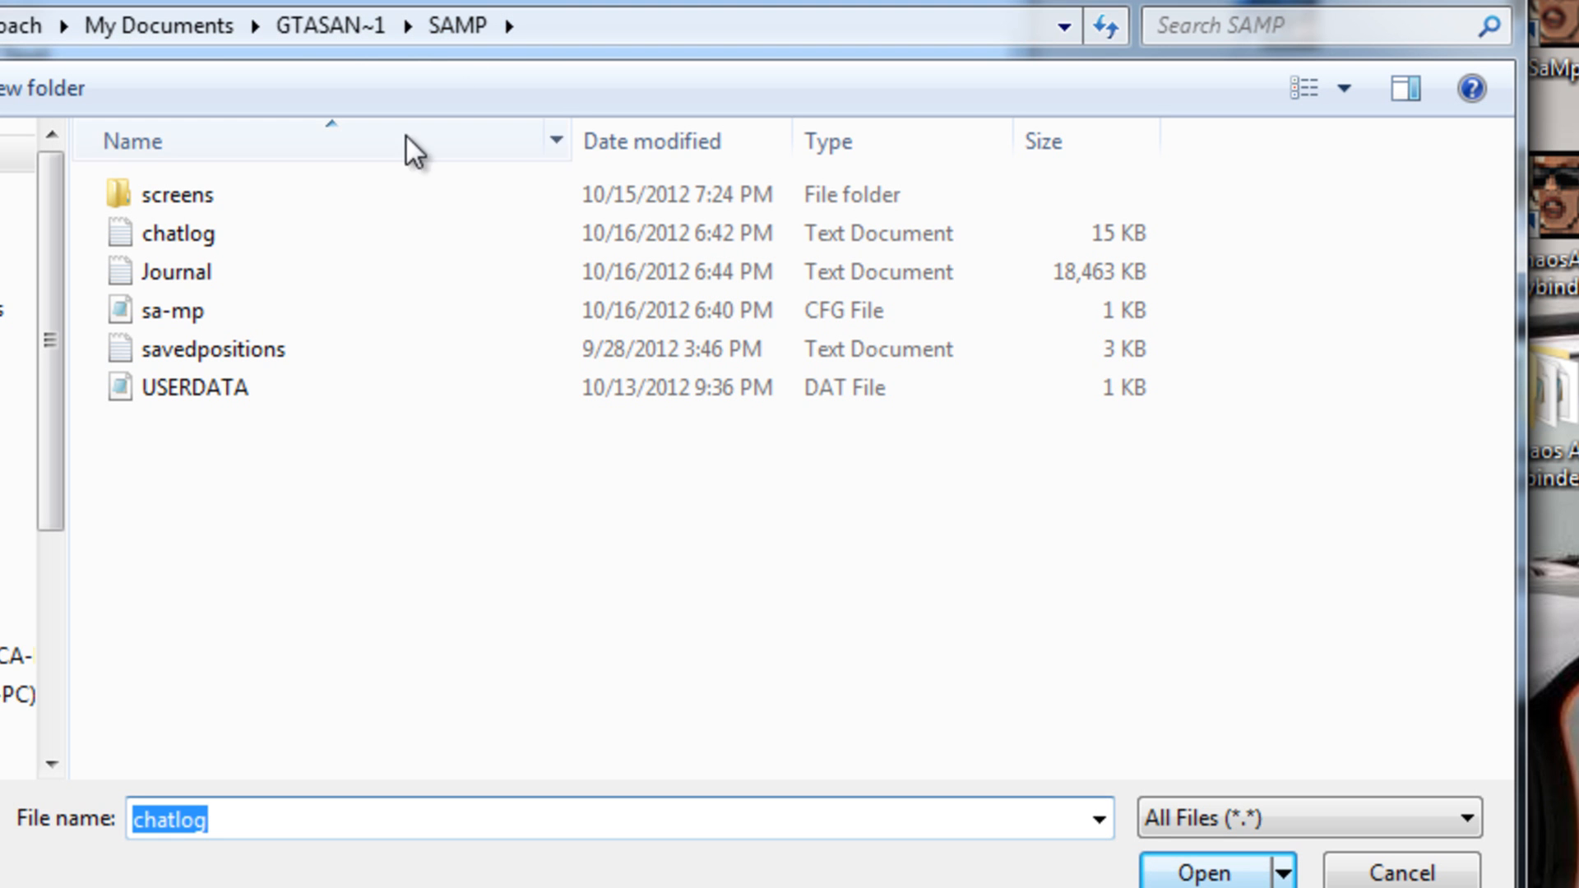
left_click(1203, 872)
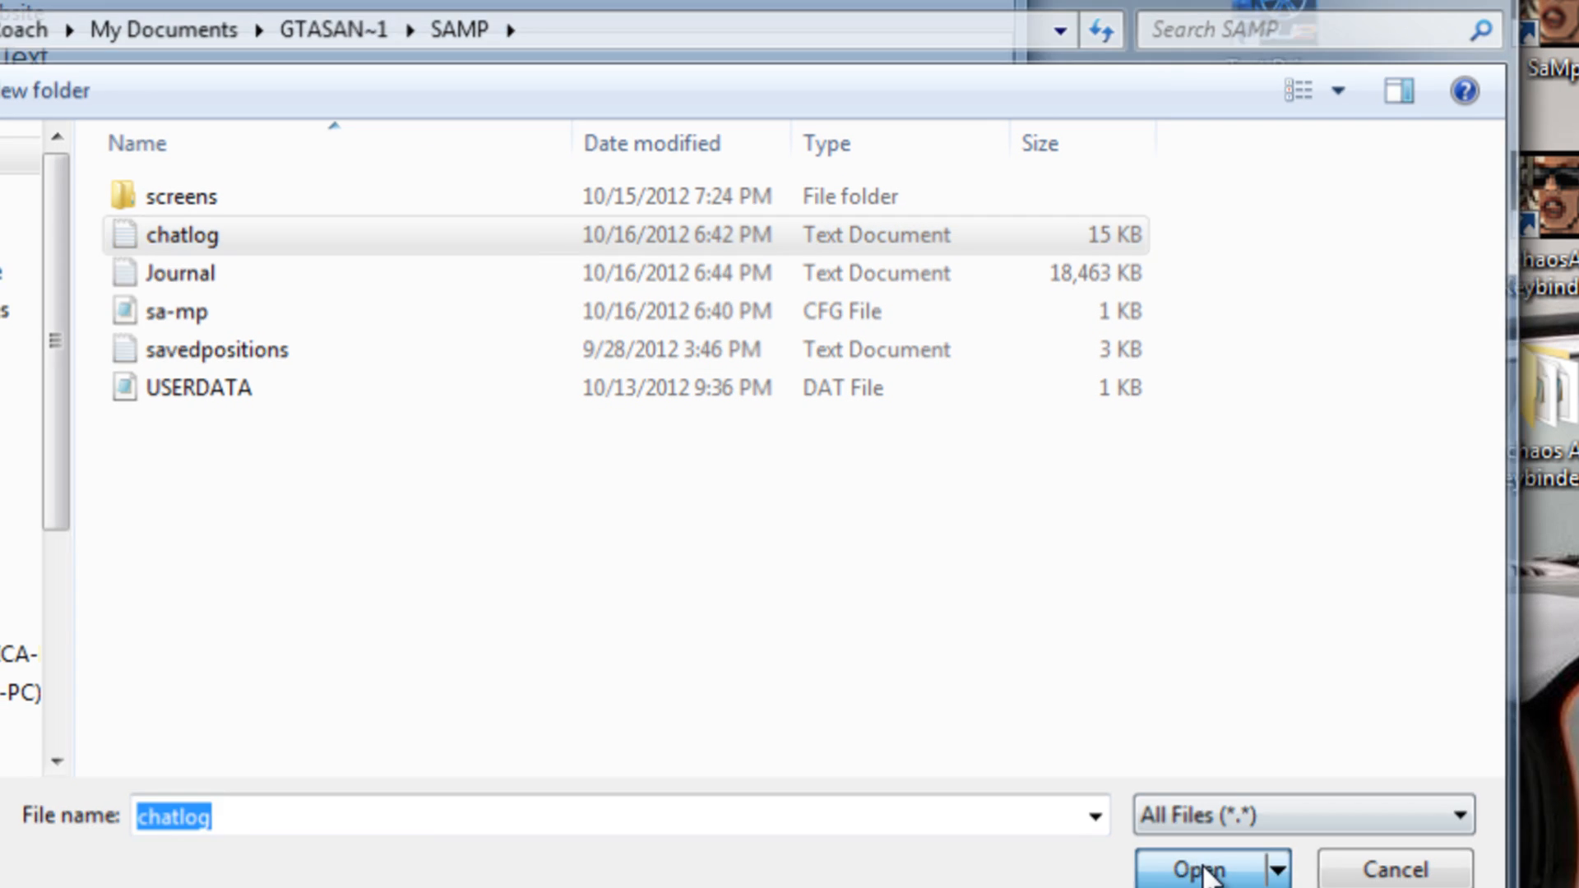
left_click(1193, 869)
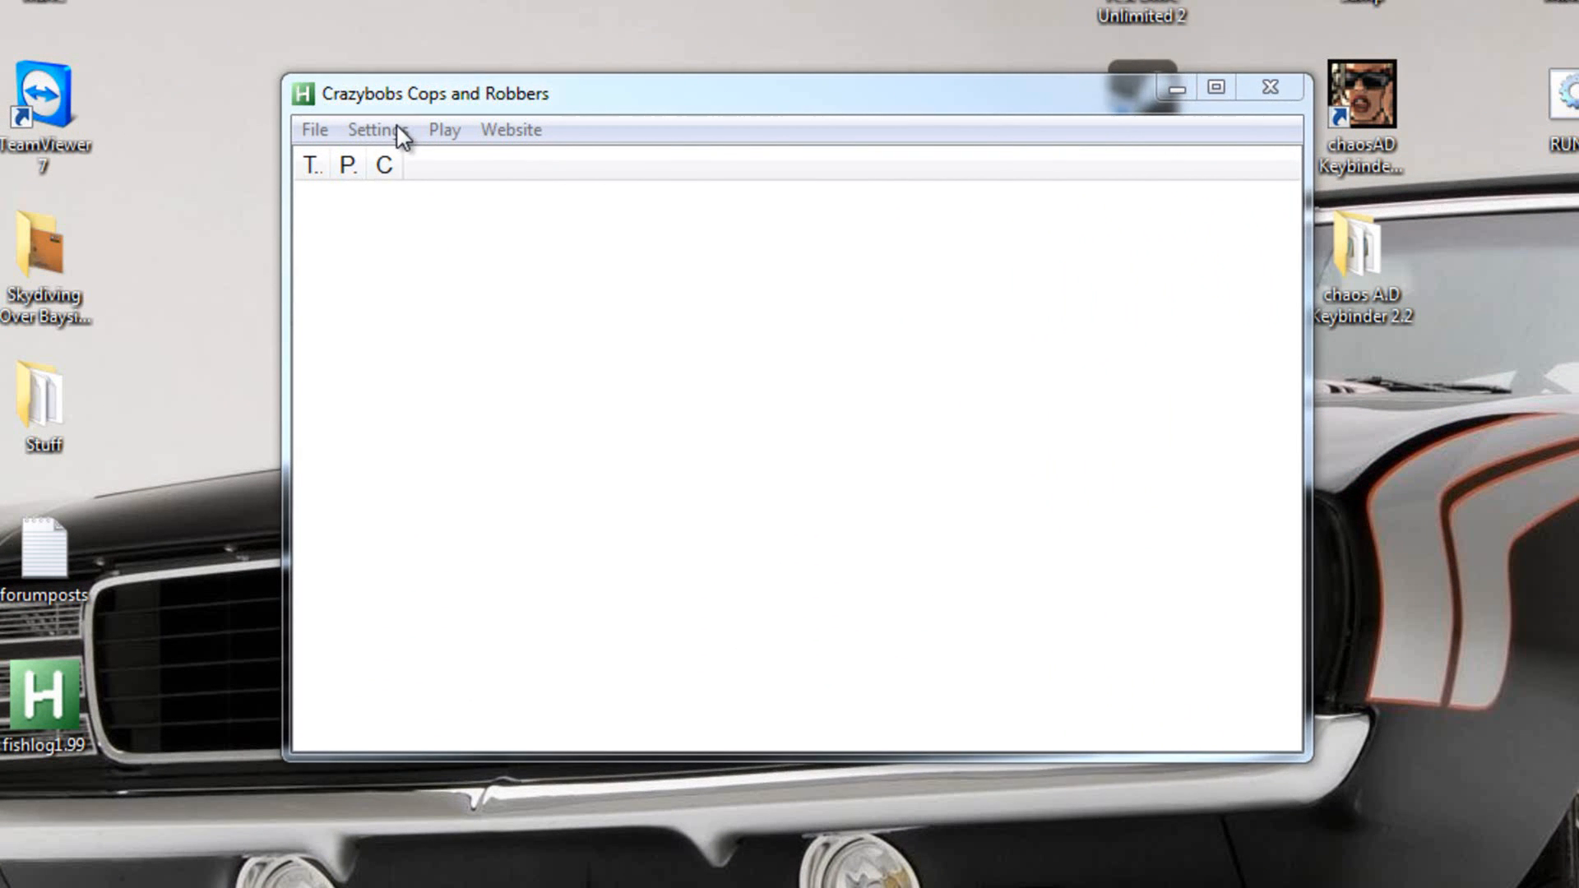
left_click(380, 130)
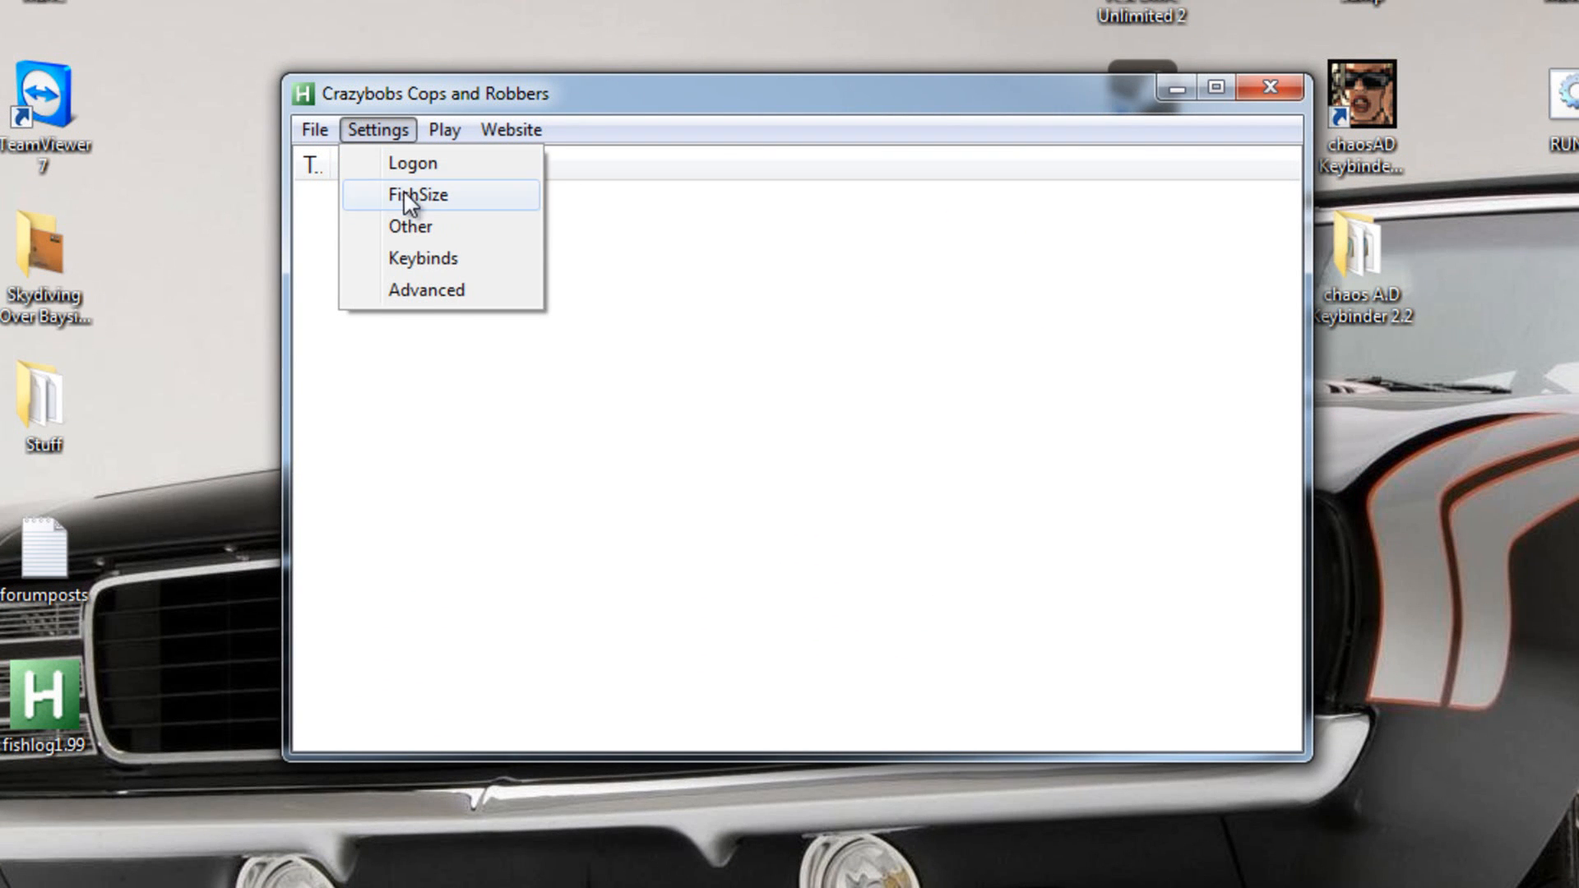
mouse_move(447, 164)
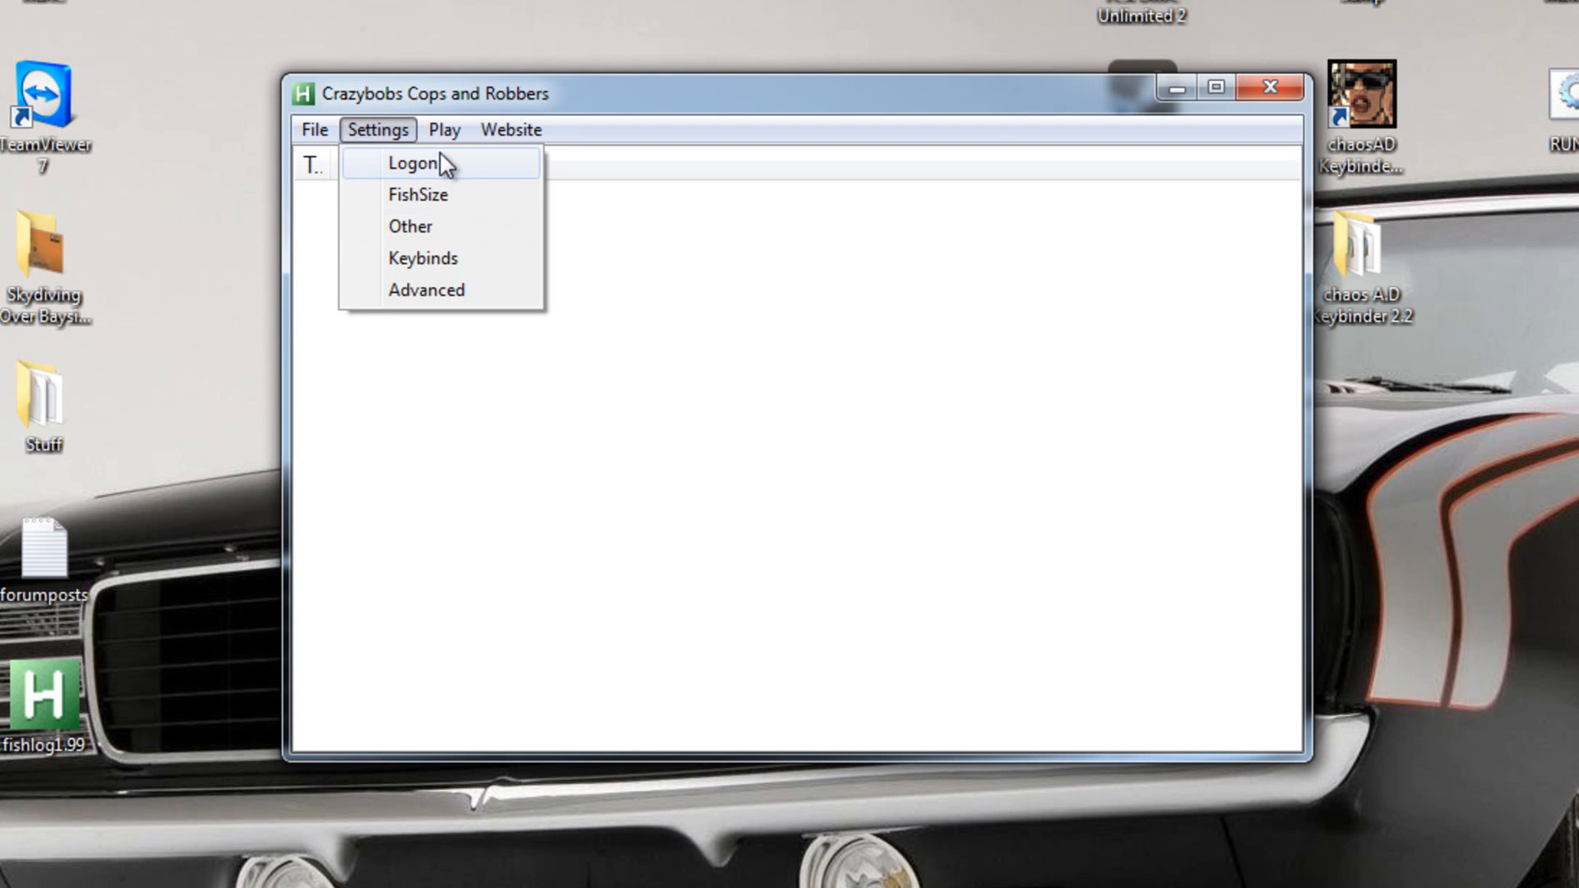
mouse_move(429, 173)
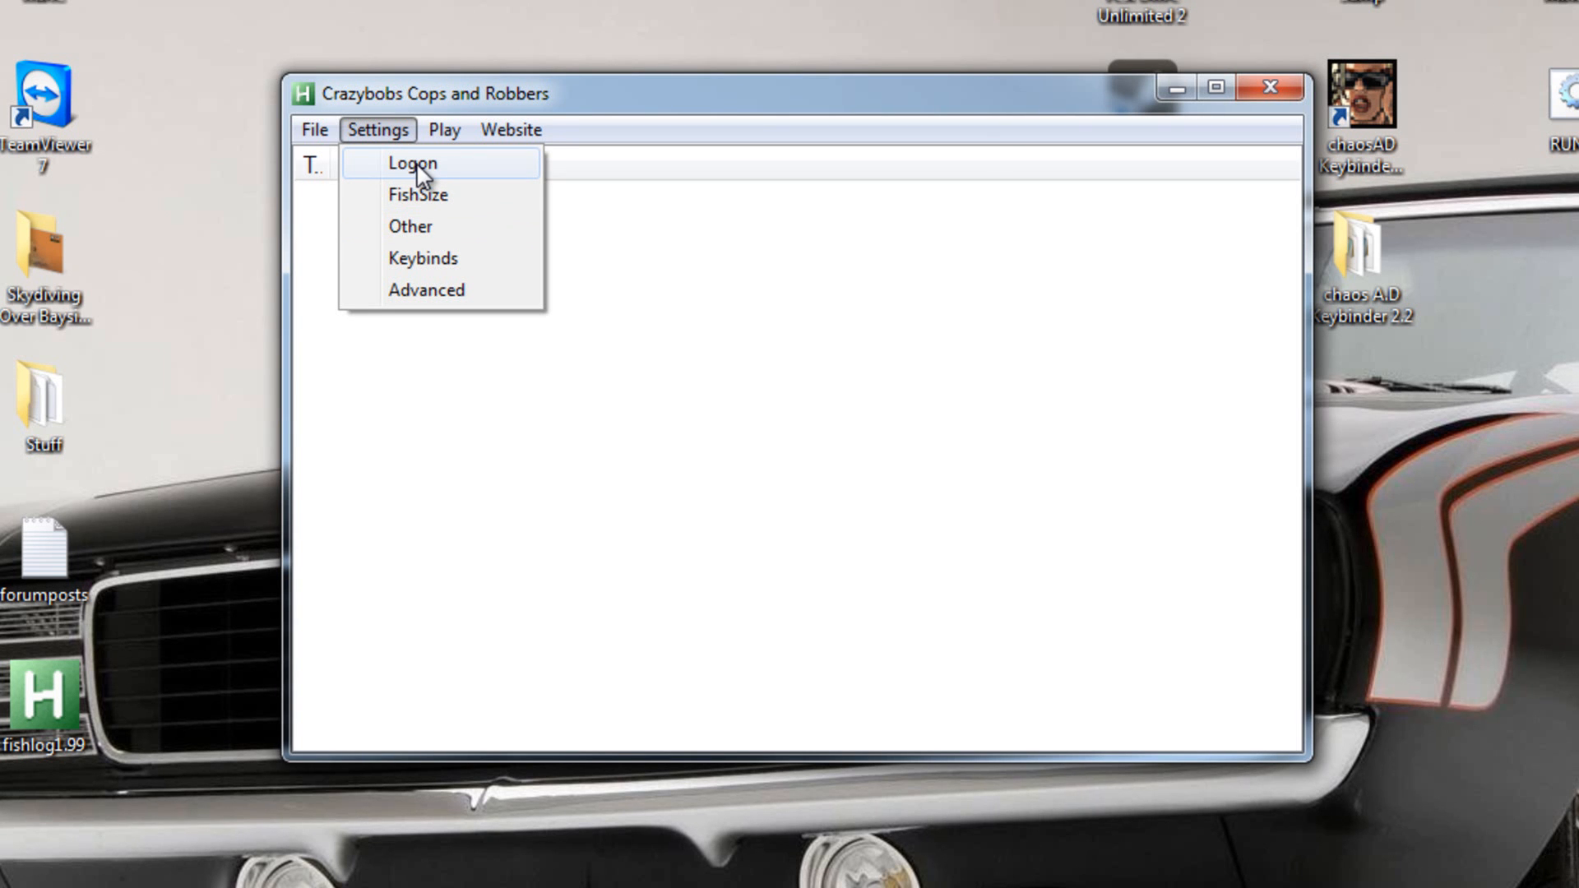
left_click(412, 162)
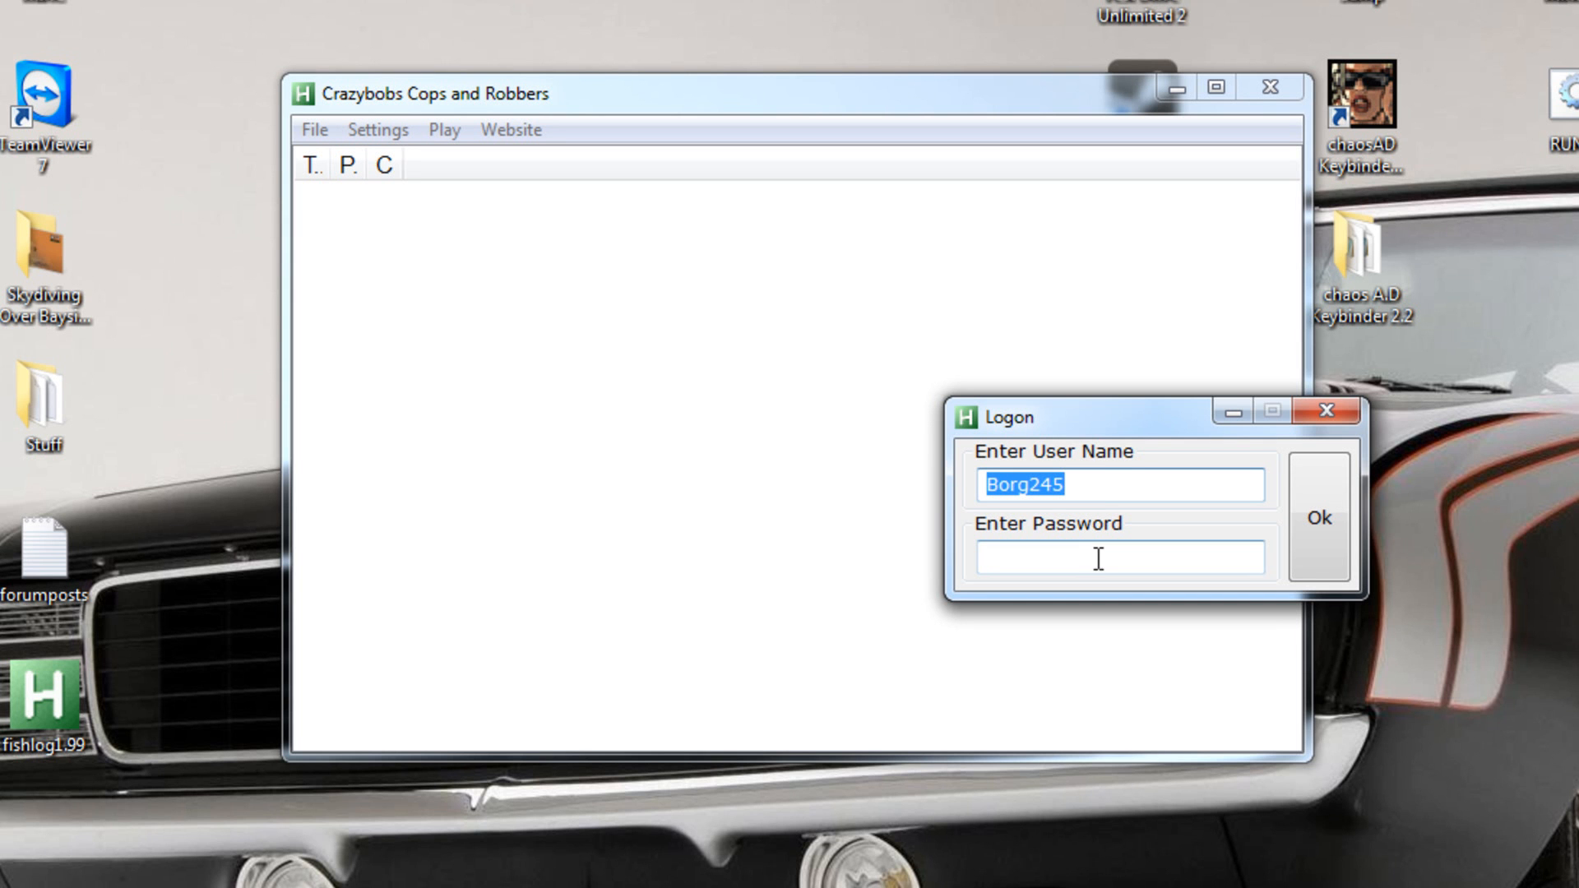
mouse_move(1127, 433)
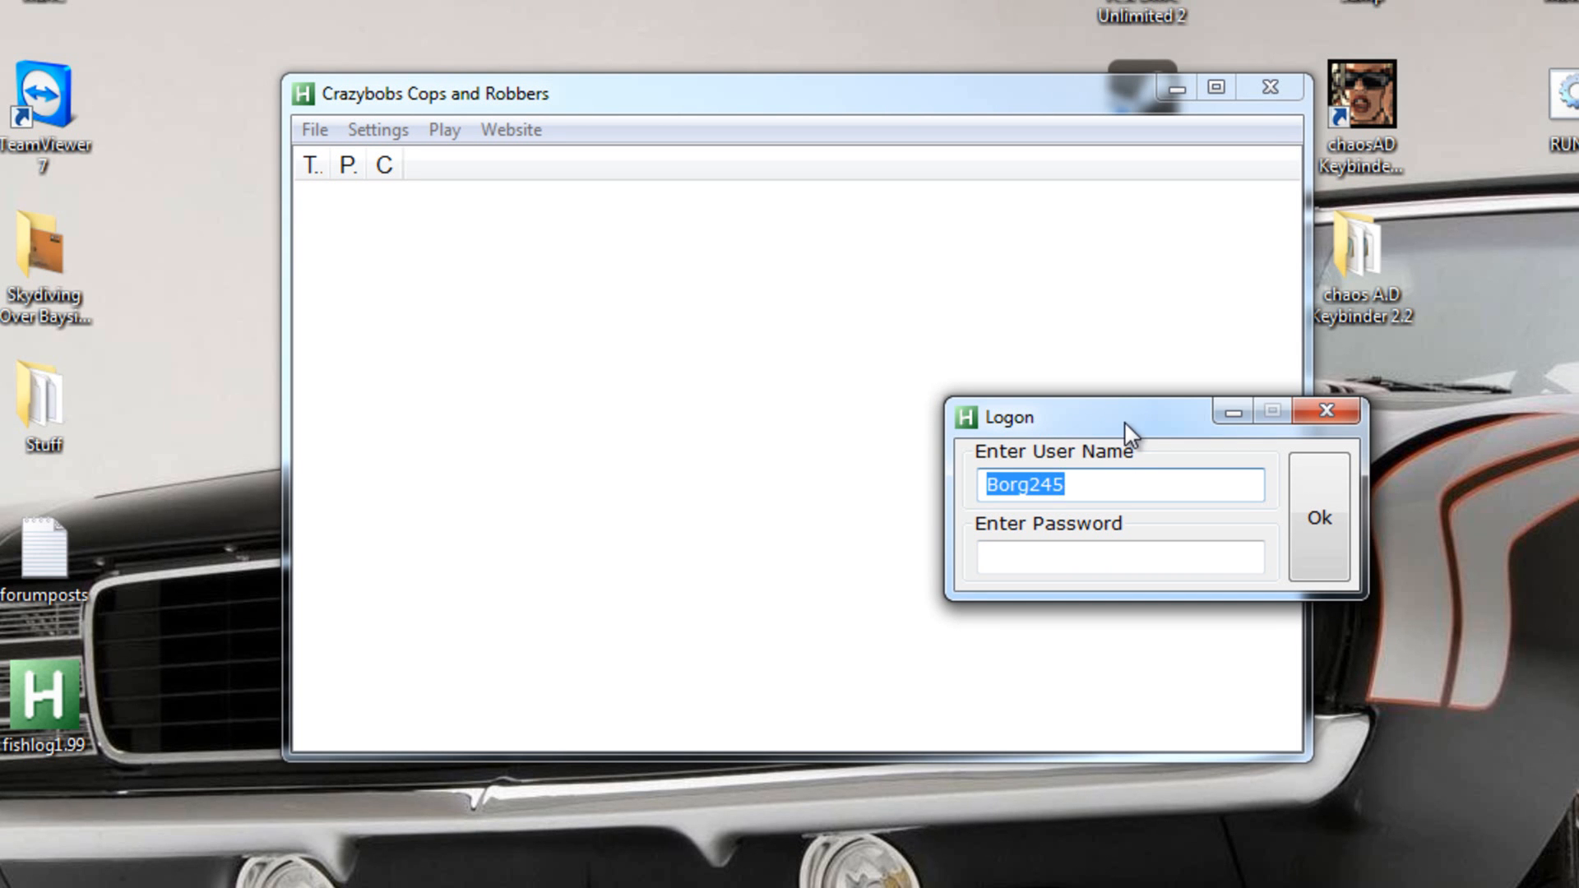
left_click(1319, 517)
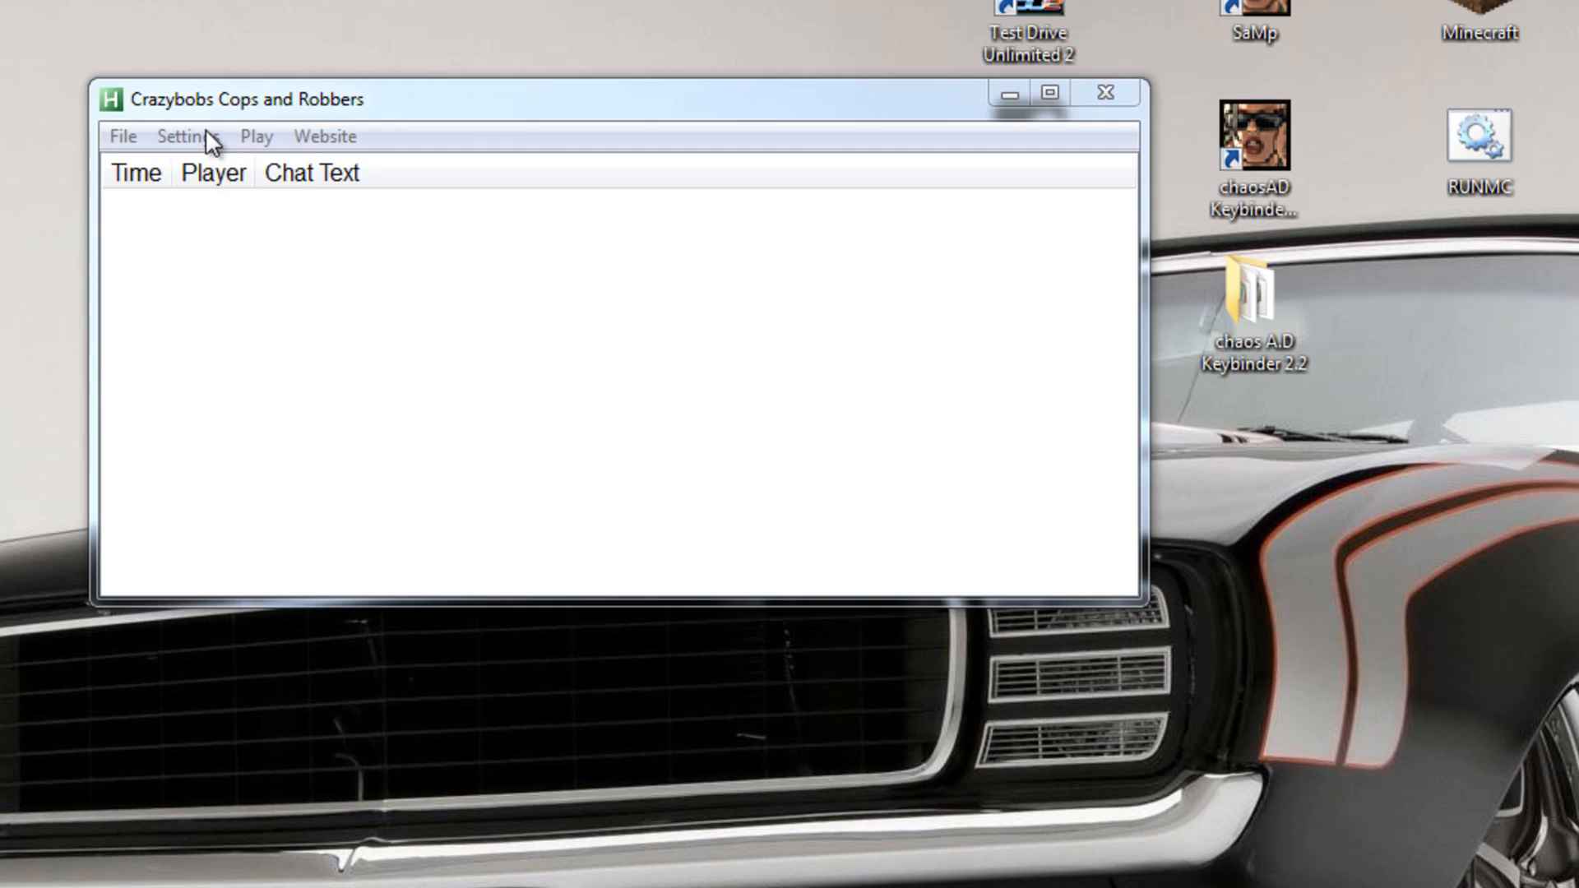
left_click(188, 136)
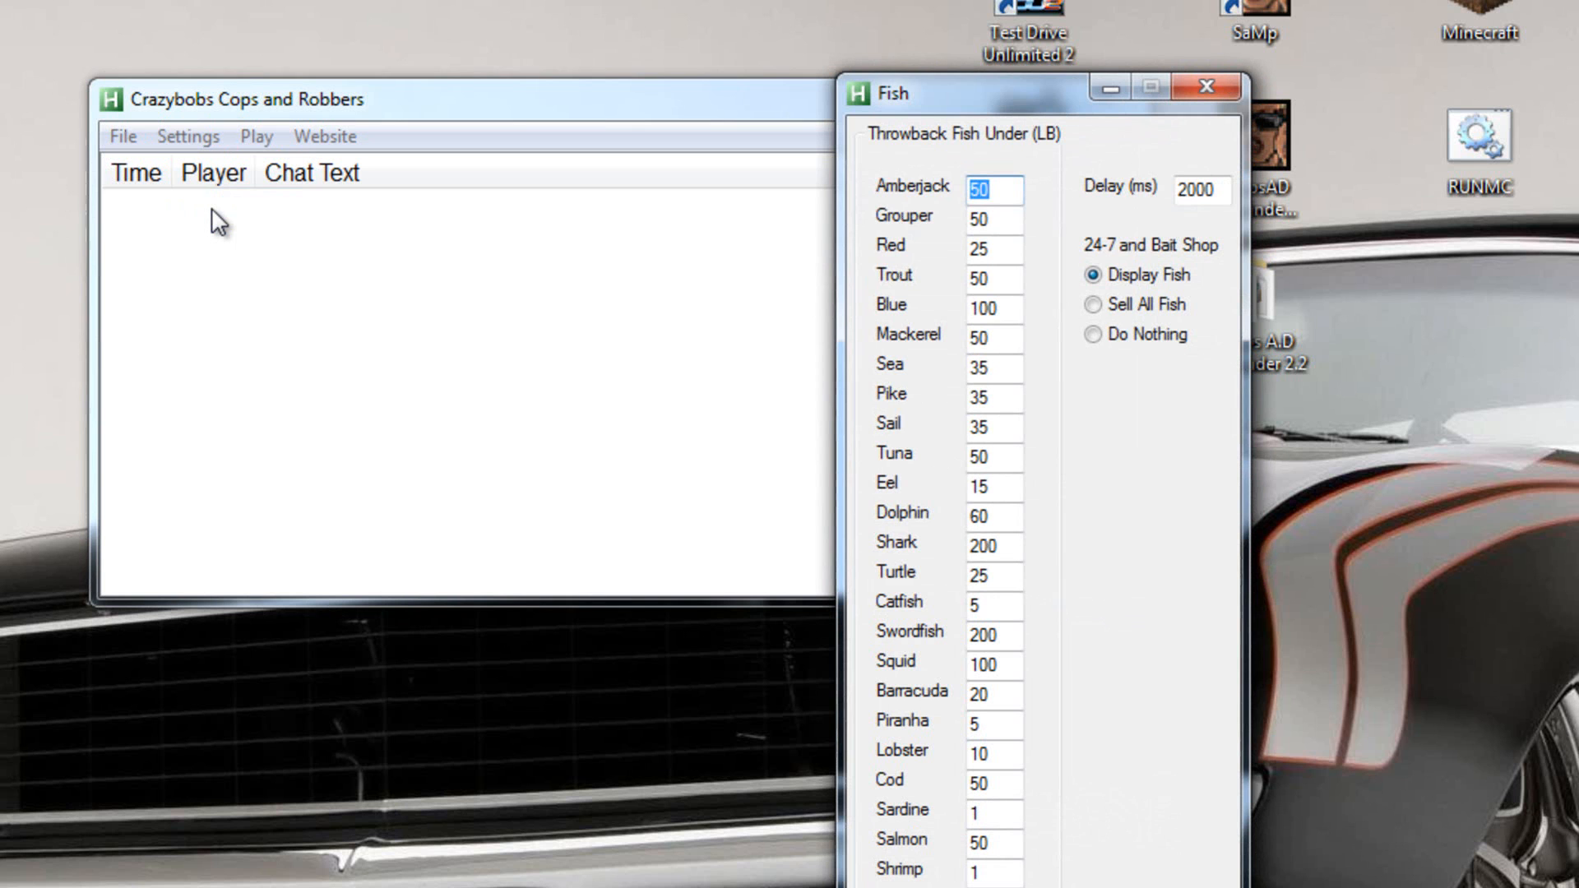
mouse_move(1002, 220)
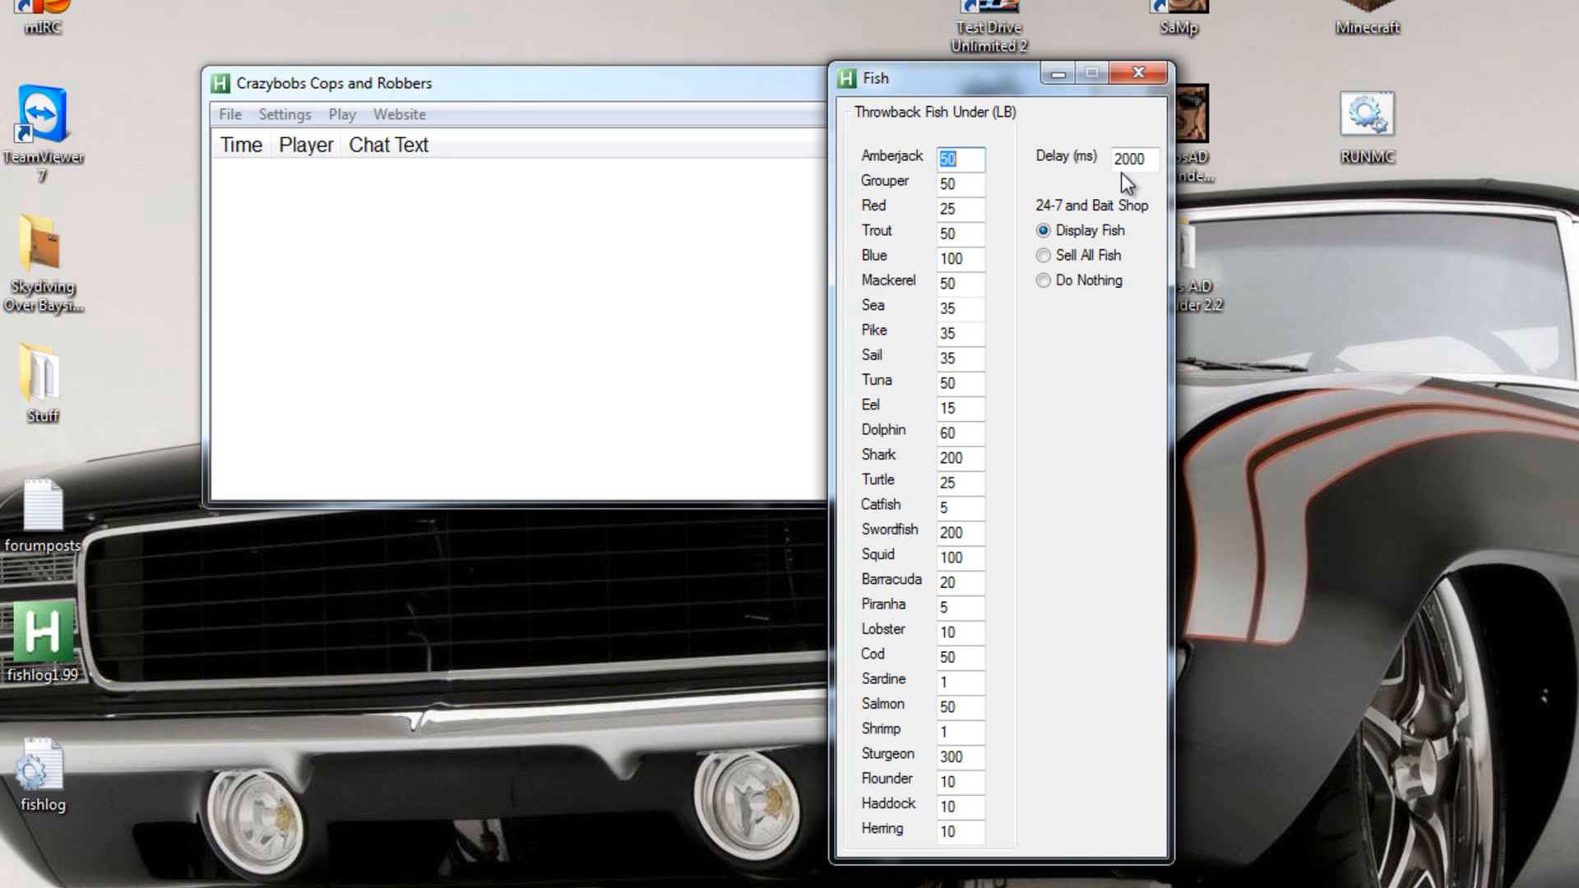
mouse_move(1094, 233)
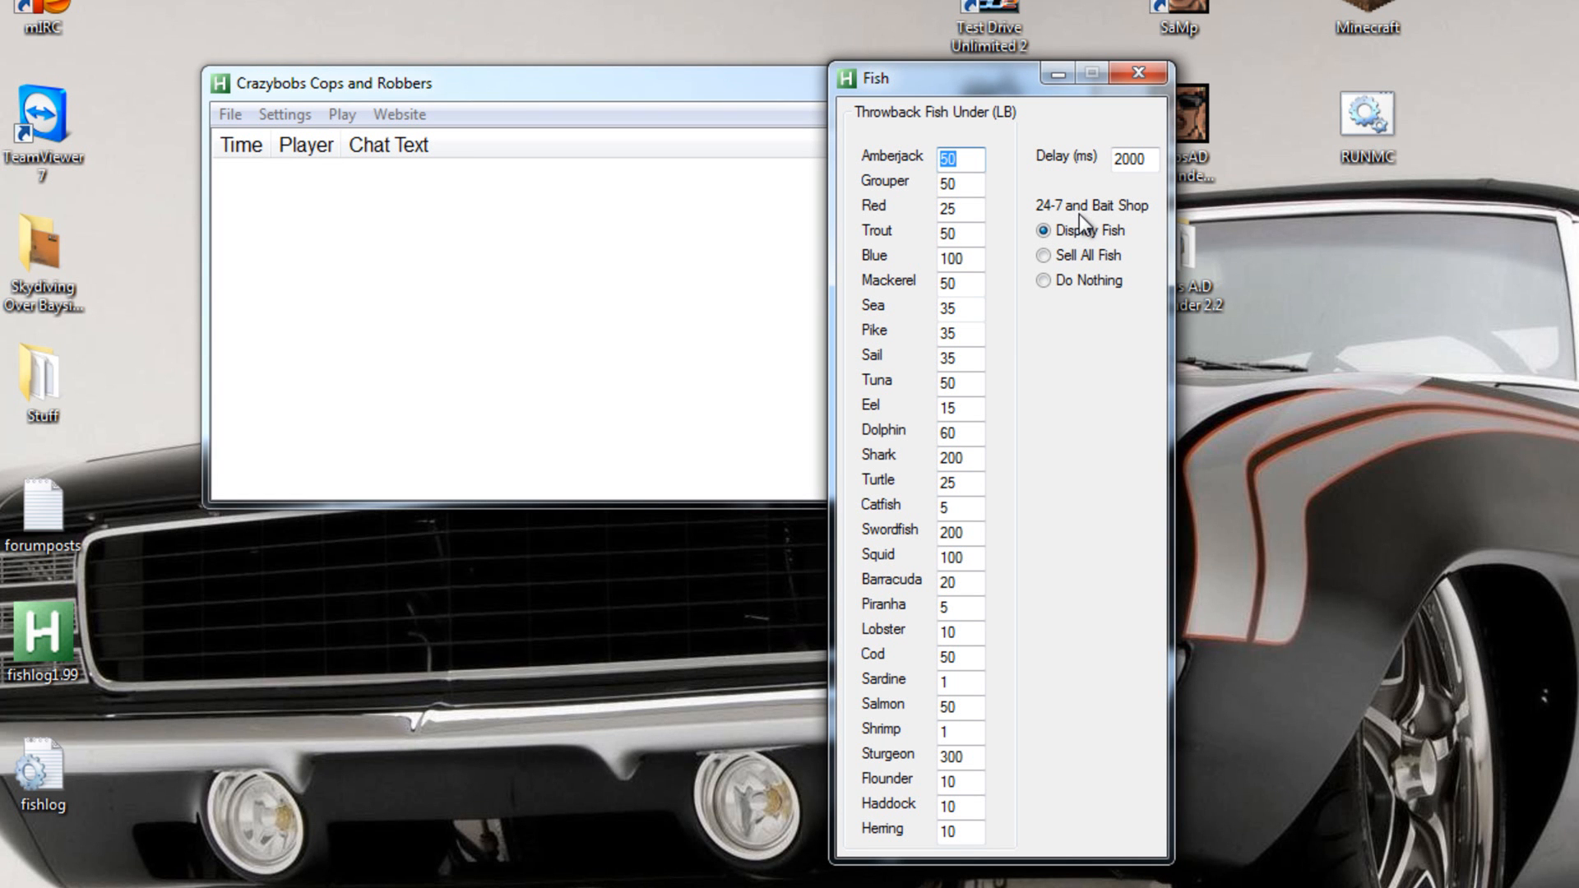
mouse_move(1109, 233)
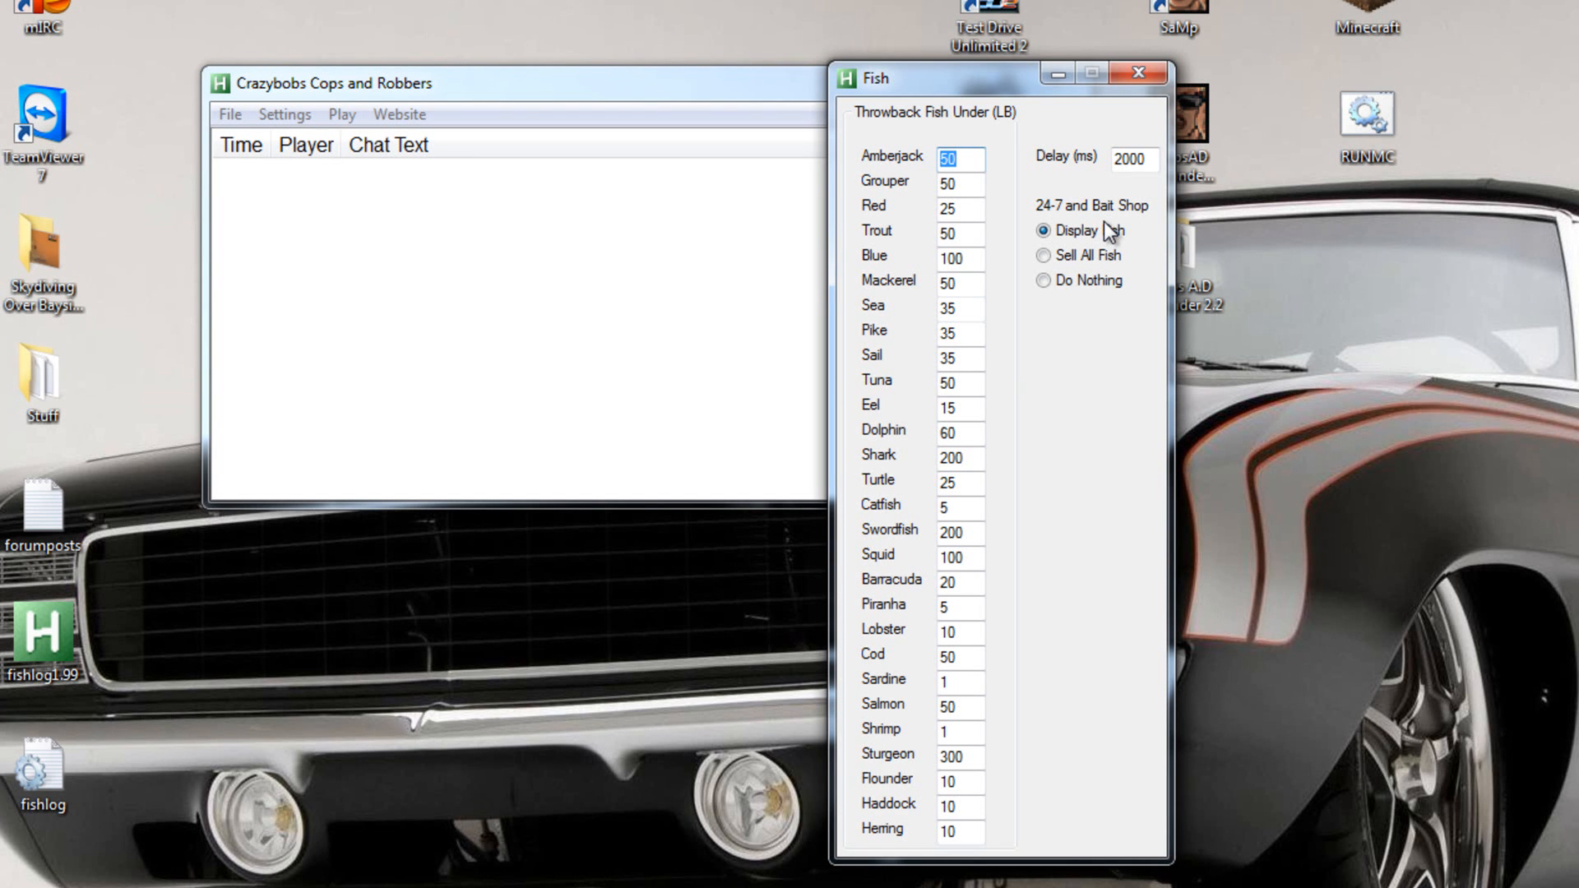
mouse_move(1152, 245)
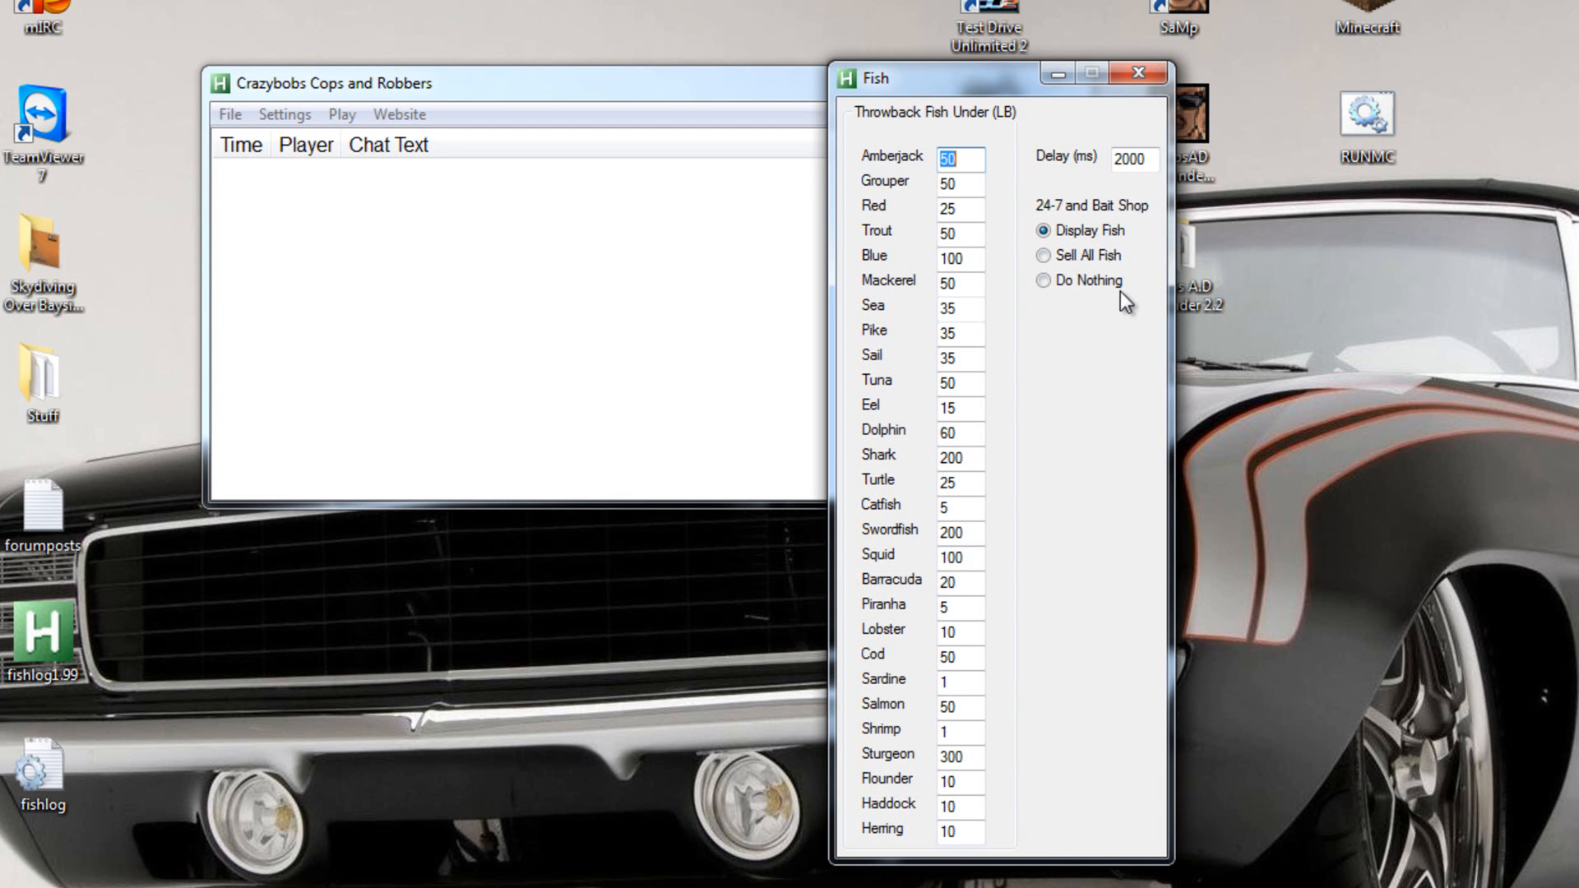
left_click(1137, 72)
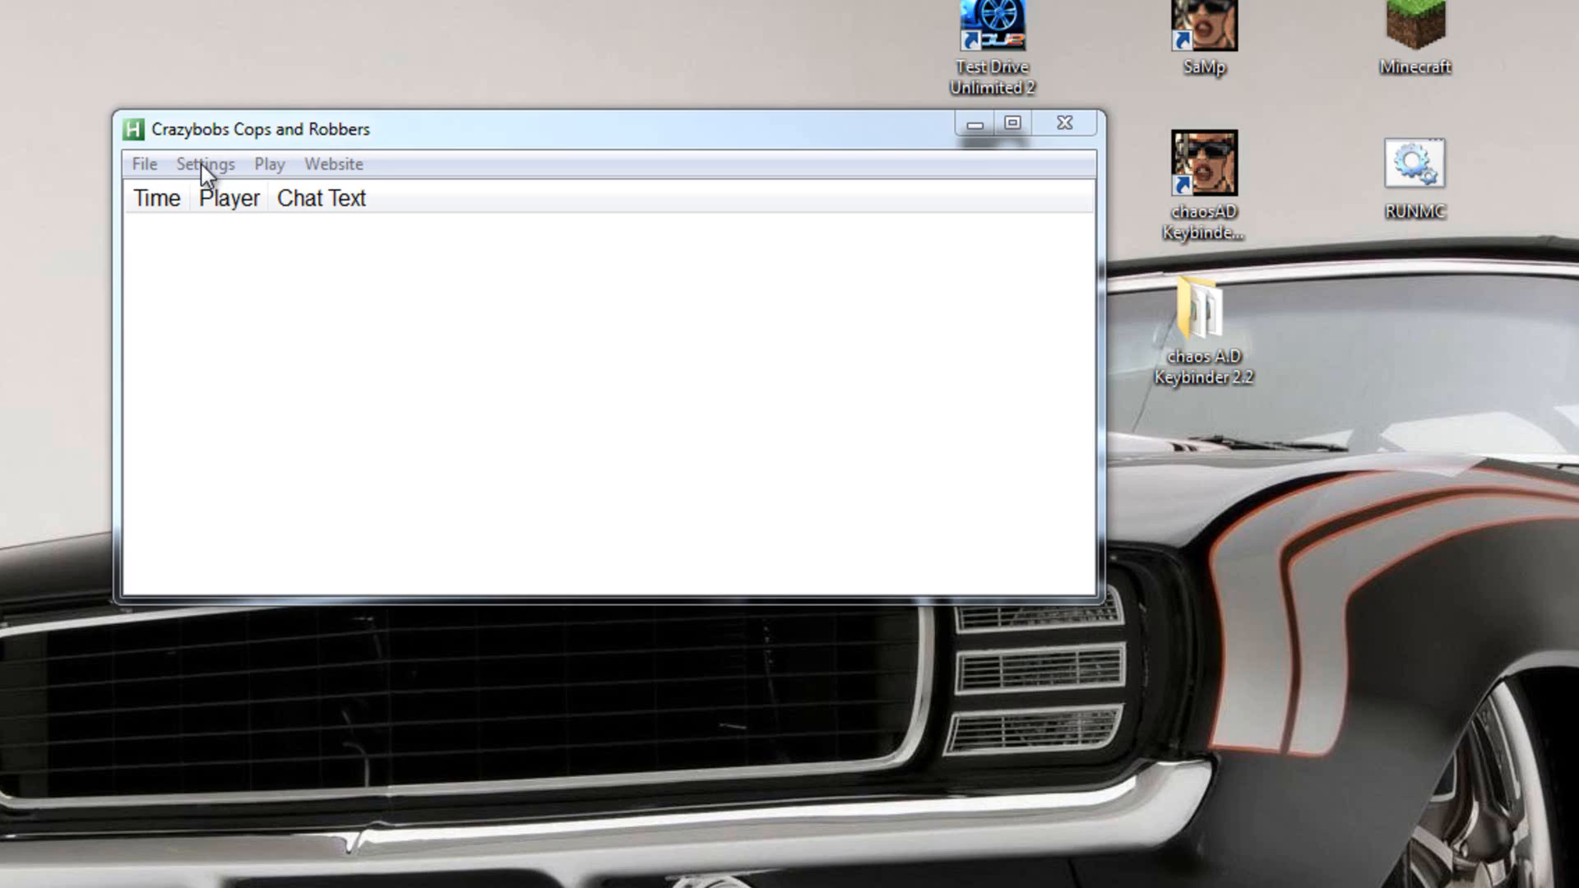
- In Other Settings set lotto number 12, Jury Duty Ignore, colours Black/White and FPS limits 20–60
left_click(205, 164)
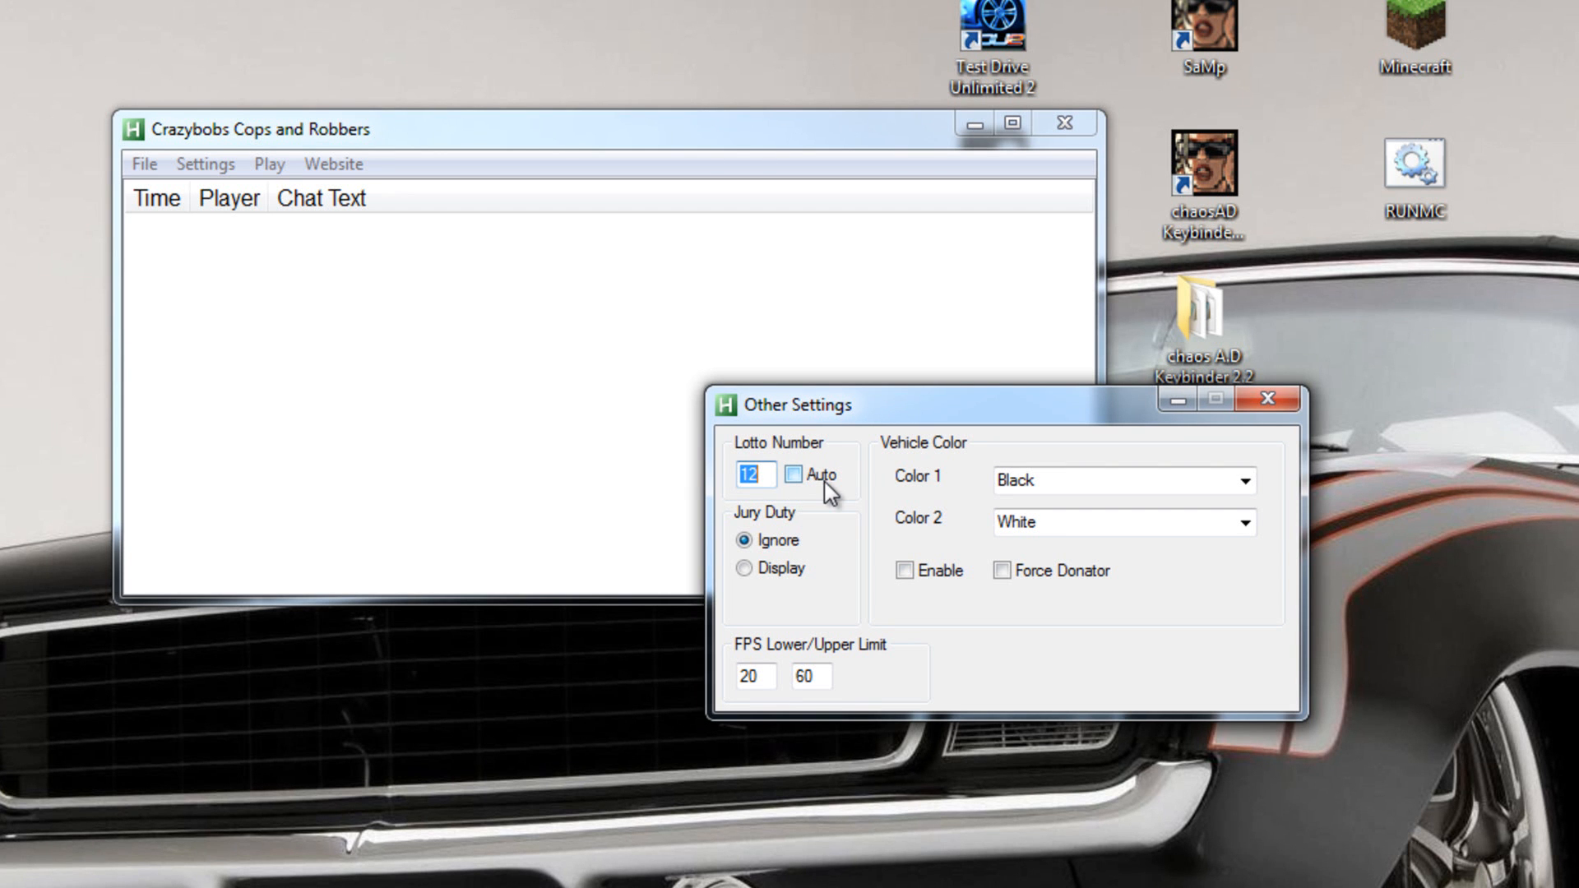
mouse_move(833, 549)
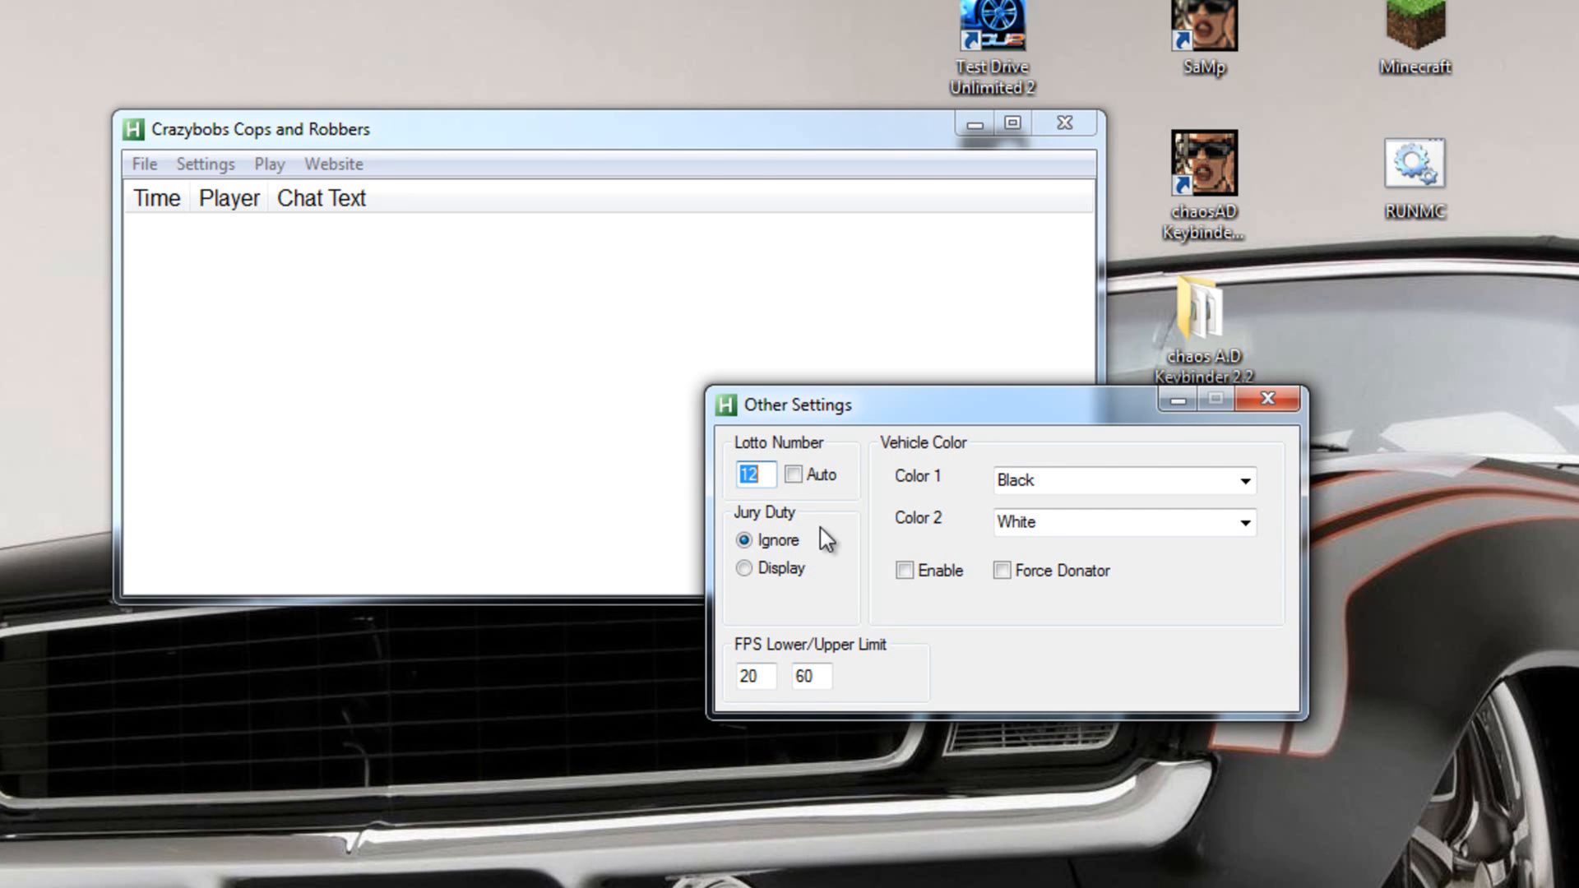
mouse_move(789, 543)
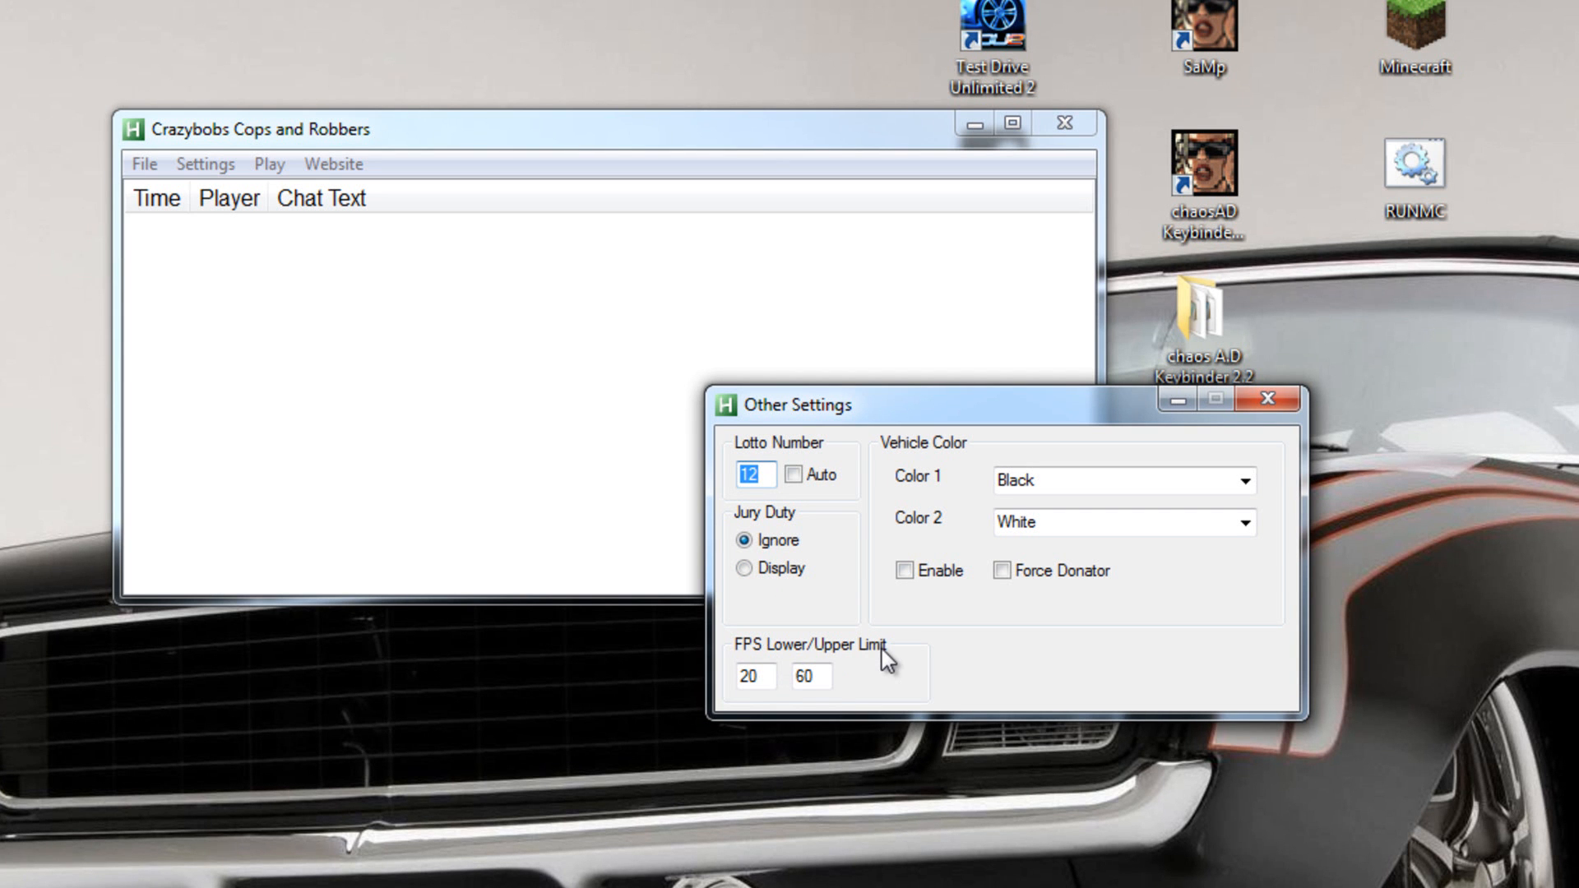
mouse_move(837, 675)
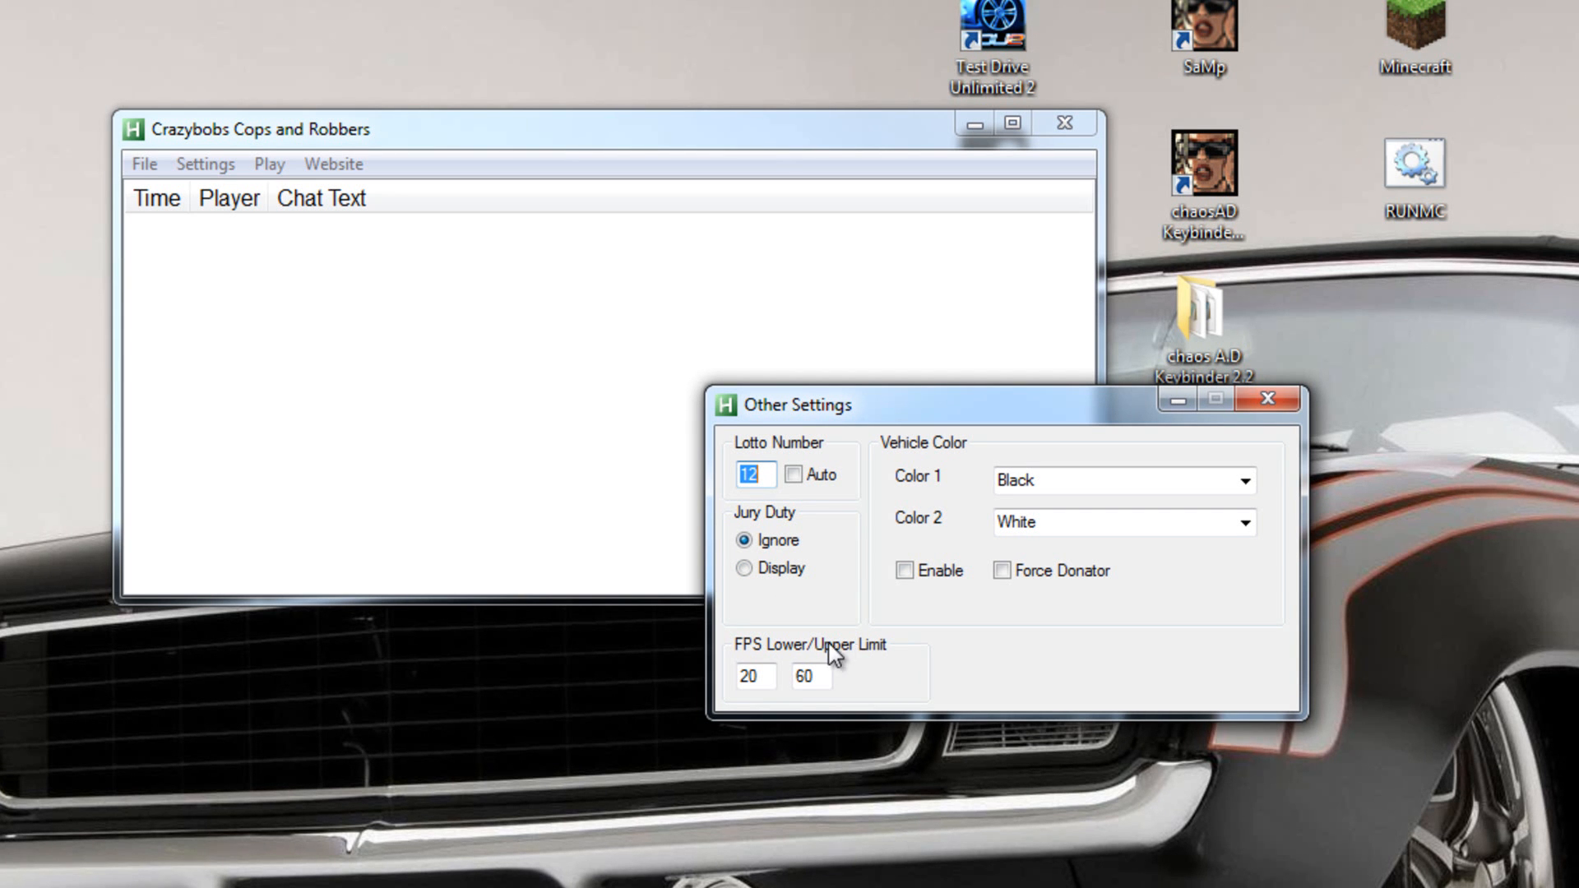
left_click(752, 677)
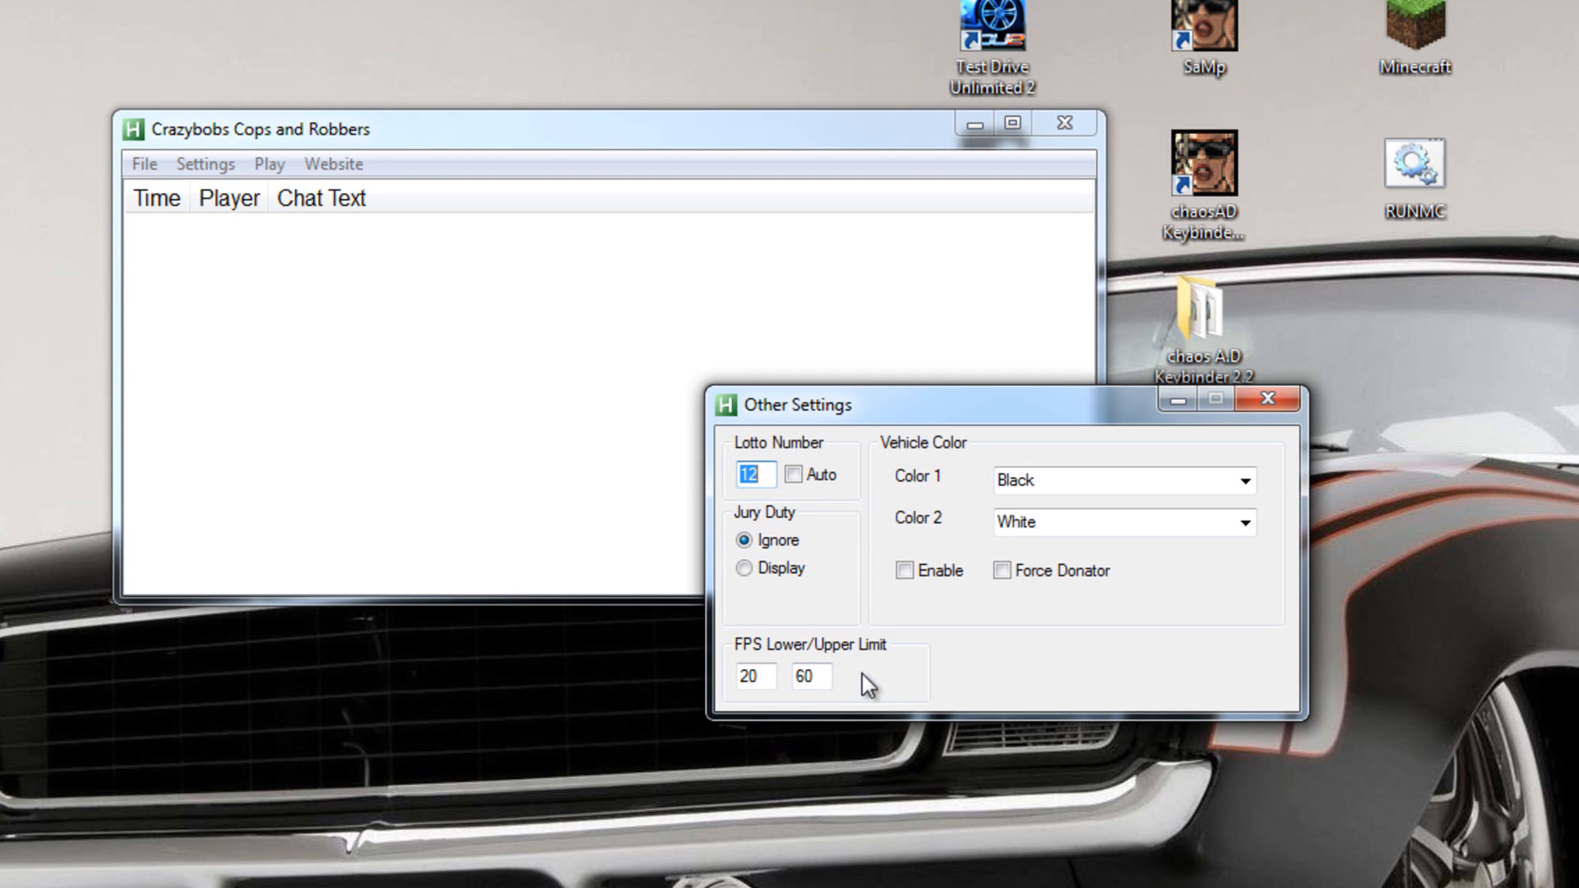
left_click(753, 677)
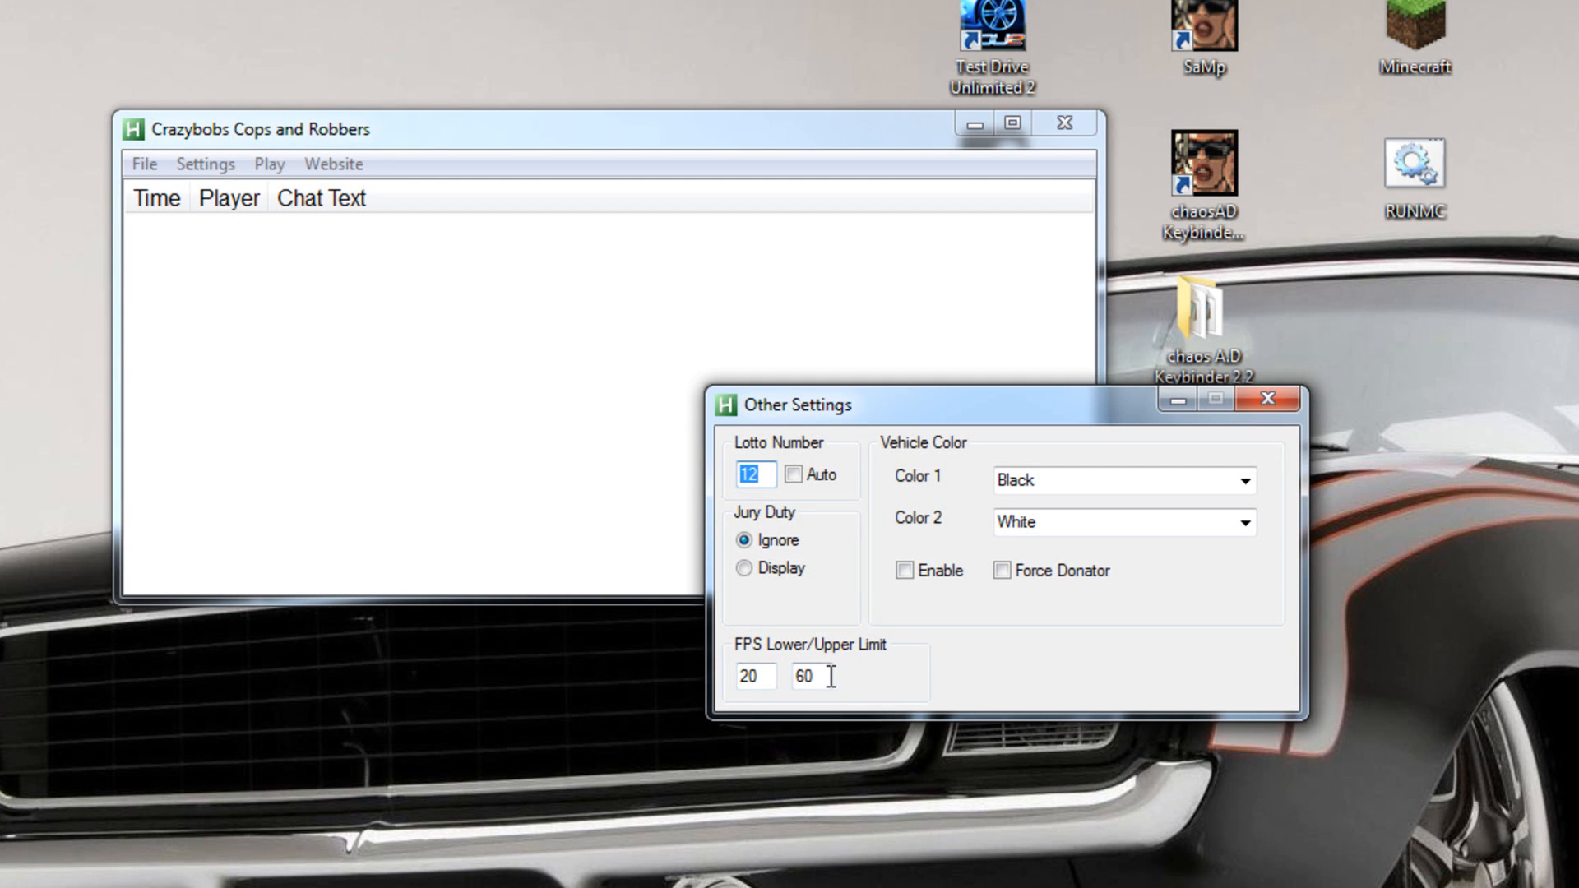
mouse_move(854, 702)
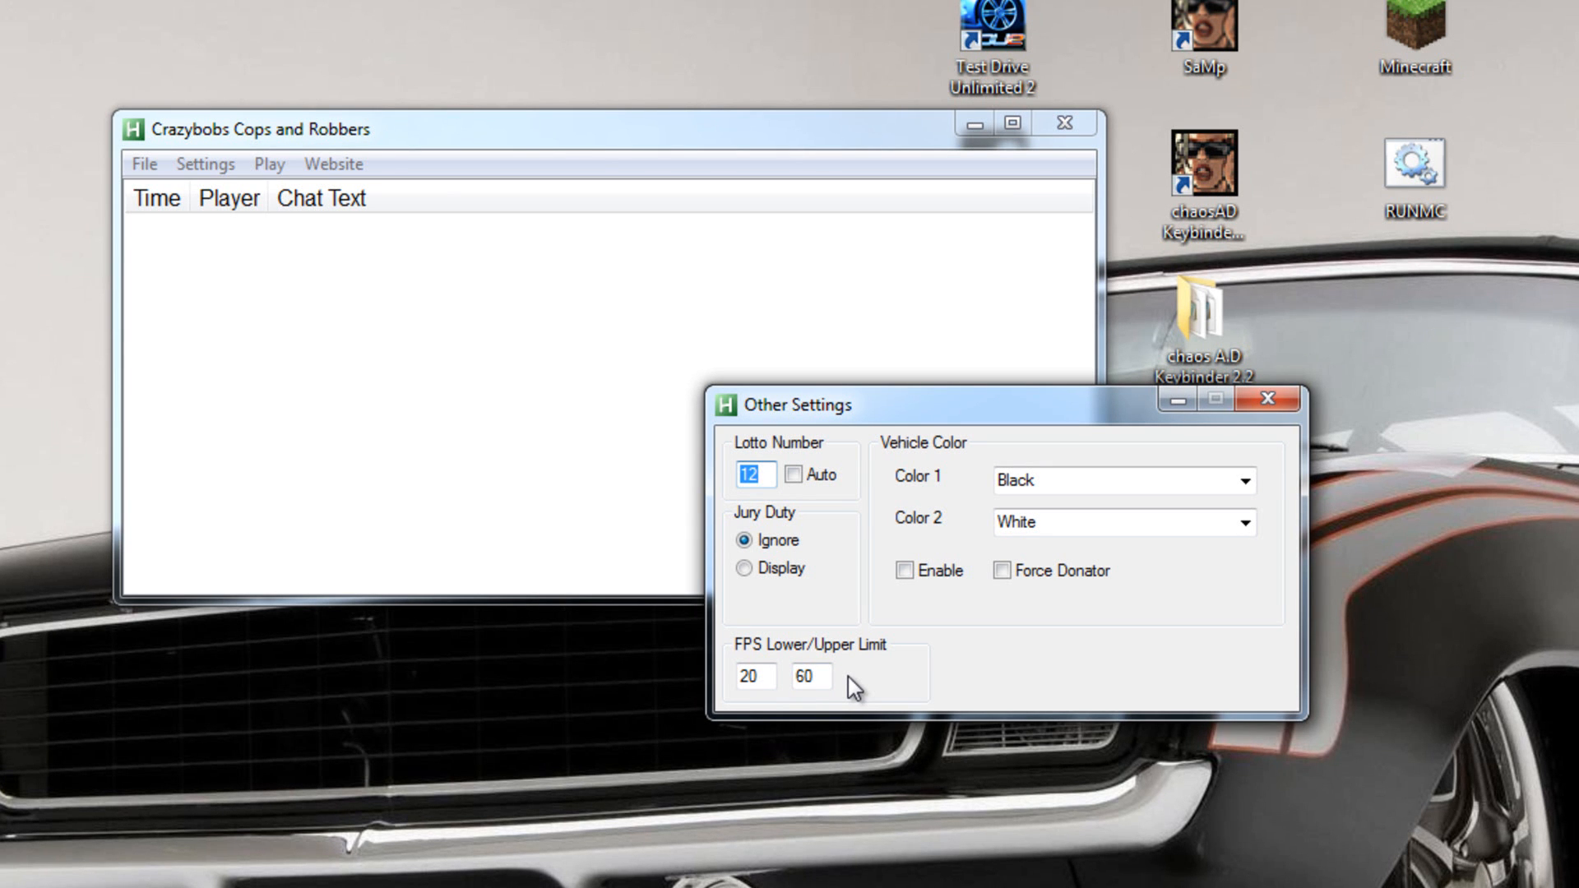
mouse_move(955, 685)
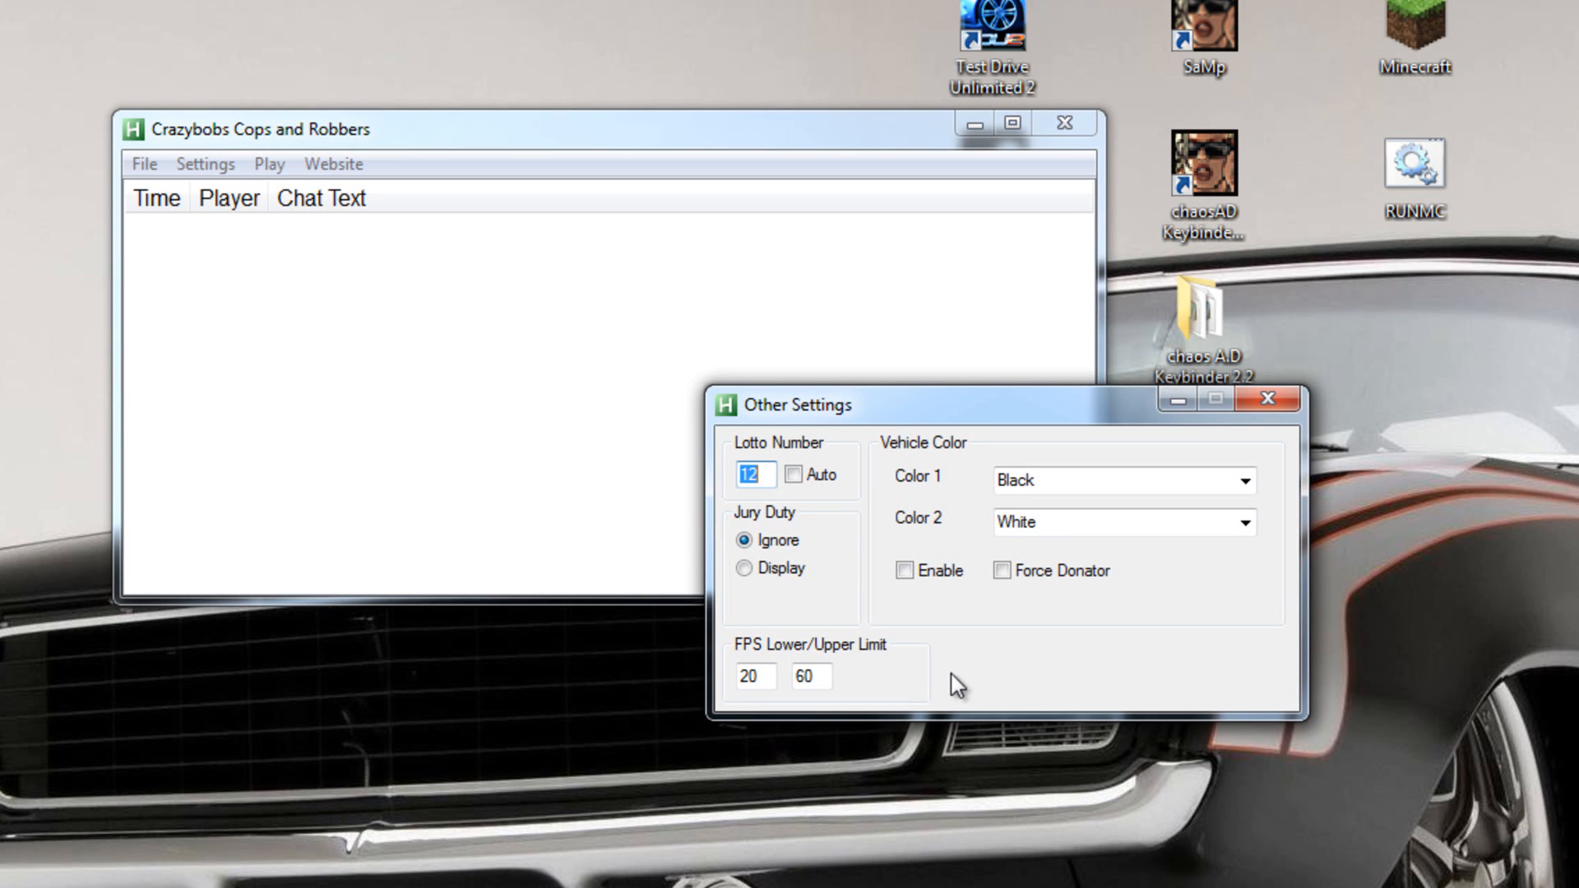
mouse_move(994, 603)
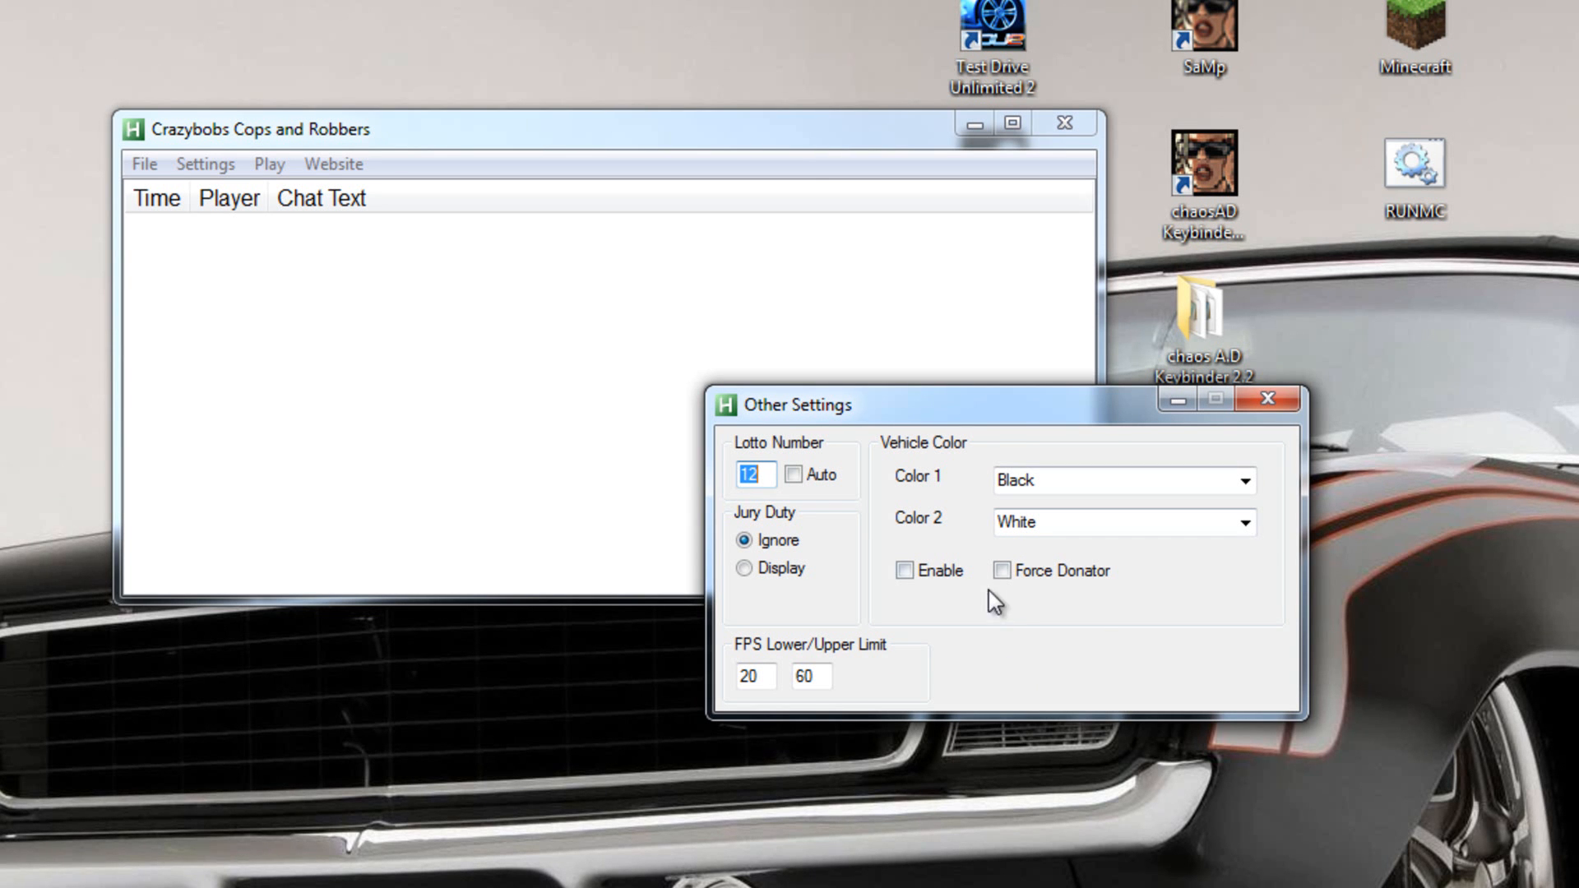
mouse_move(1072, 510)
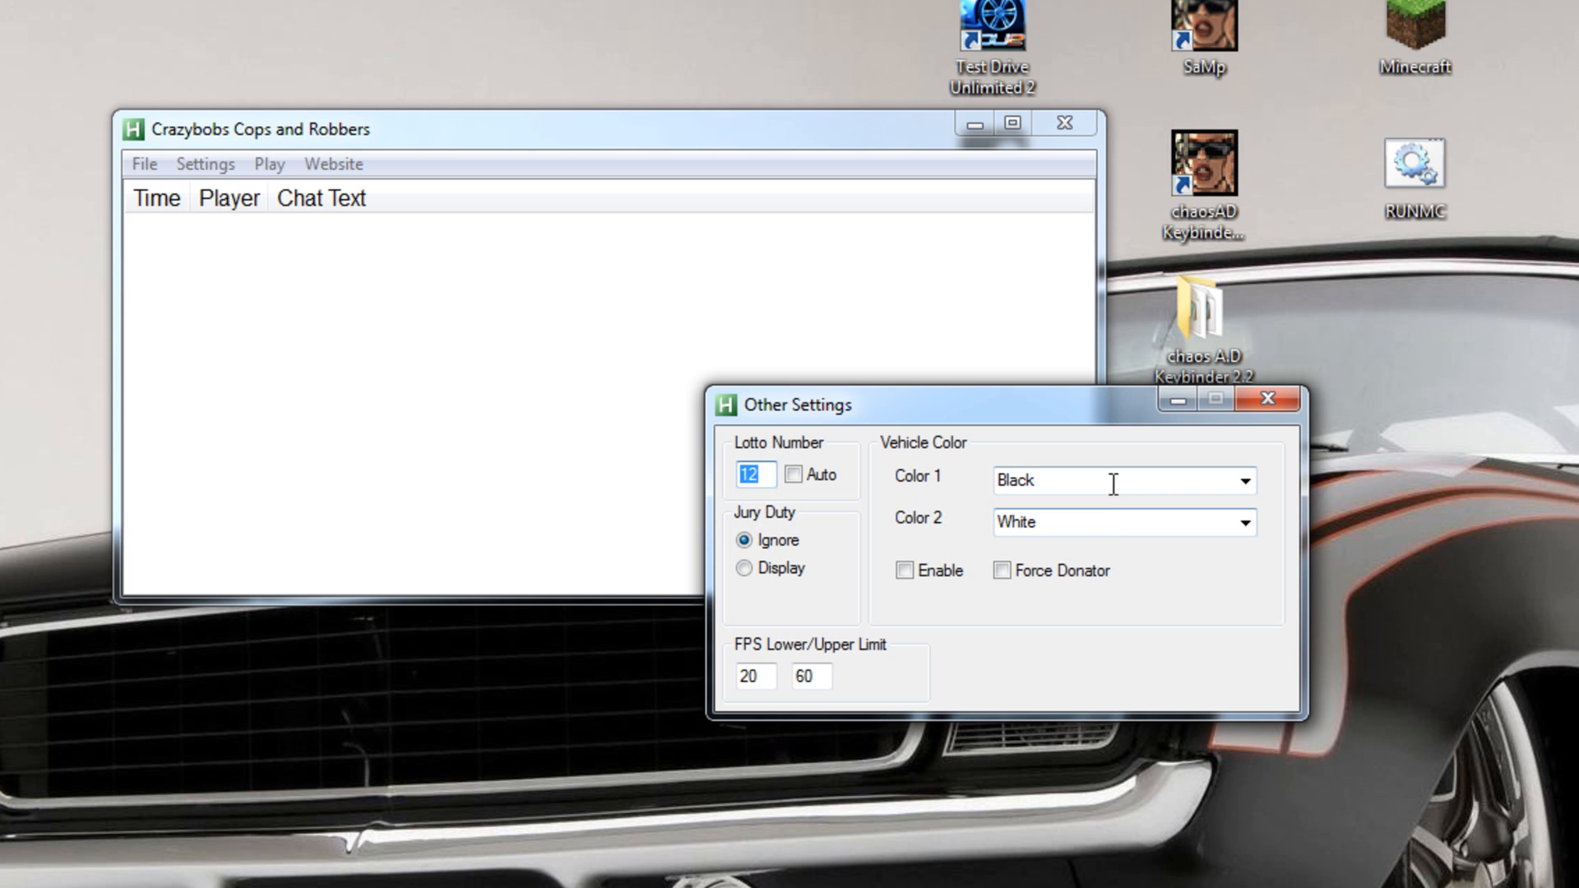
mouse_move(1132, 520)
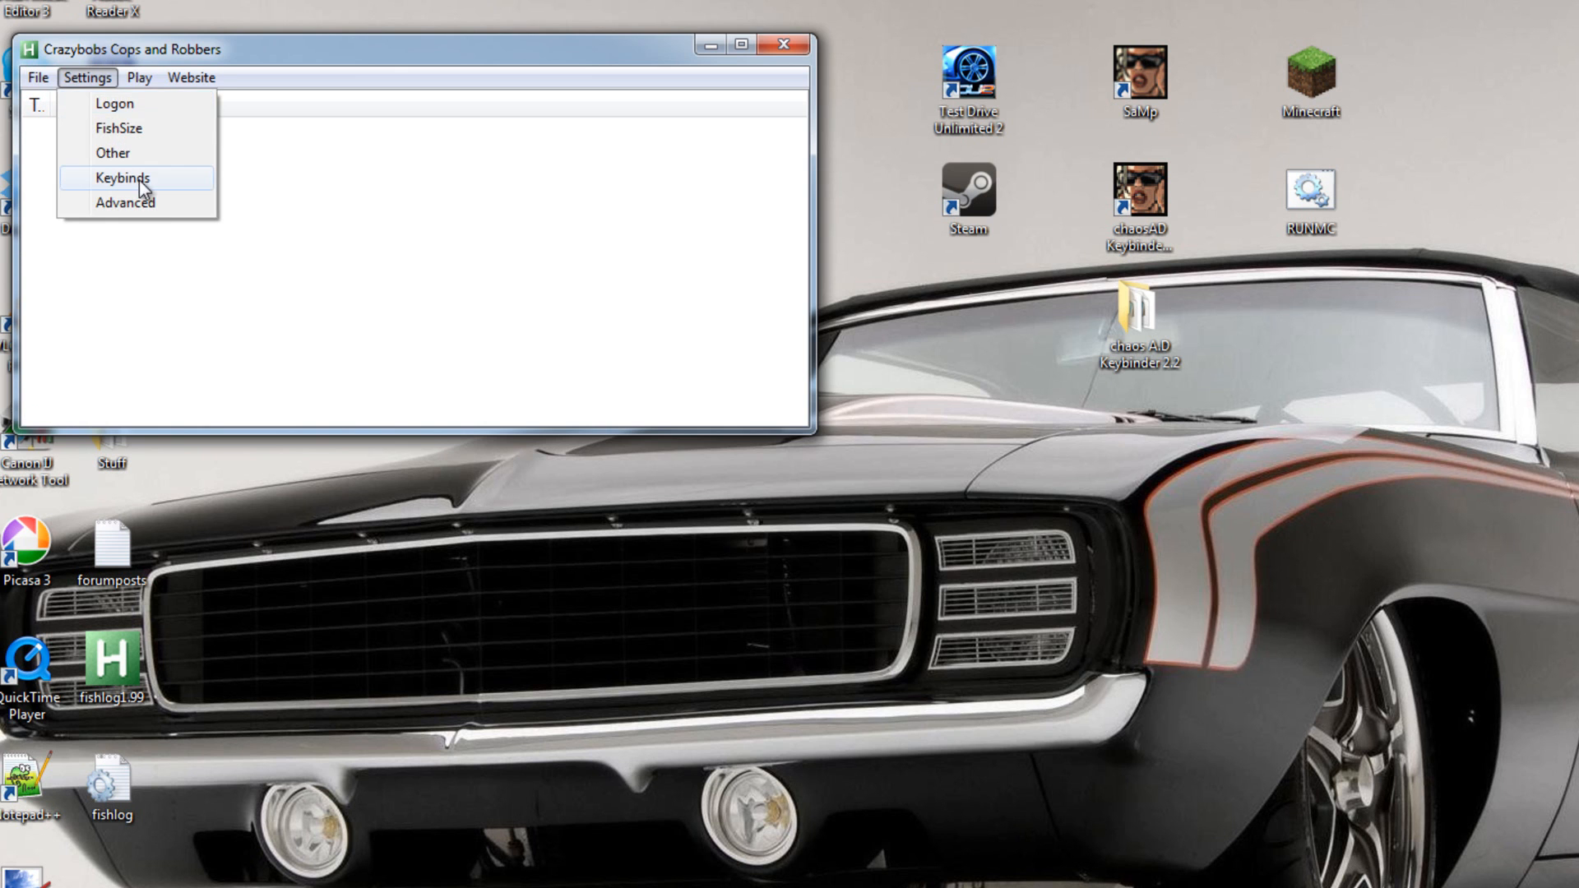
- Show the Programmable Keybinds window listing the F1–F12 chat commands
left_click(132, 178)
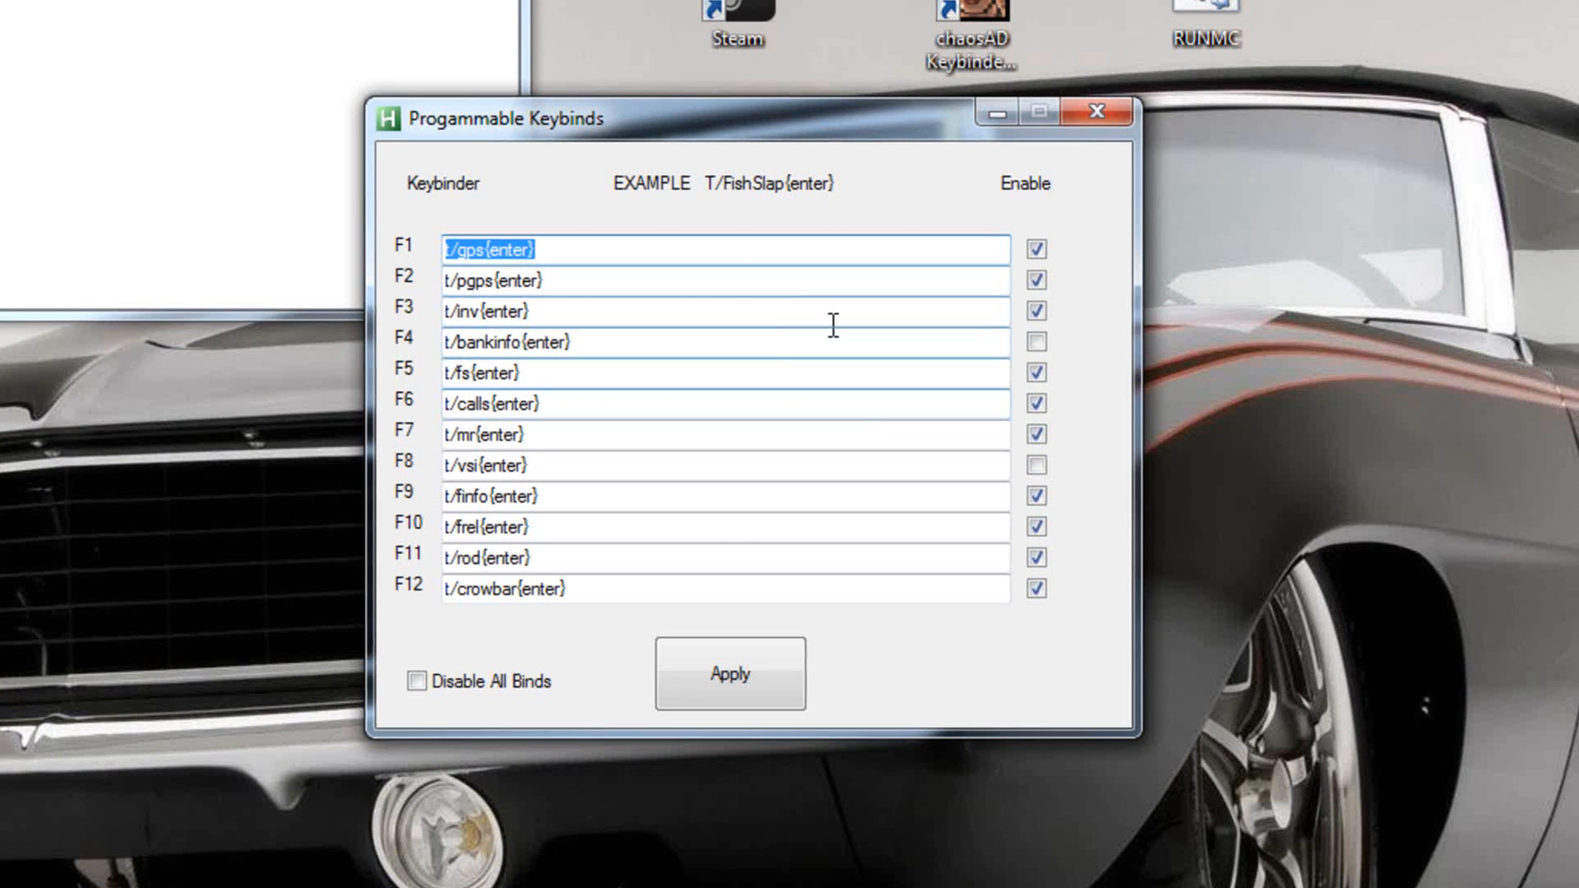
mouse_move(724, 309)
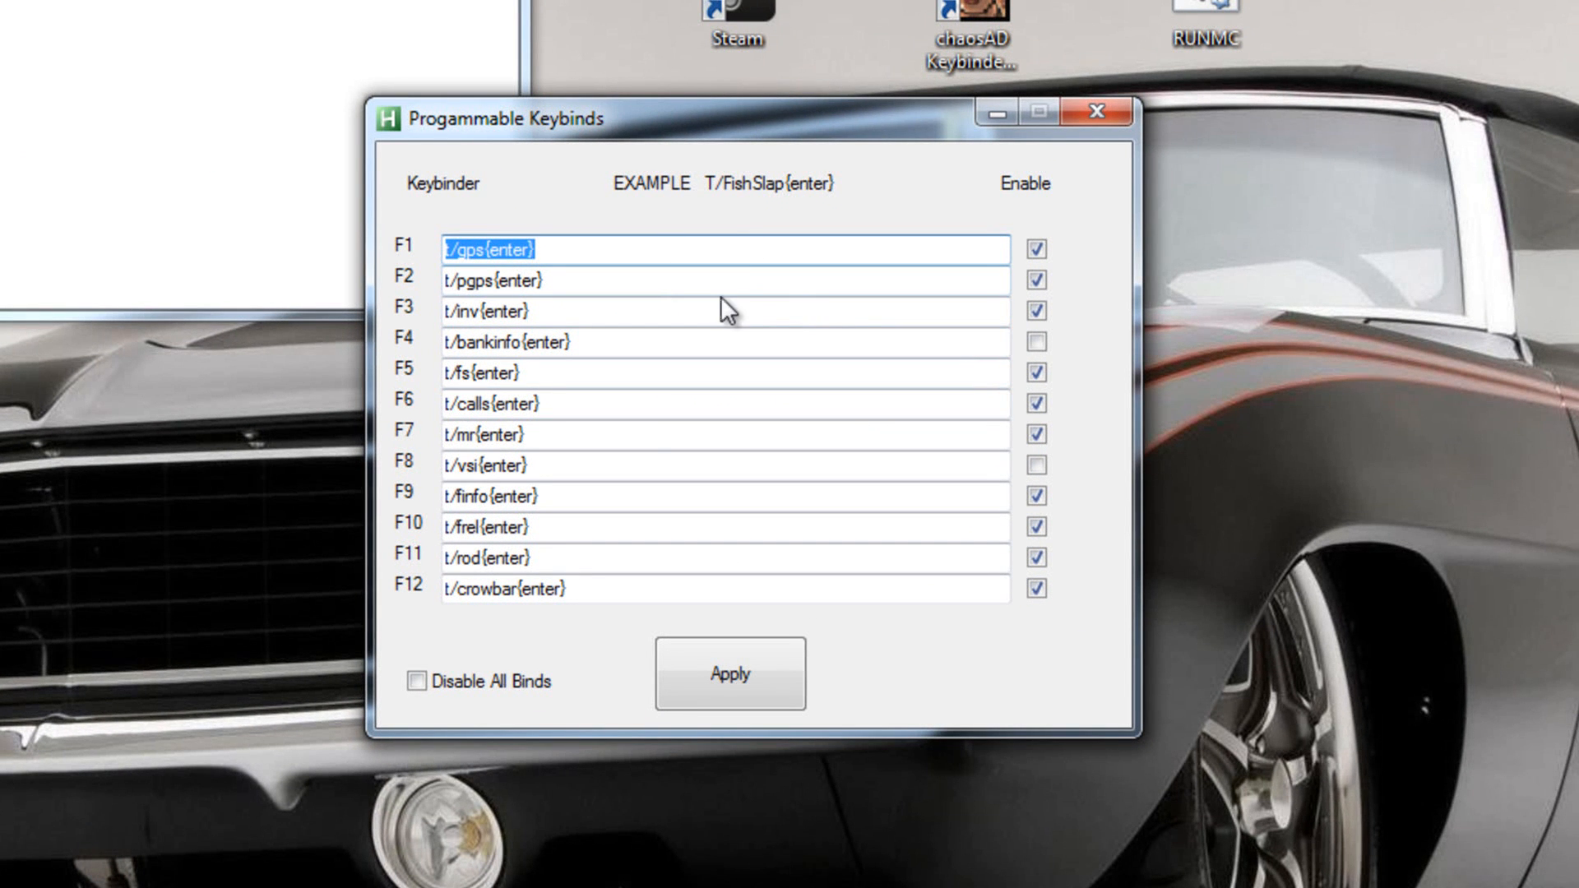
mouse_move(568, 521)
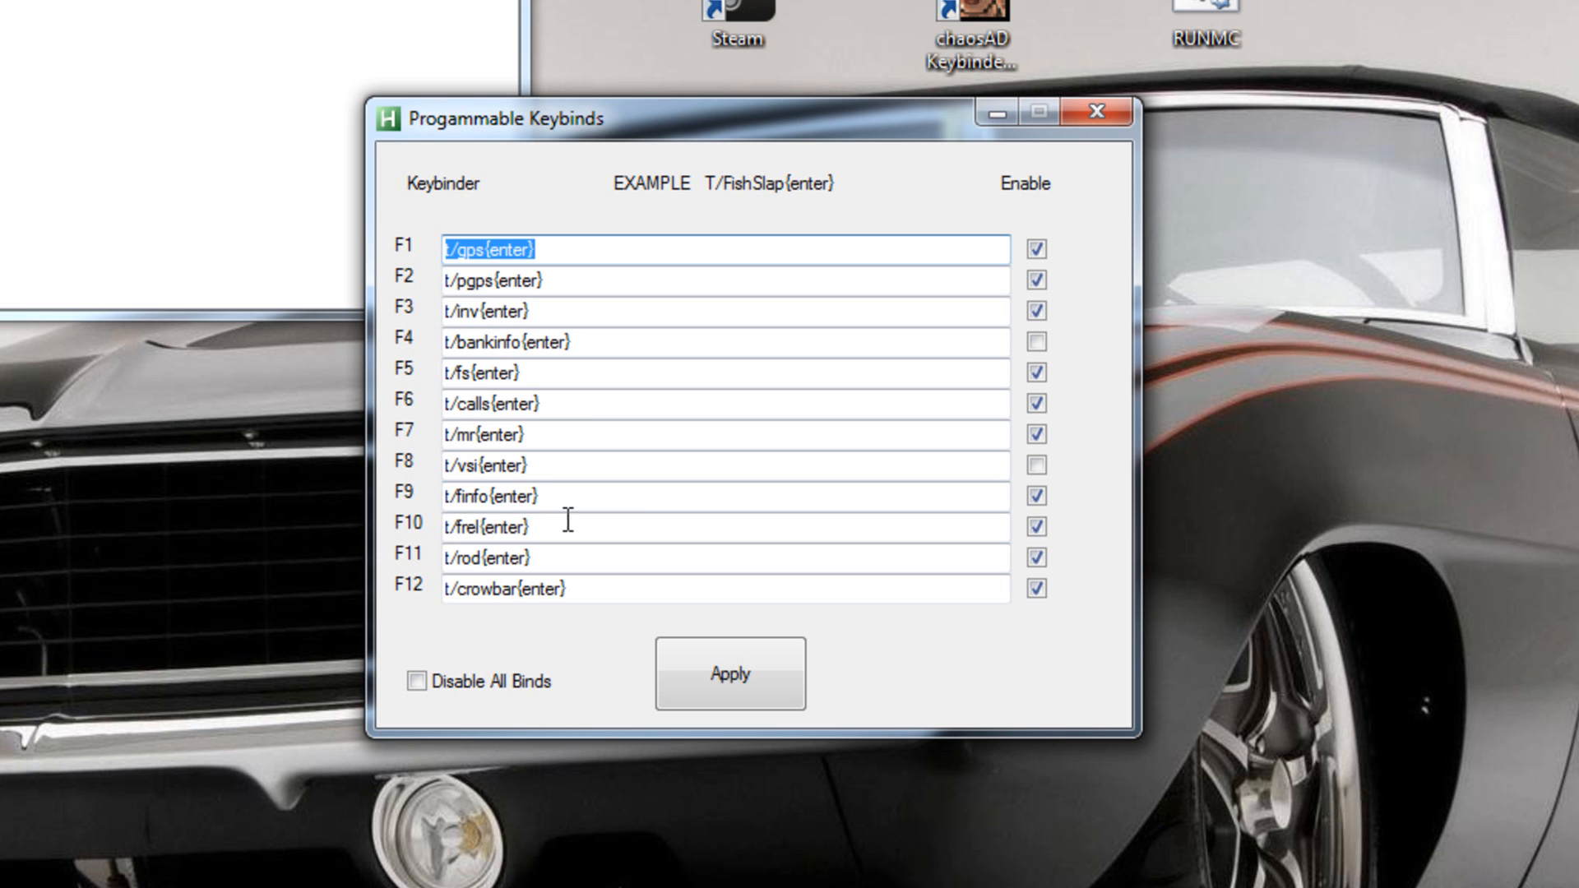
mouse_move(532, 665)
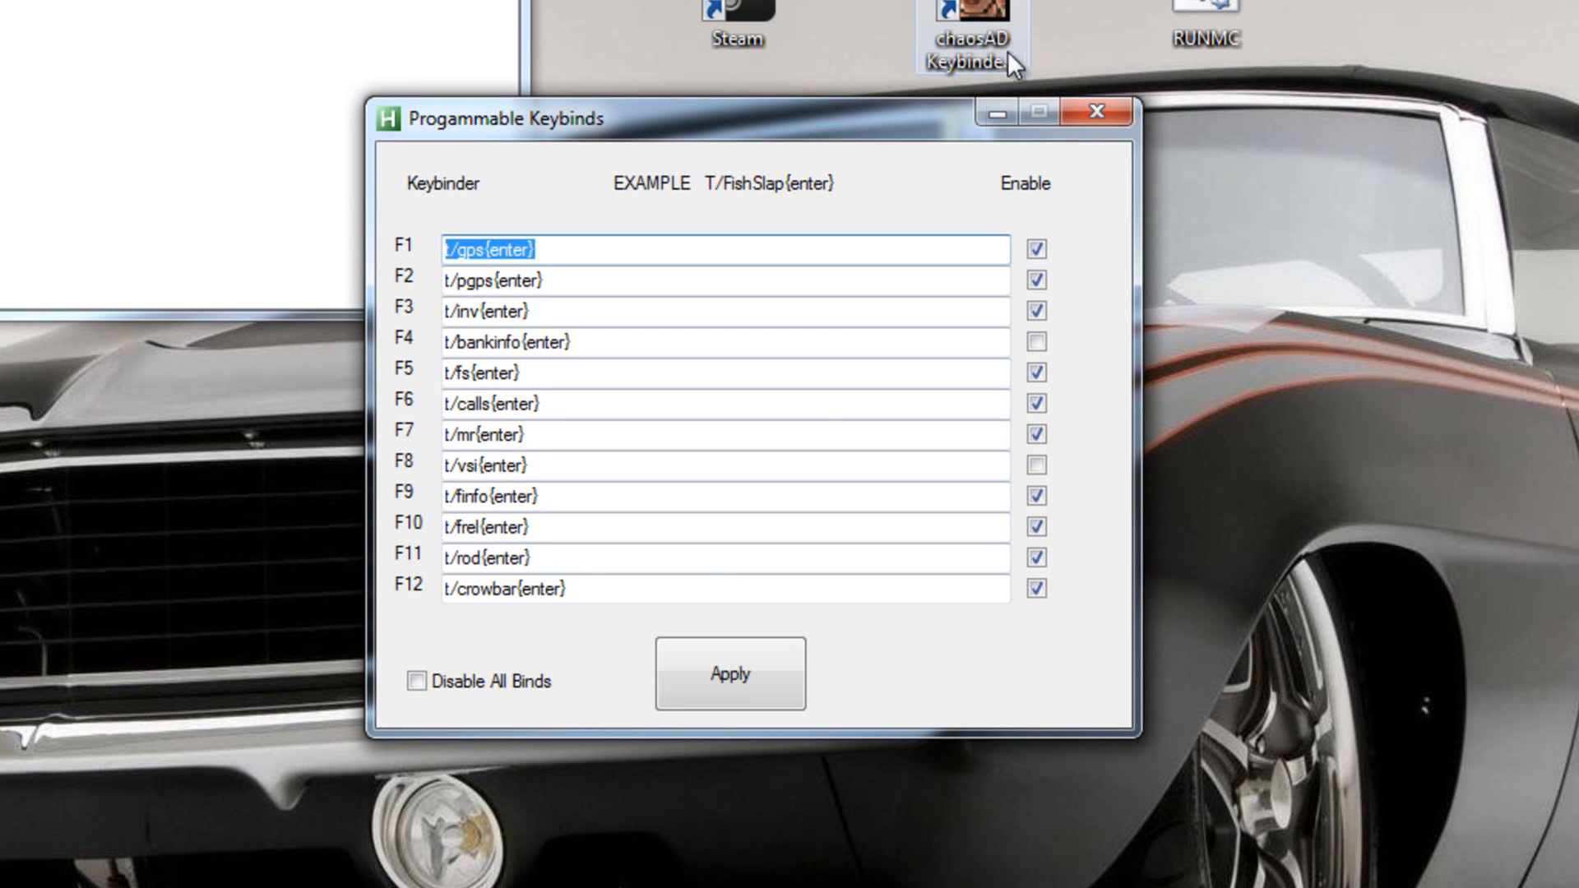
mouse_move(805, 406)
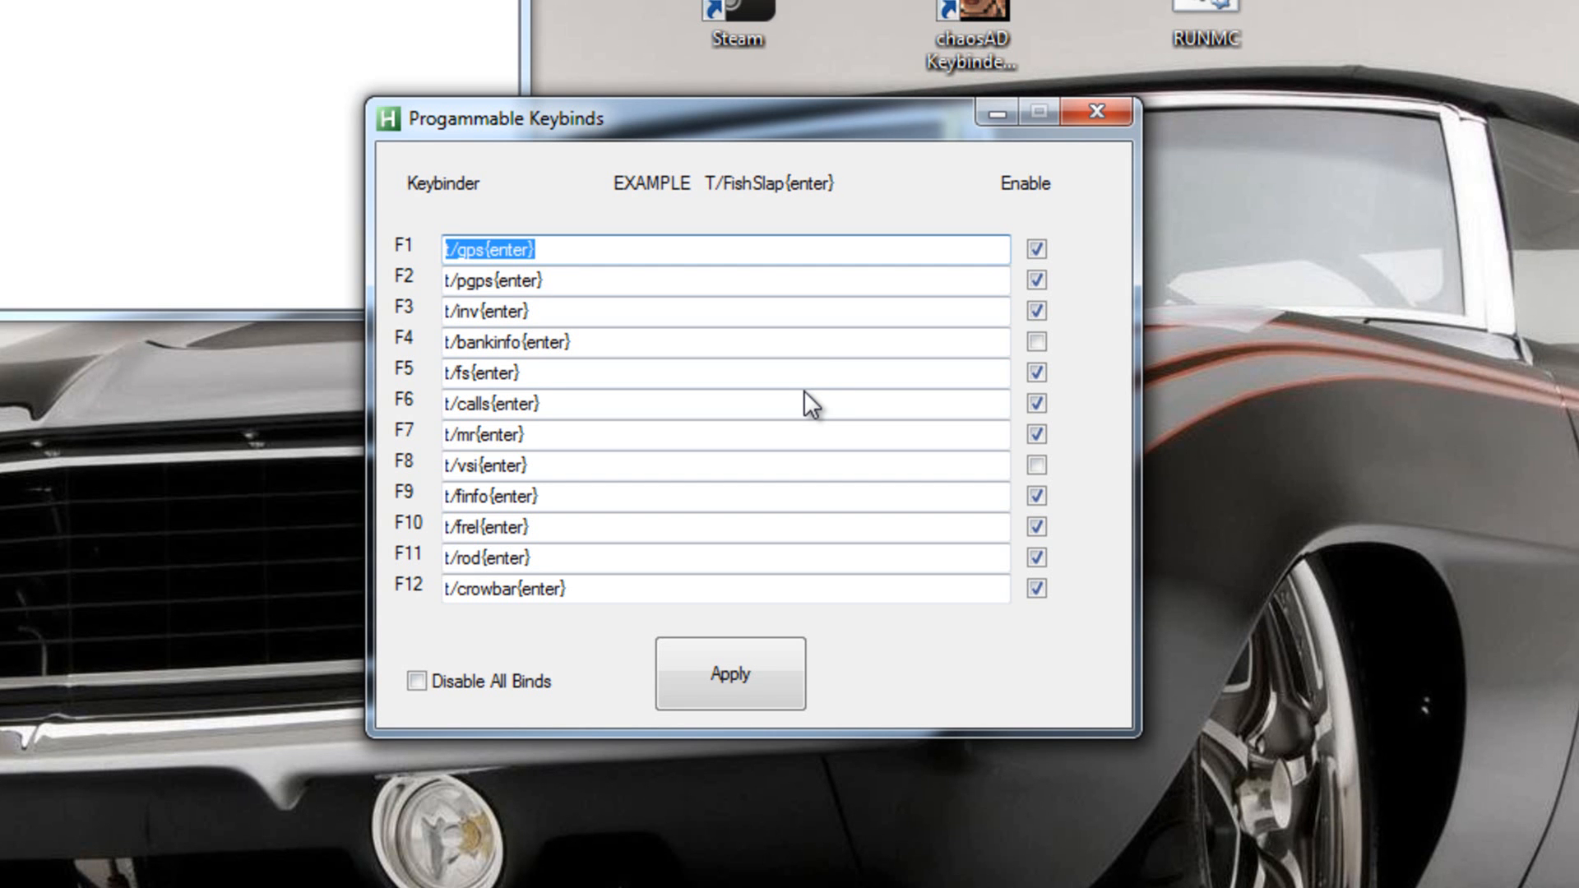
mouse_move(1092, 128)
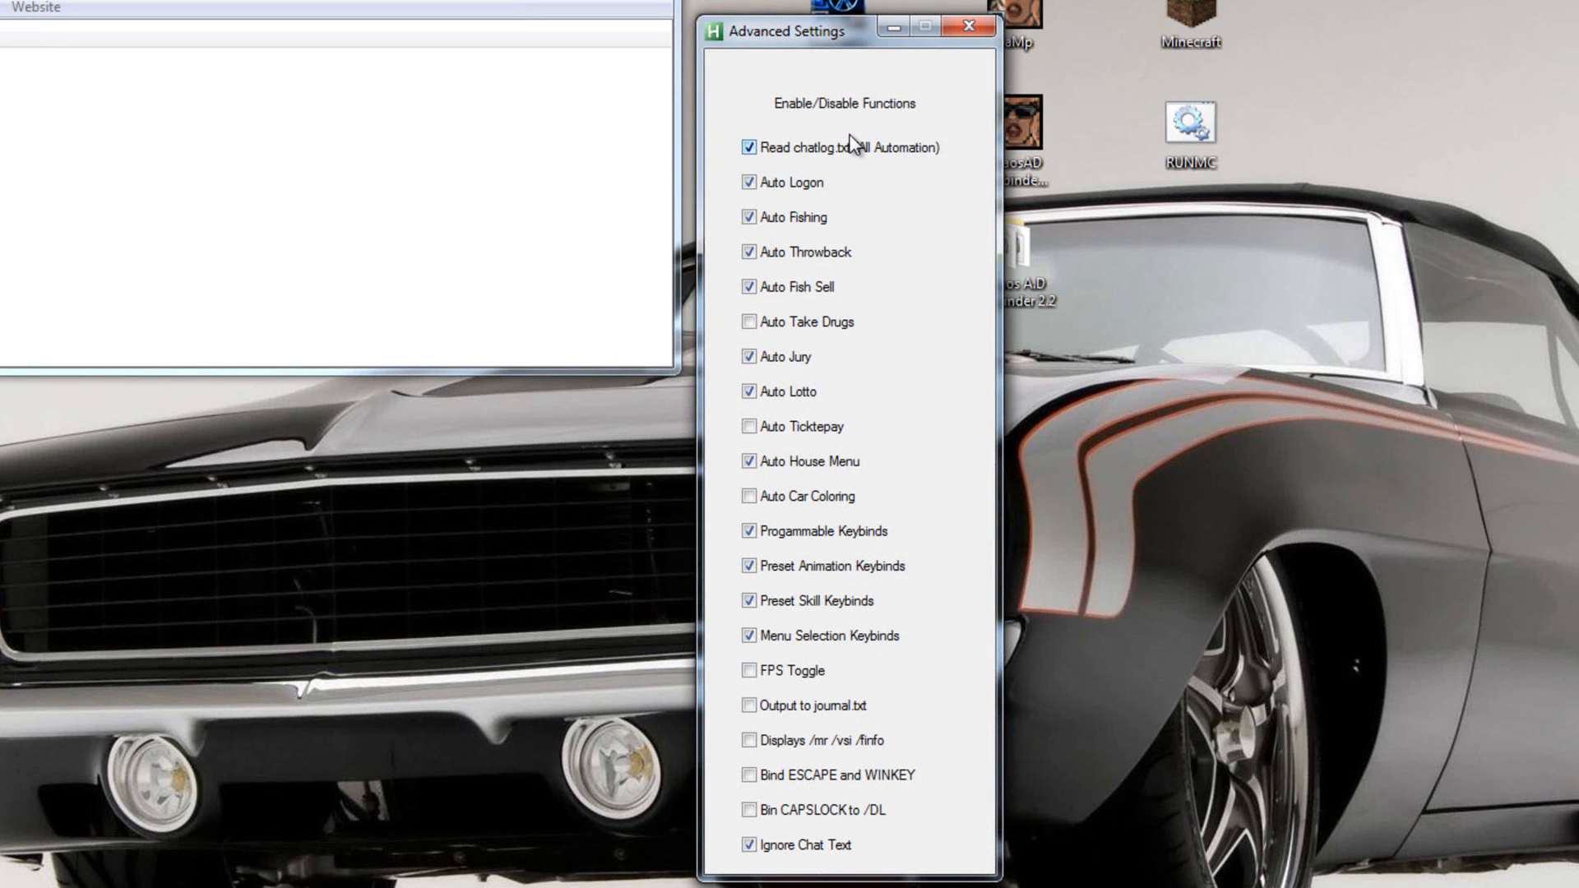
mouse_move(883, 129)
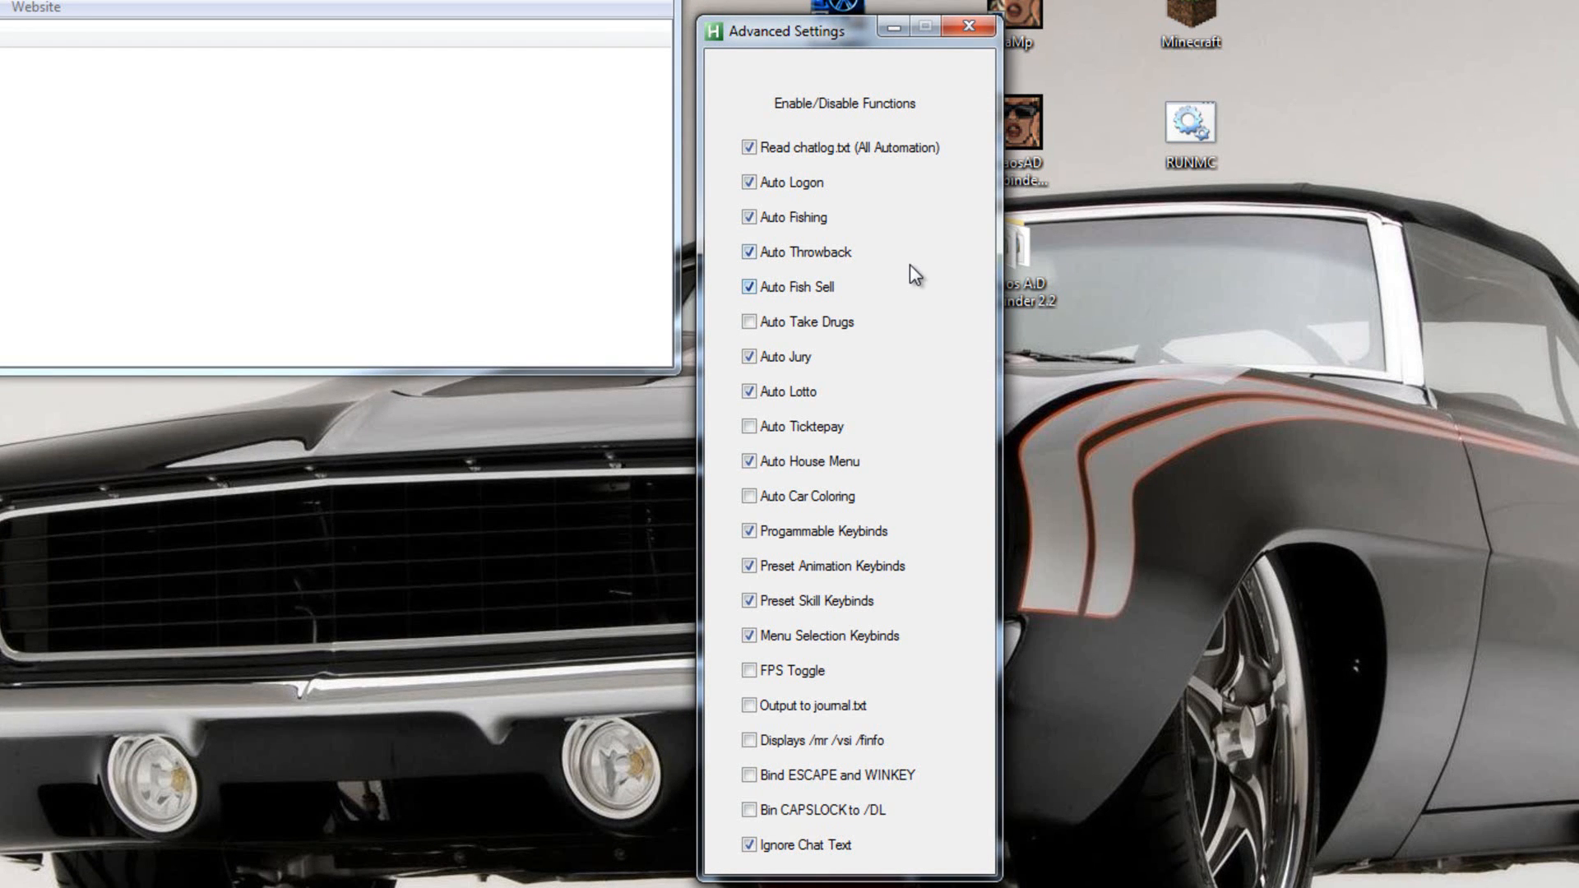
mouse_move(902, 251)
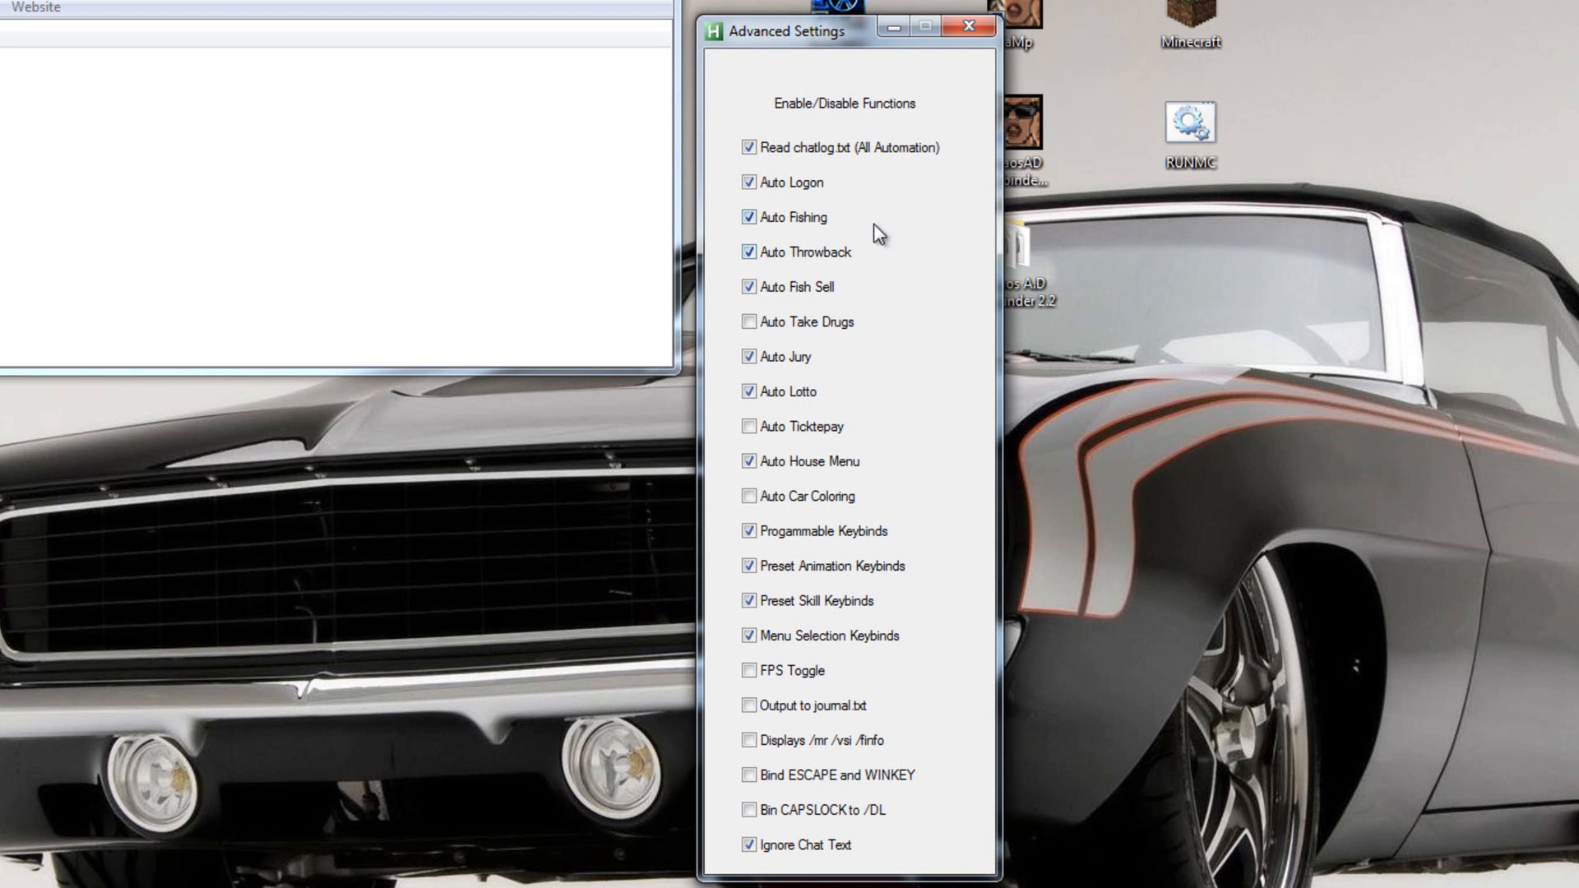
mouse_move(797, 231)
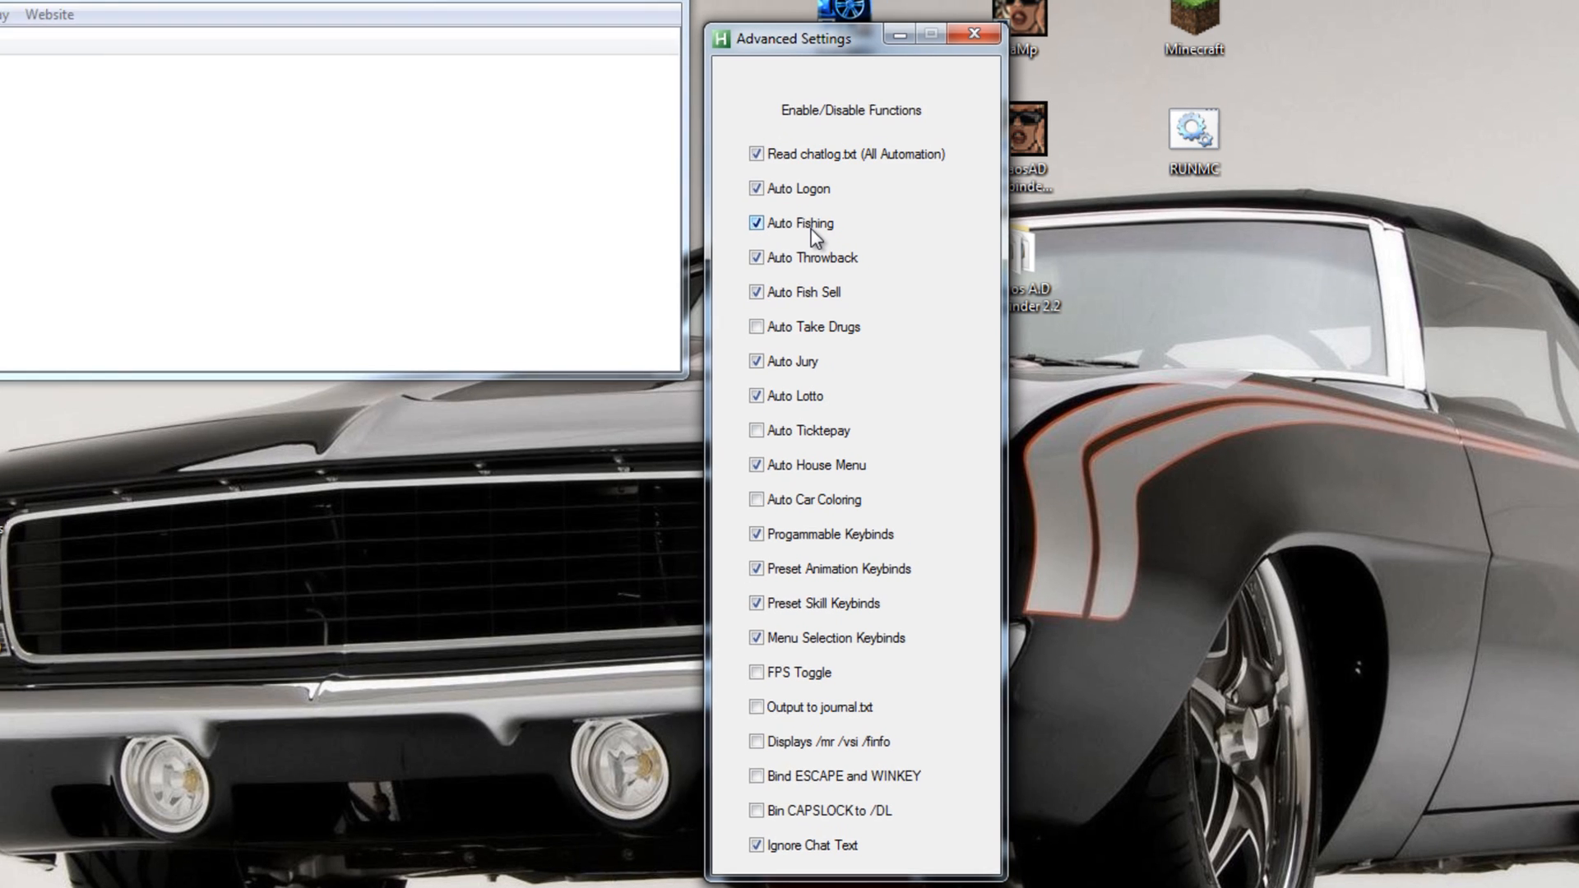
- Close the Advanced Settings function toggles and return to the main chat window
left_click(972, 31)
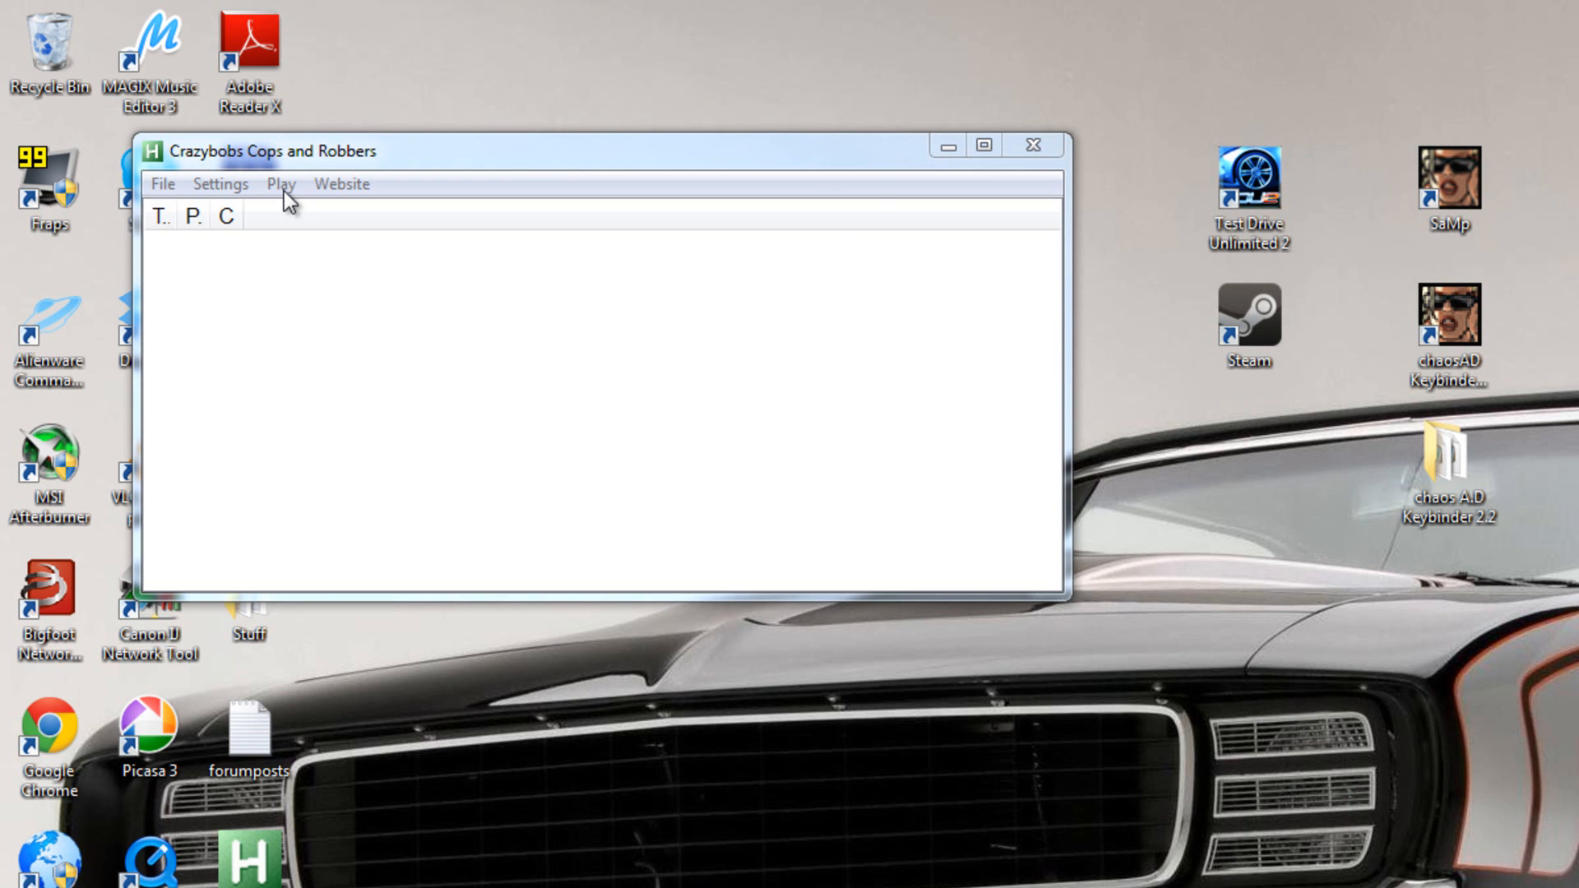
- Show the Play list with Server1 and Server2, then the Website list
left_click(280, 184)
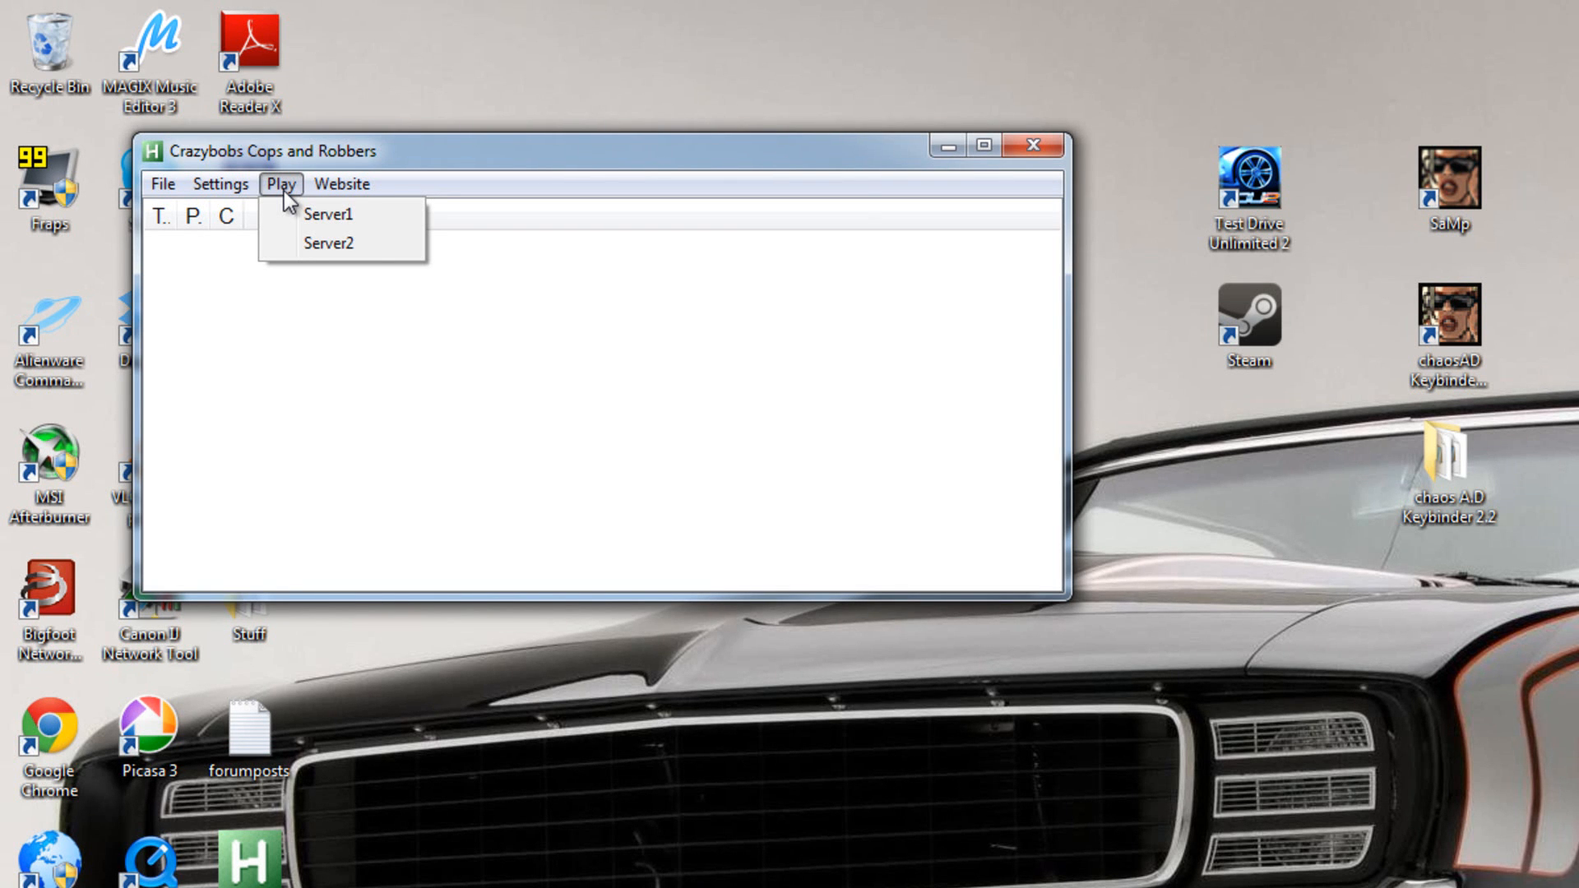
mouse_move(315, 223)
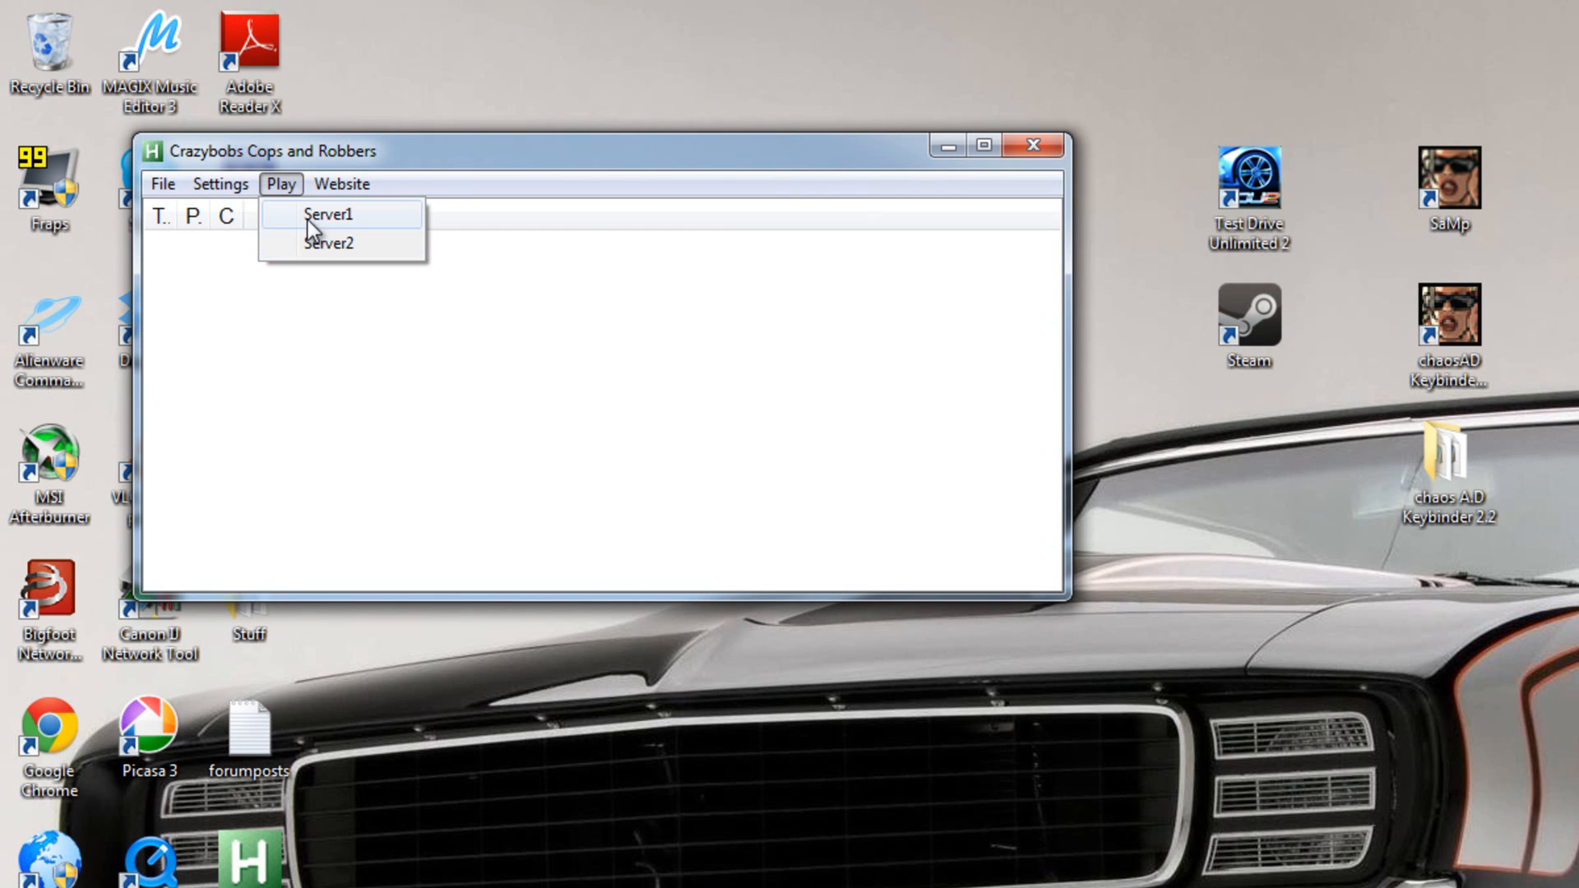
mouse_move(316, 254)
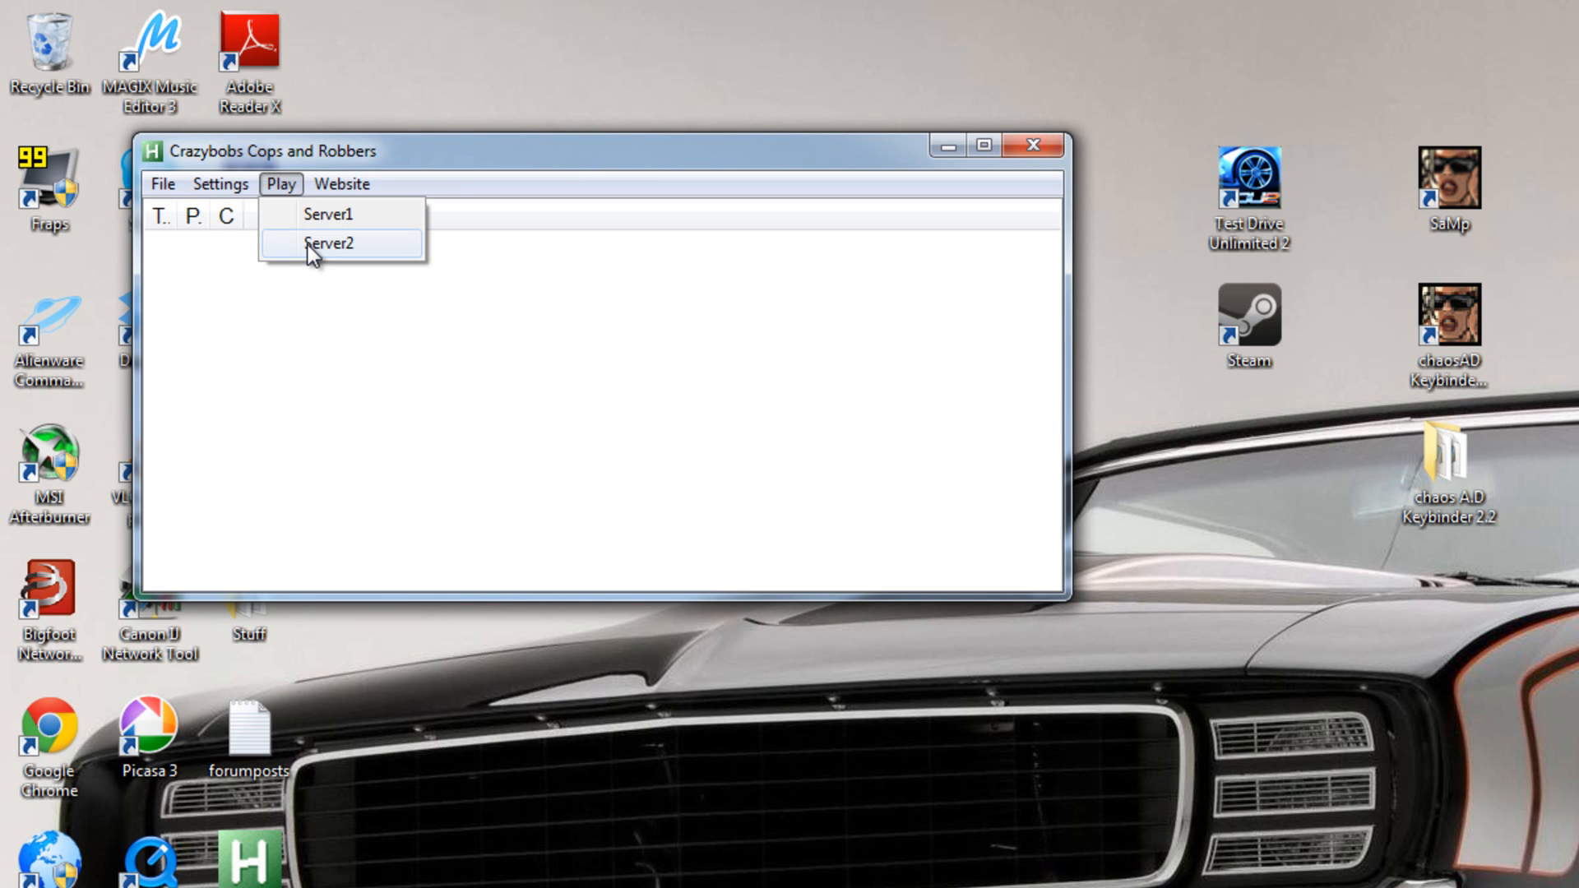
left_click(388, 213)
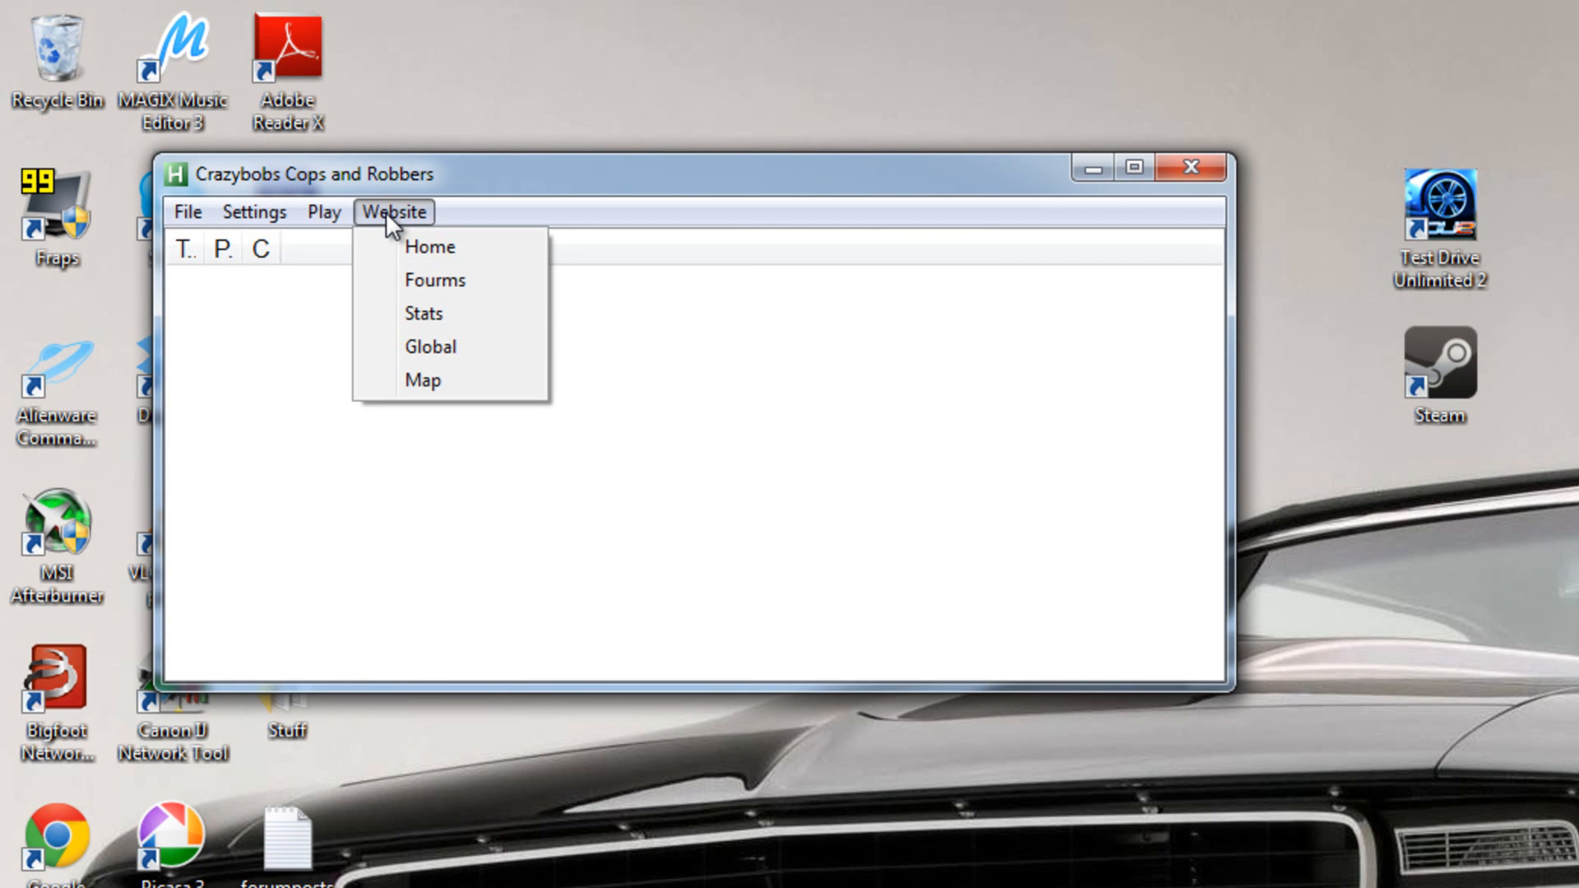
mouse_move(420, 246)
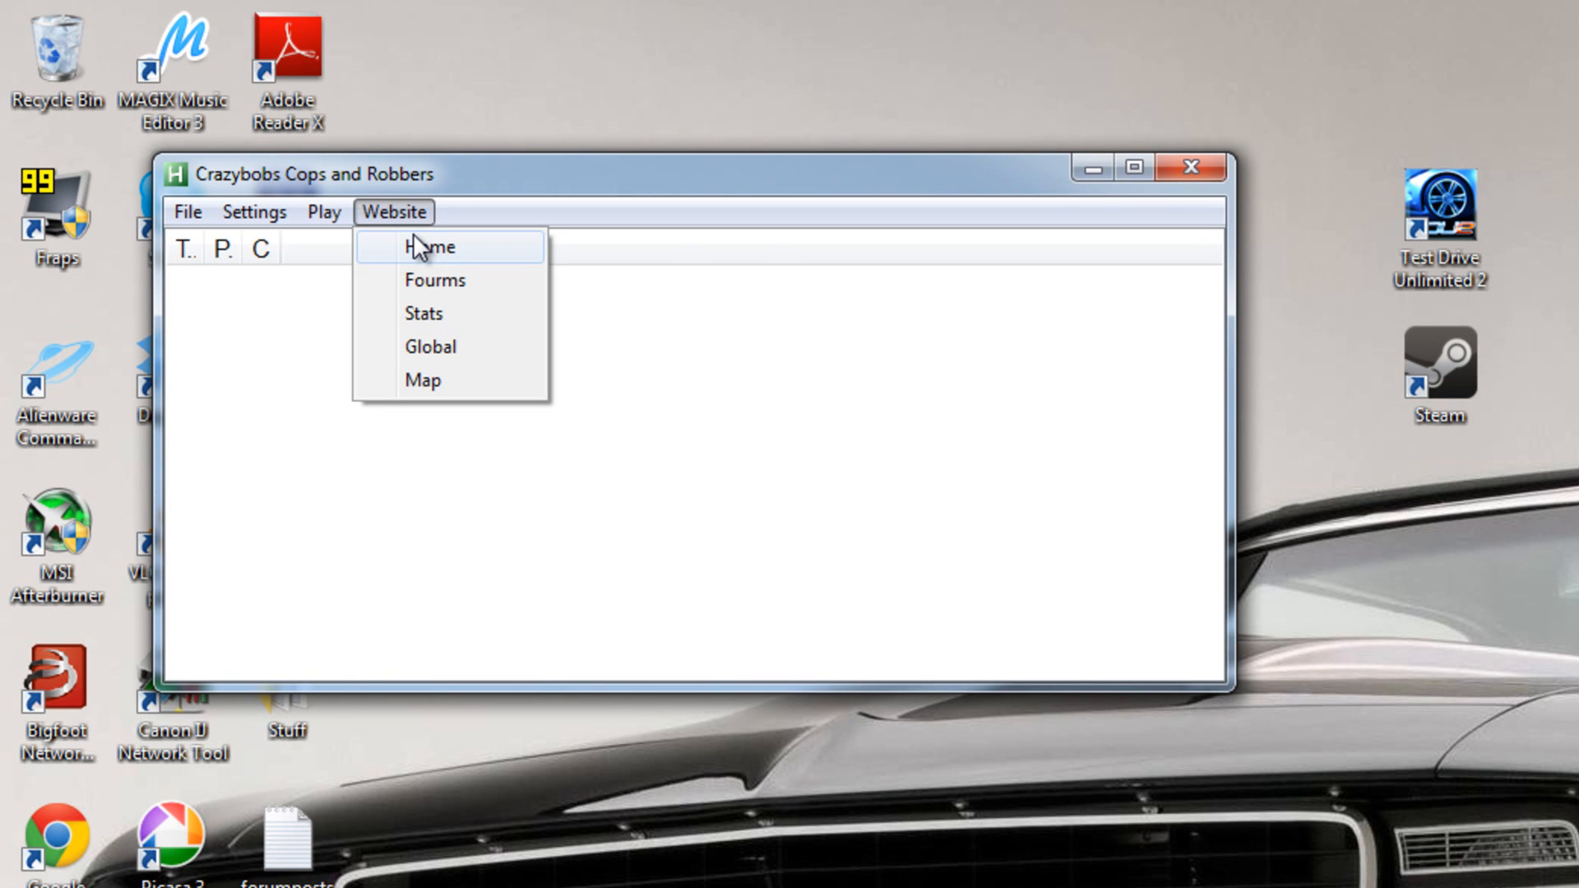
mouse_move(480, 286)
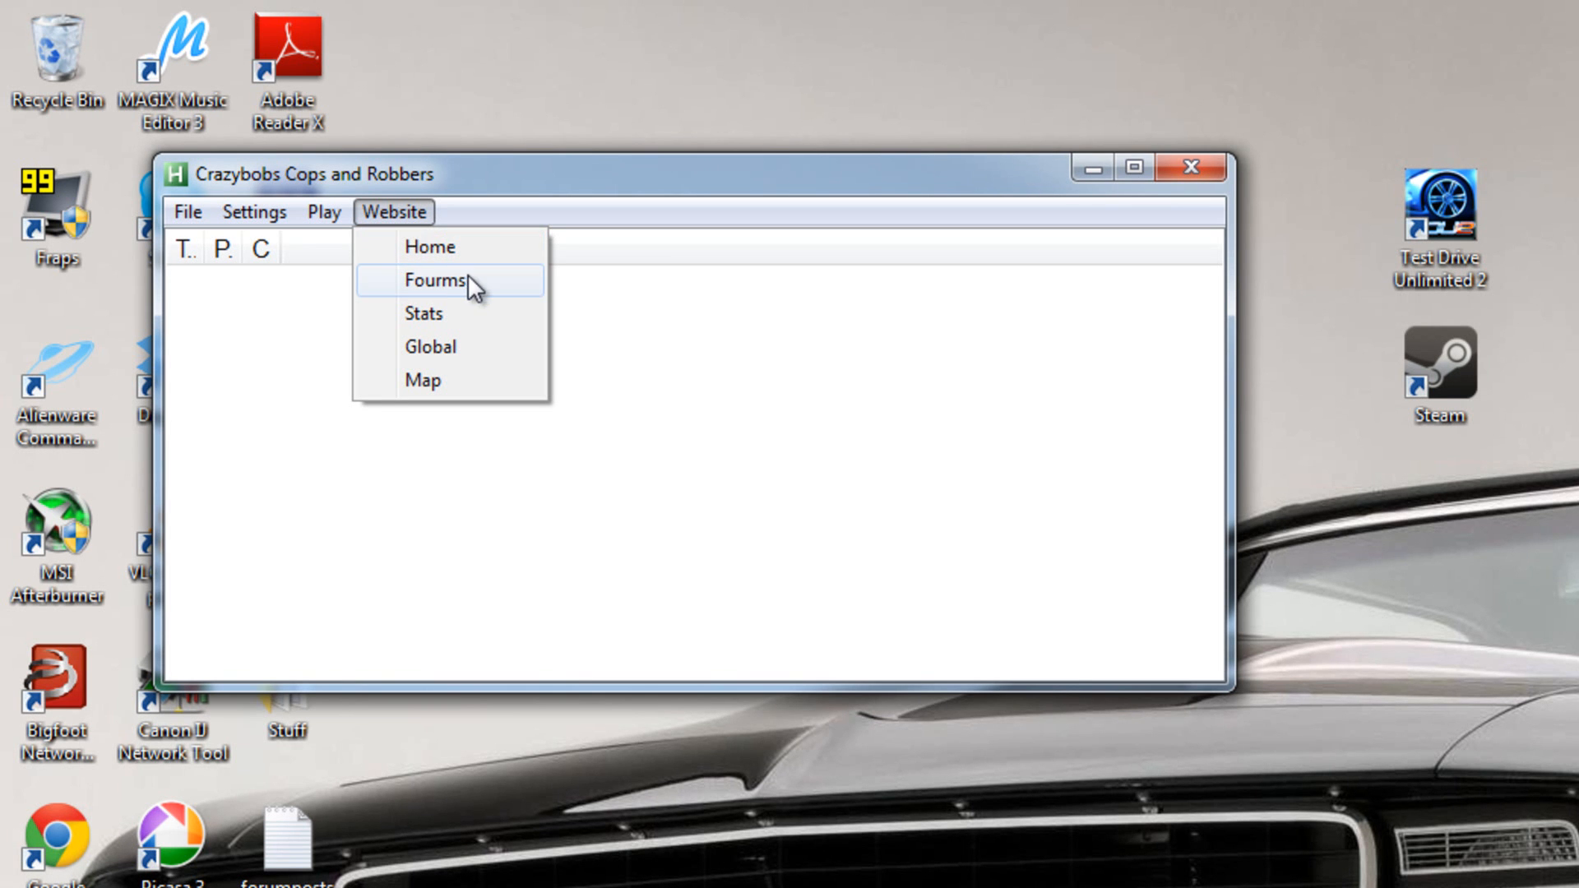
mouse_move(463, 332)
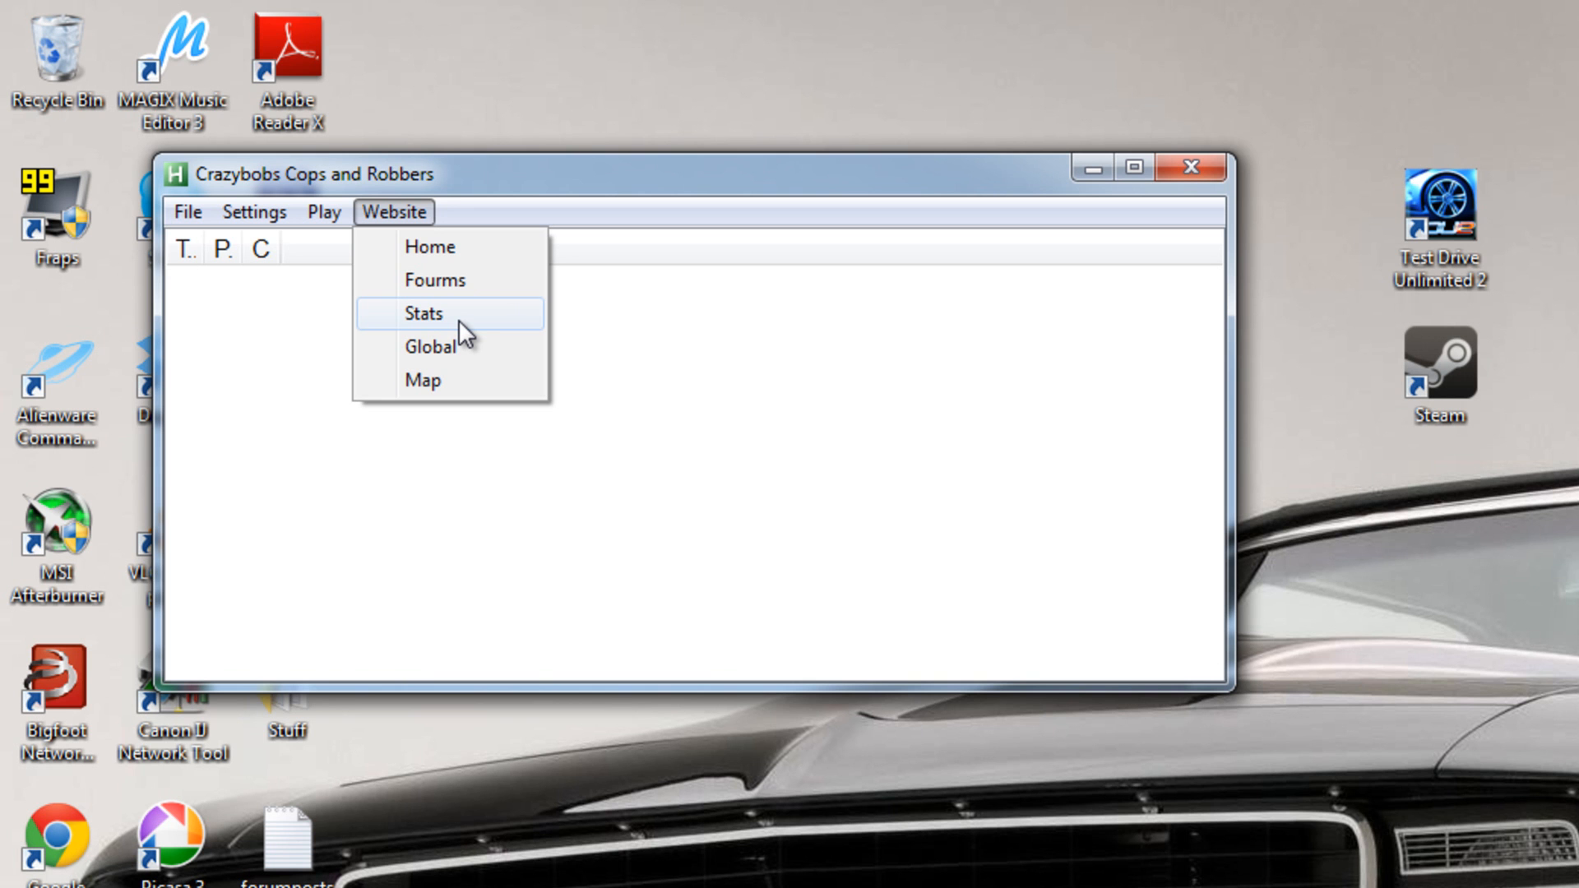
mouse_move(481, 350)
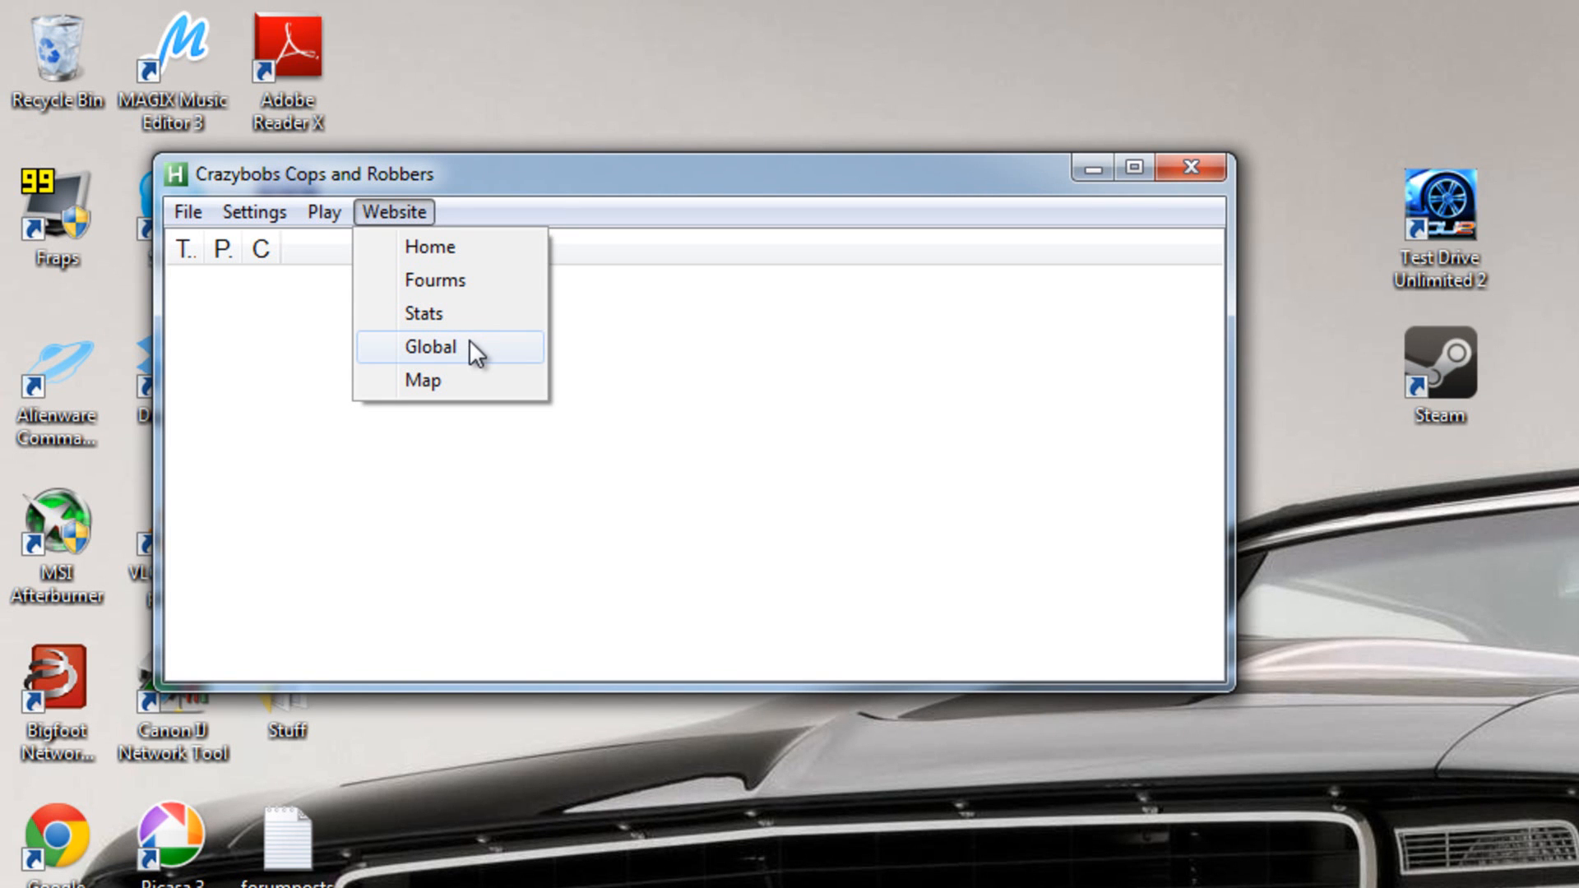
mouse_move(467, 401)
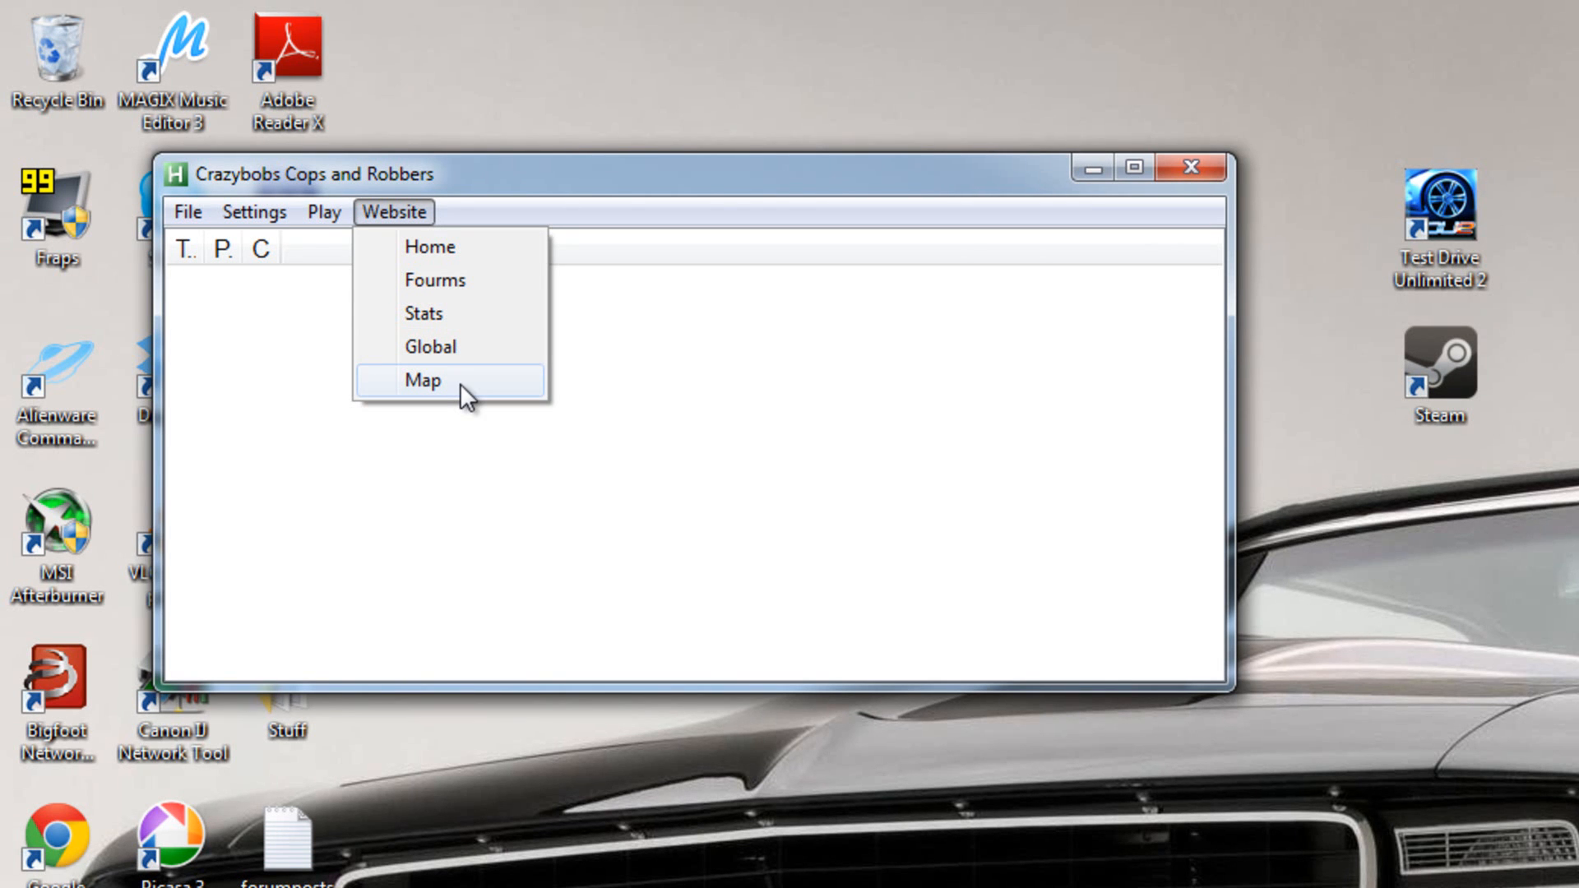